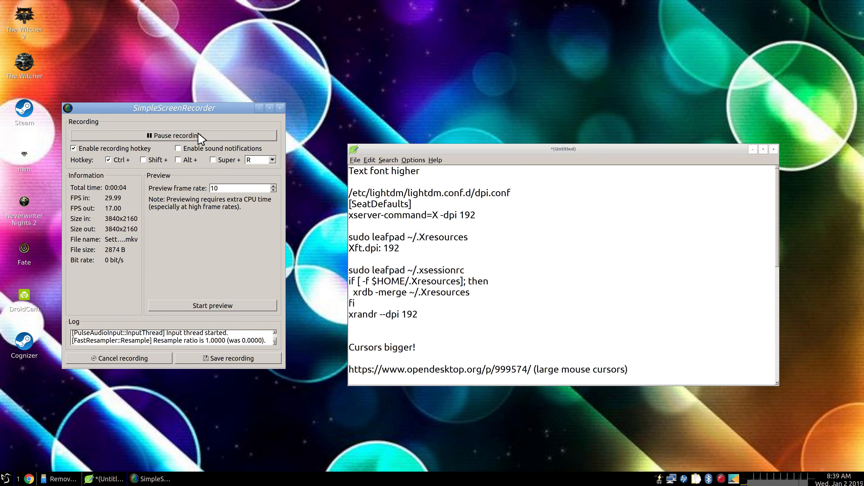
mouse_move(598, 249)
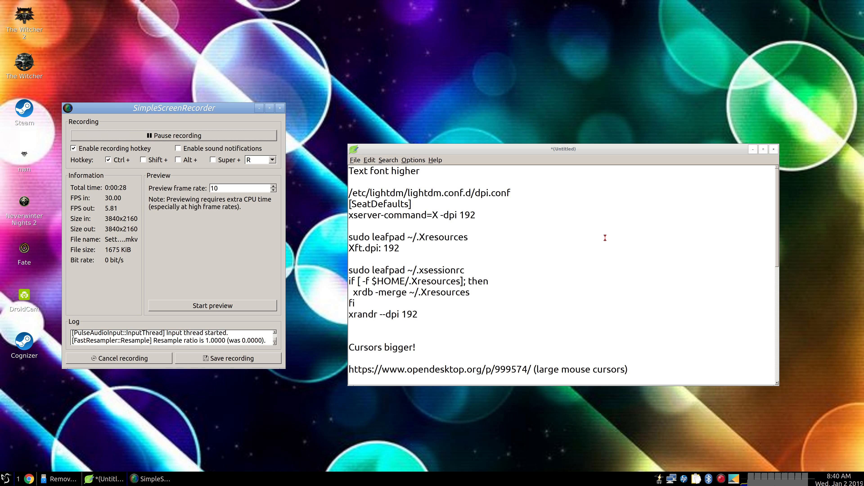
mouse_move(611, 228)
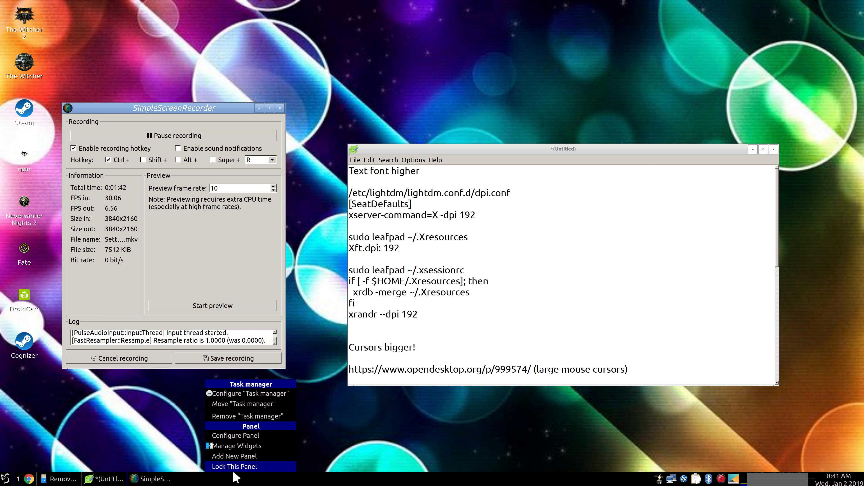
- Look at the LXQt panel configuration settings and close them without changes
left_click(235, 436)
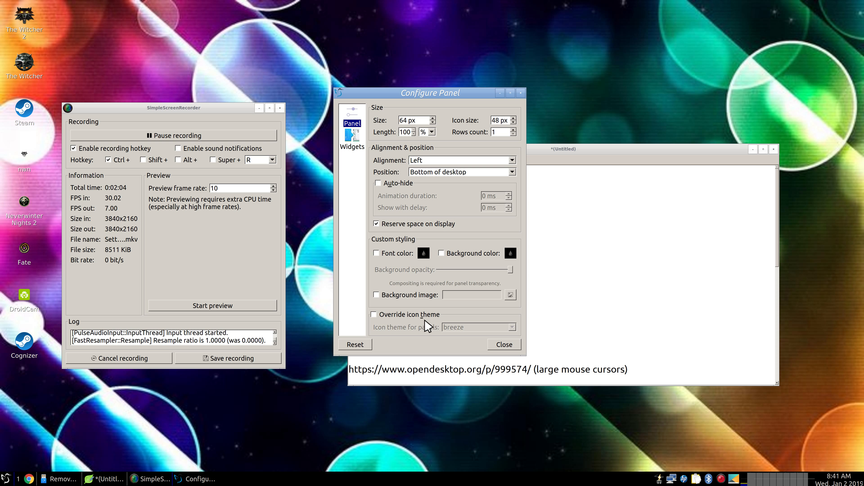
mouse_move(351, 164)
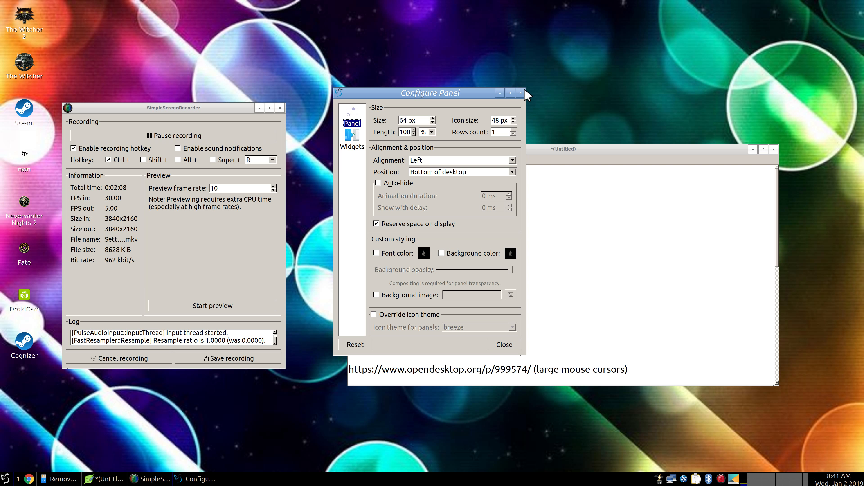
mouse_move(524, 101)
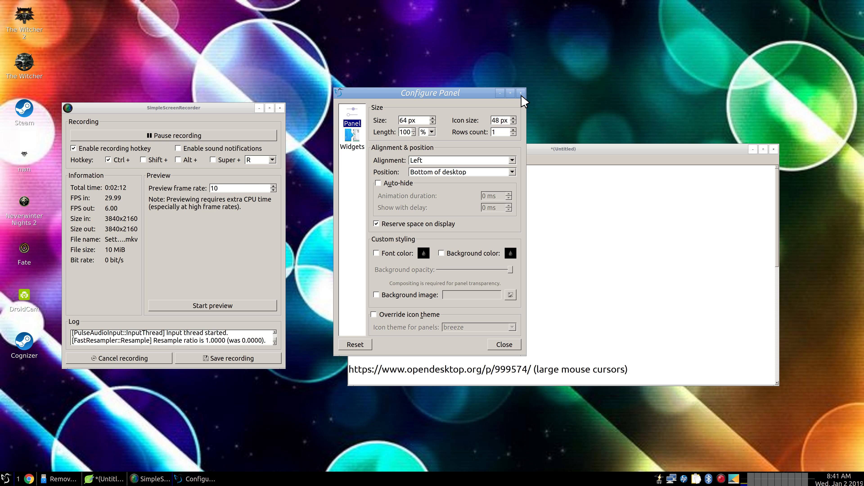
left_click(504, 344)
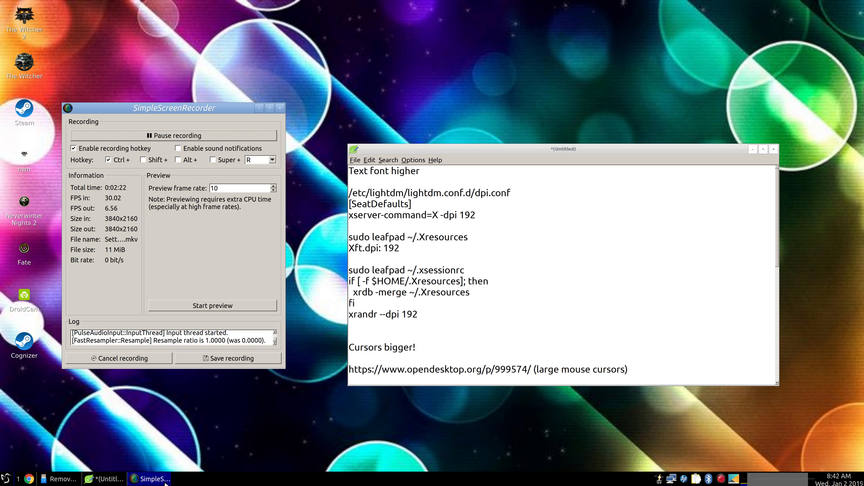
mouse_move(226, 461)
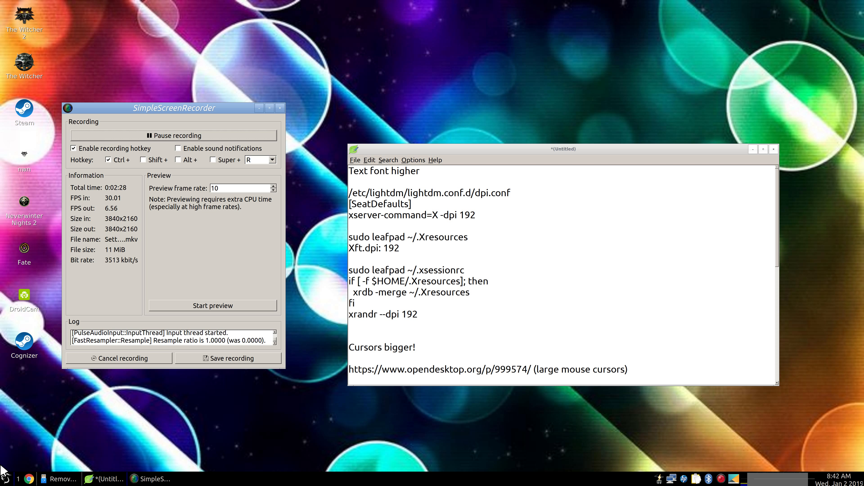
- Launch LXTerminal from the main menu's System Tools category
left_click(5, 478)
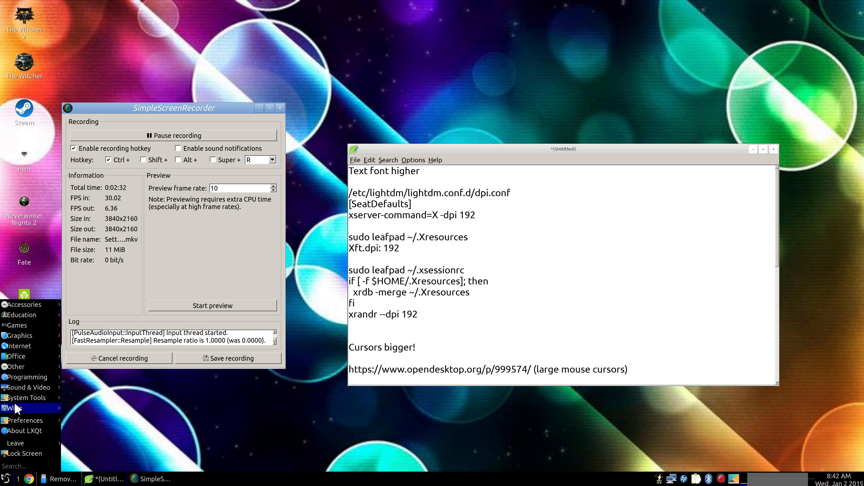
left_click(26, 398)
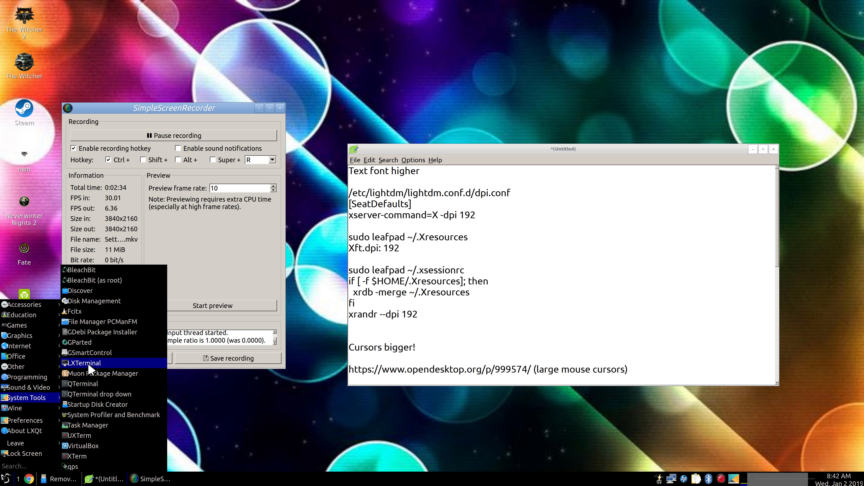
left_click(84, 363)
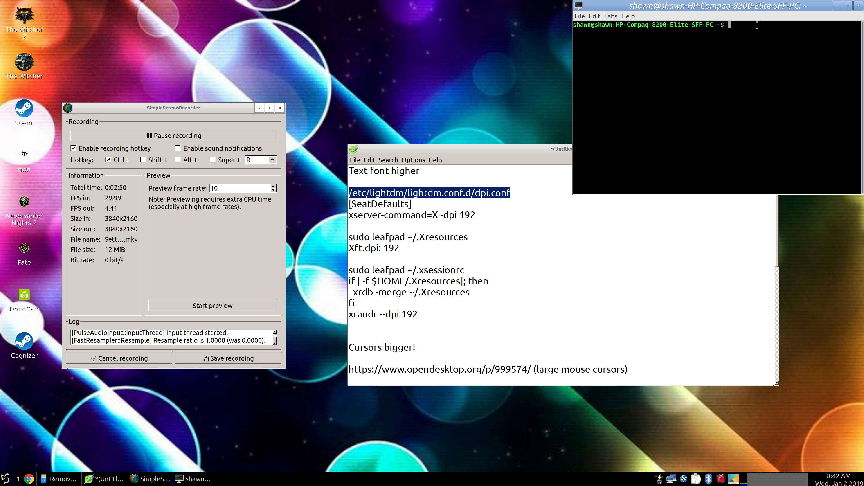
- Run sudo leafpad /etc/lightdm/lightdm.conf.d/dpi.conf to edit the 192 DPI SeatDefaults file as root
type("/etc/lightdm/lightdm.conf.d/dpi.conf")
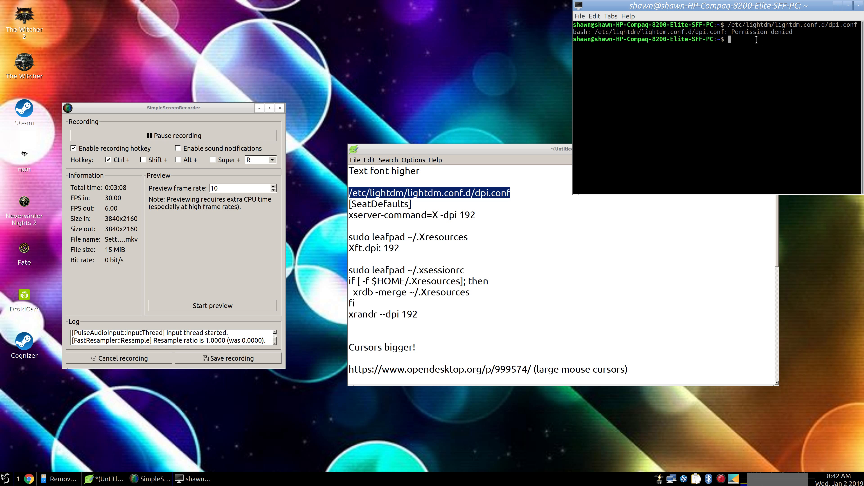
type("sudo lea")
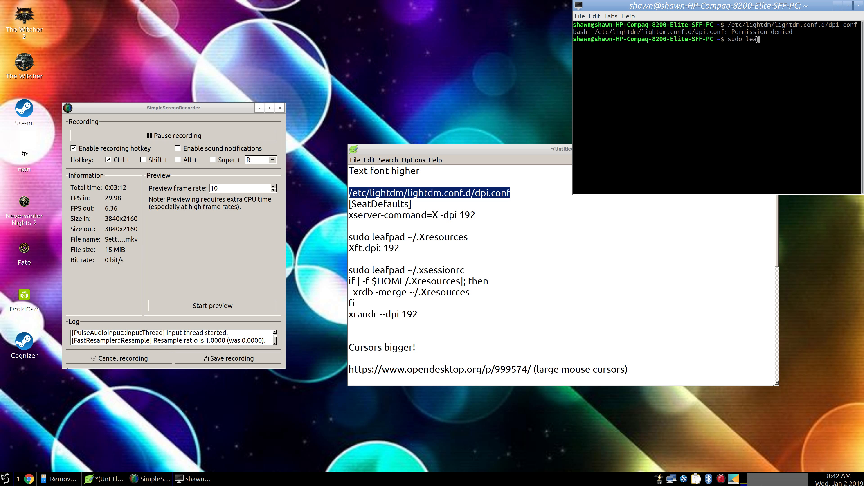
type("fpad /etc/lightdm/lightdm.conf.d/dpi.conf")
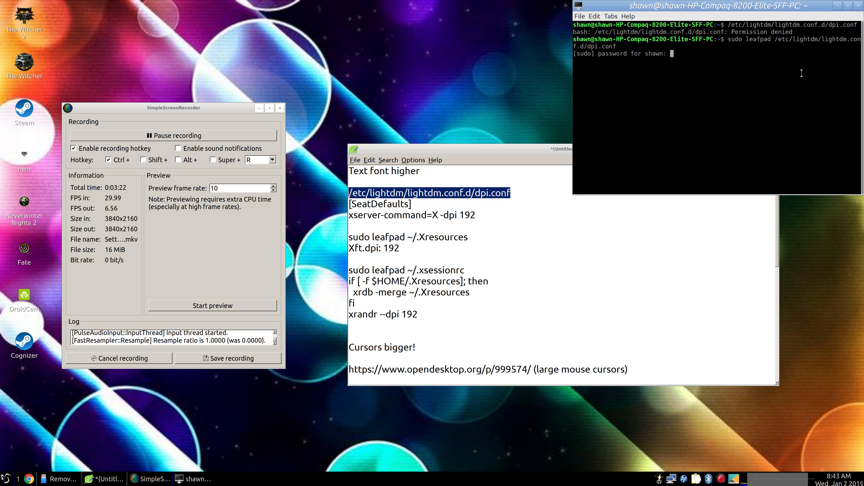
key("Return")
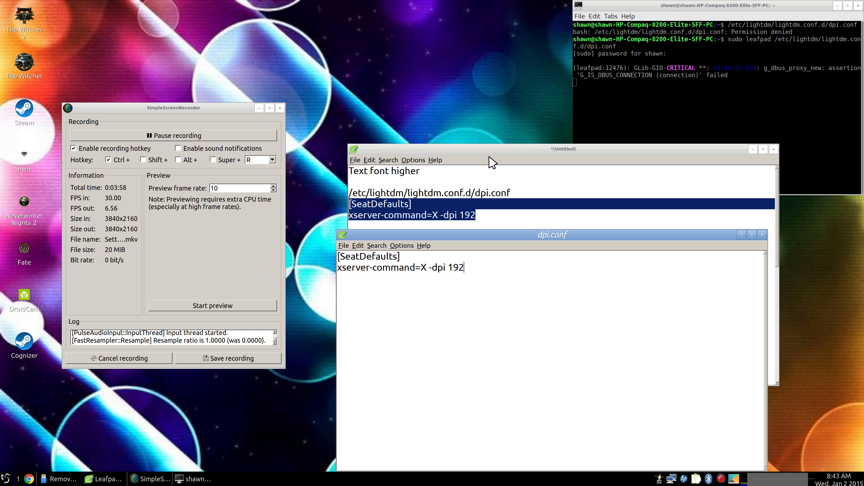
- Return to the notes and close the dpi.conf Leafpad window
left_click(564, 149)
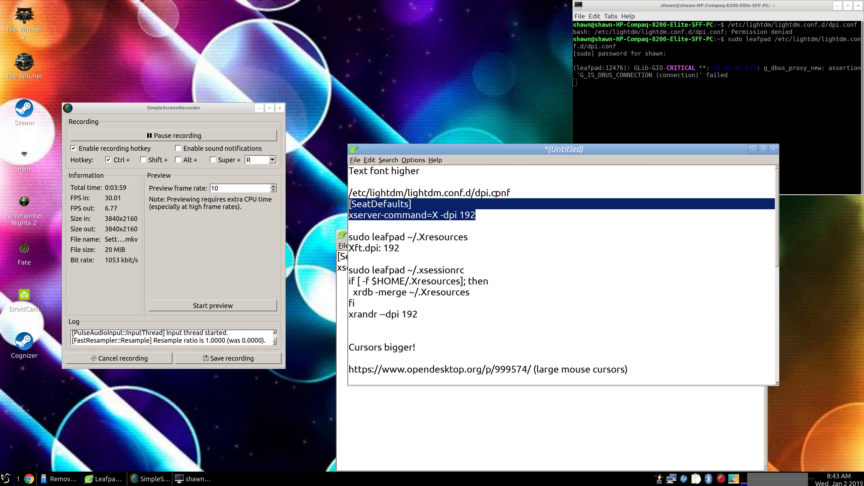
left_click(512, 236)
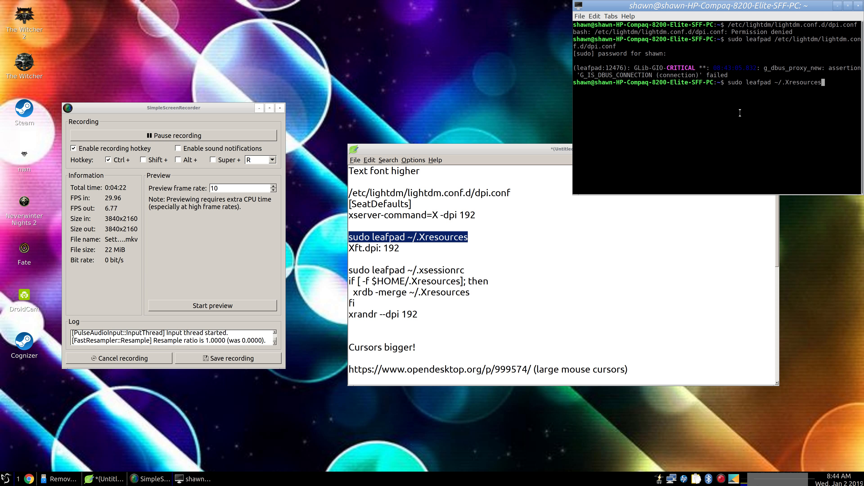
- Open ~/.Xresources as root, showing Xft.dpi 192, Large Mouse Cursors theme and Xcursor.size 64
key("Return")
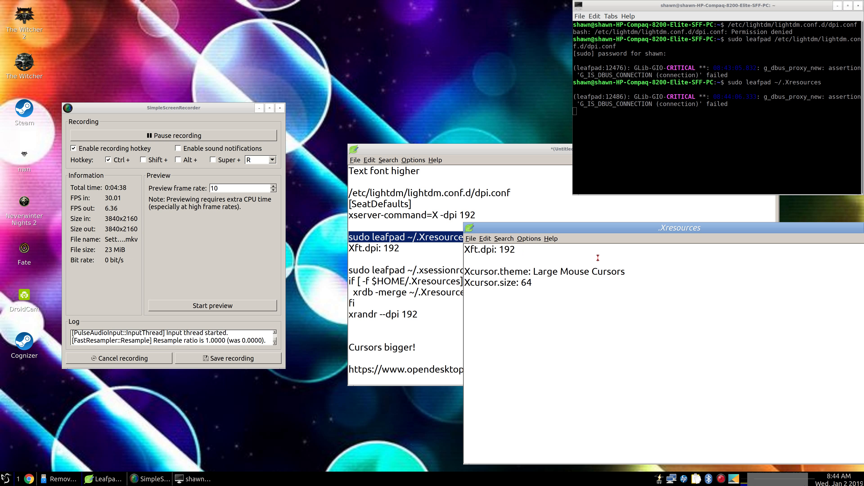
mouse_move(542, 249)
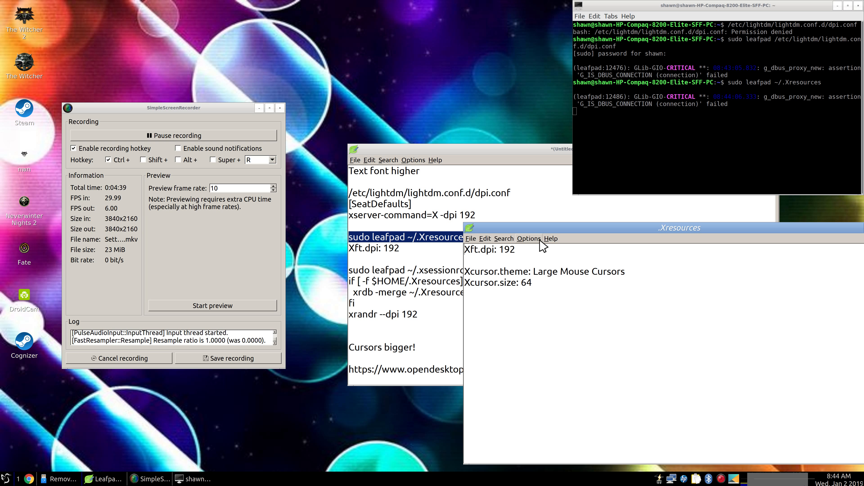
left_click_drag(679, 228, 559, 221)
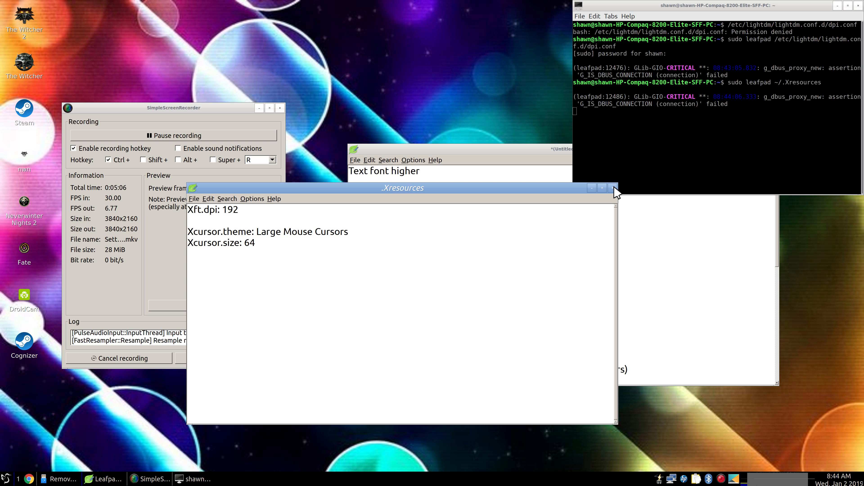
mouse_move(527, 203)
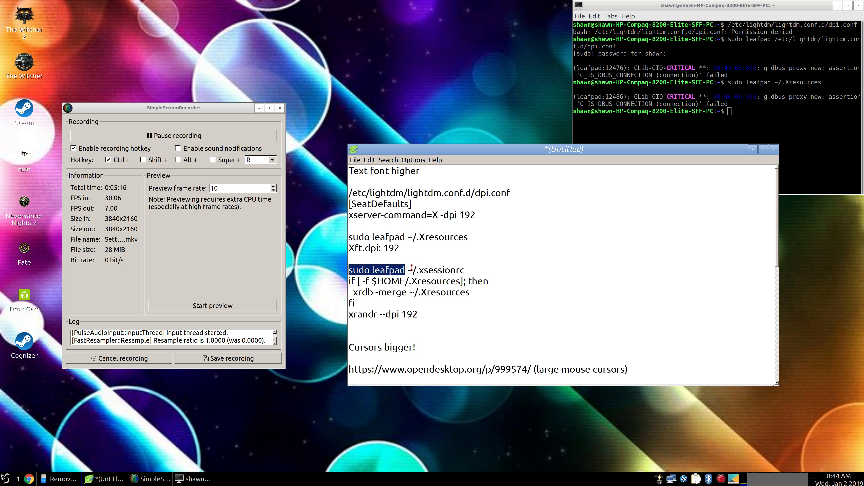
- Run sudo leafpad ~/.xsessionrc to edit the session startup file as root
right_click(437, 270)
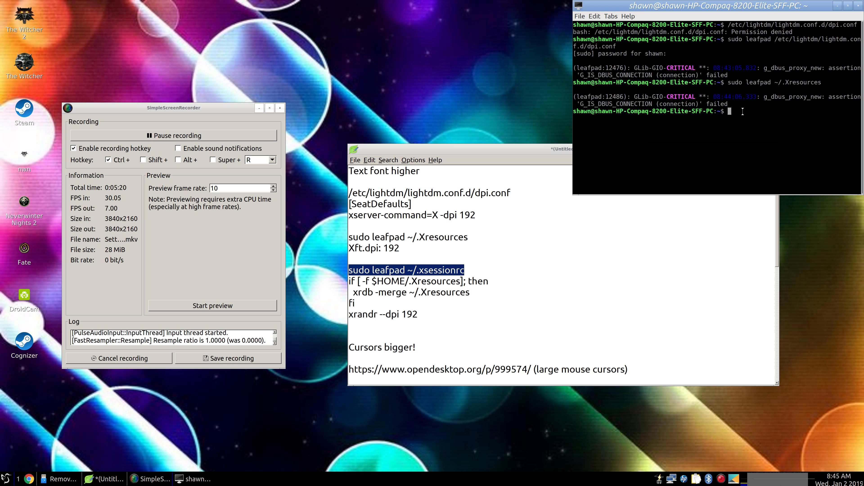
type("sudo leafpad ~/.xsessionrc")
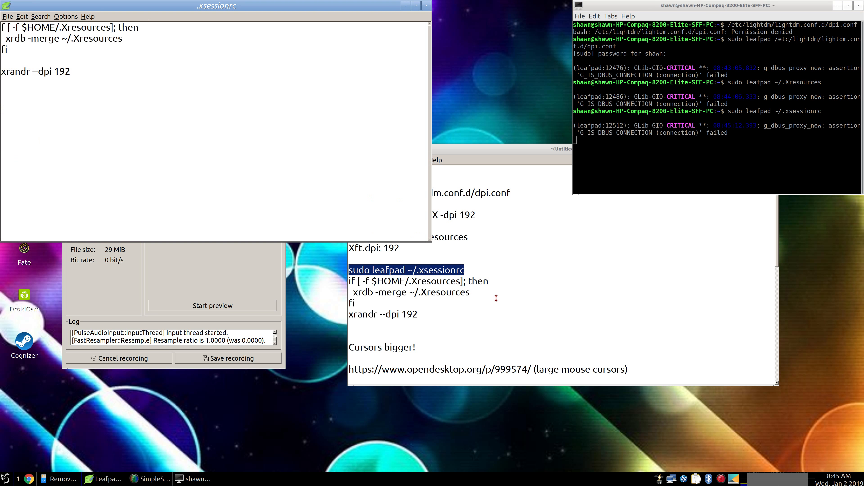
mouse_move(151, 10)
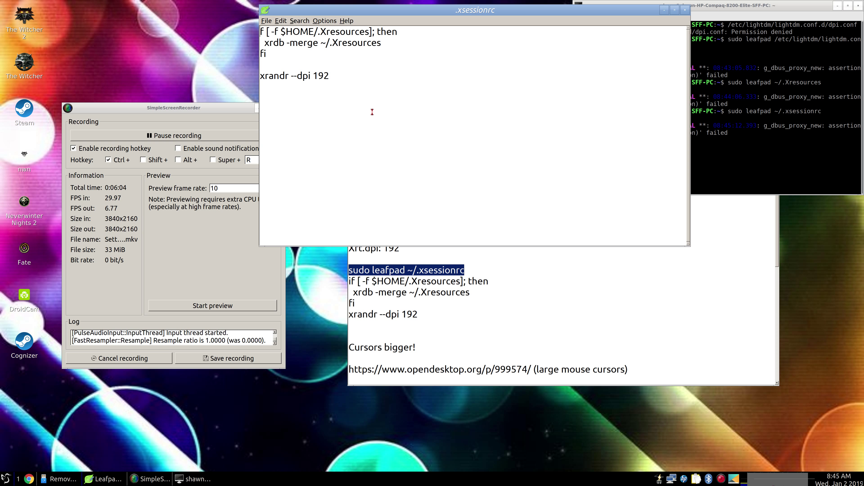
mouse_move(440, 98)
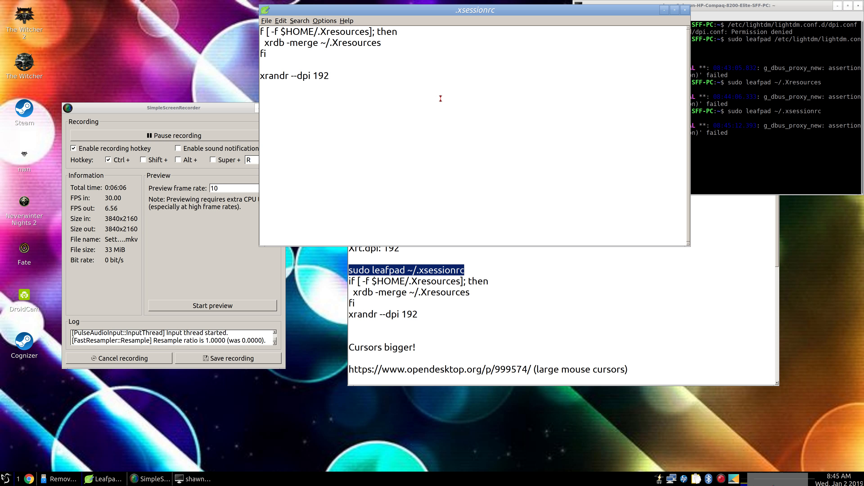
mouse_move(635, 25)
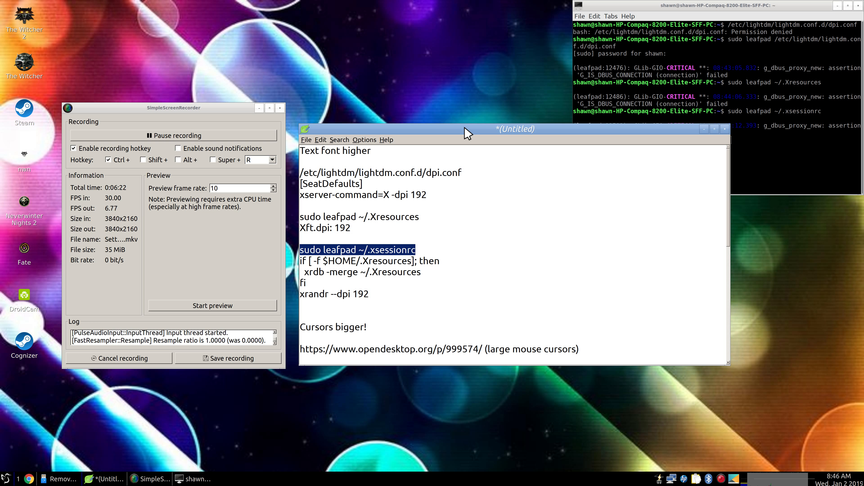
mouse_move(474, 104)
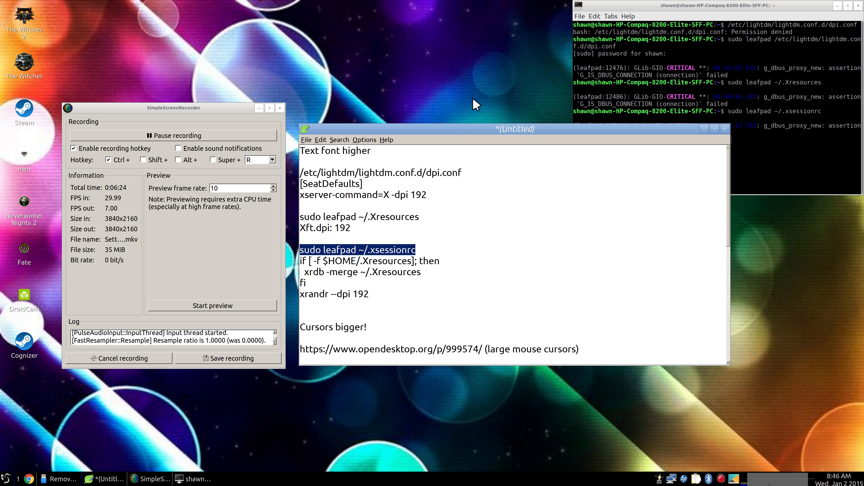
mouse_move(114, 228)
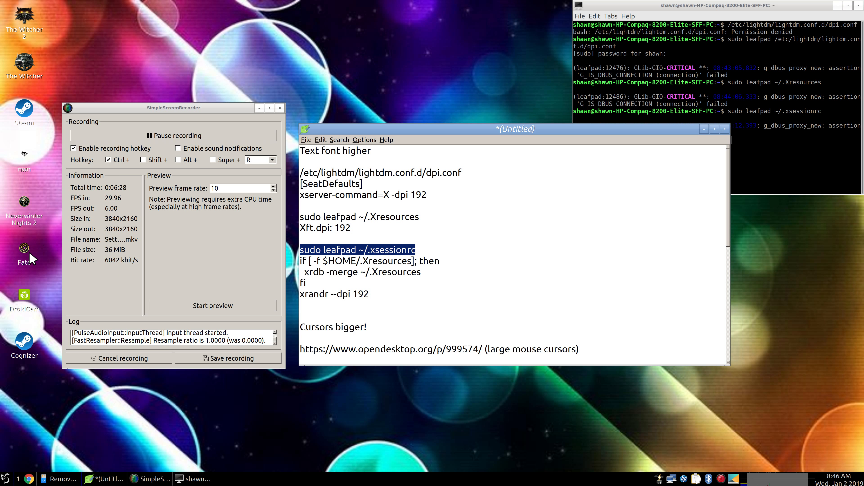
mouse_move(342, 7)
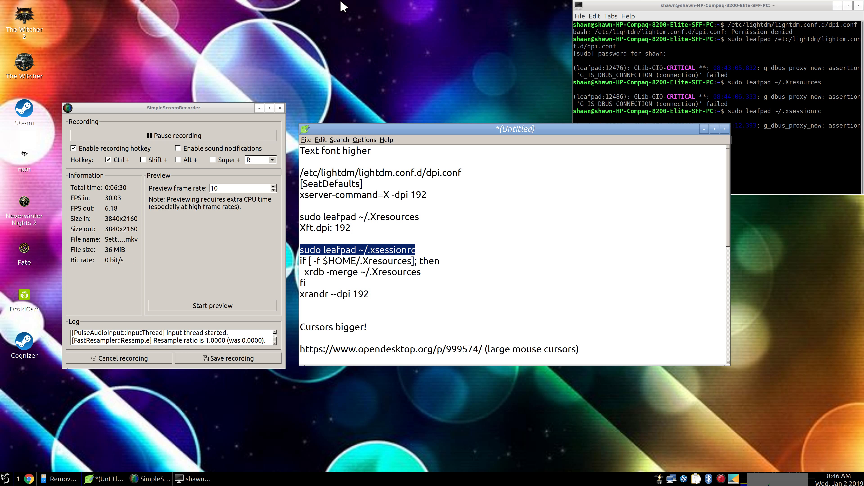
mouse_move(361, 21)
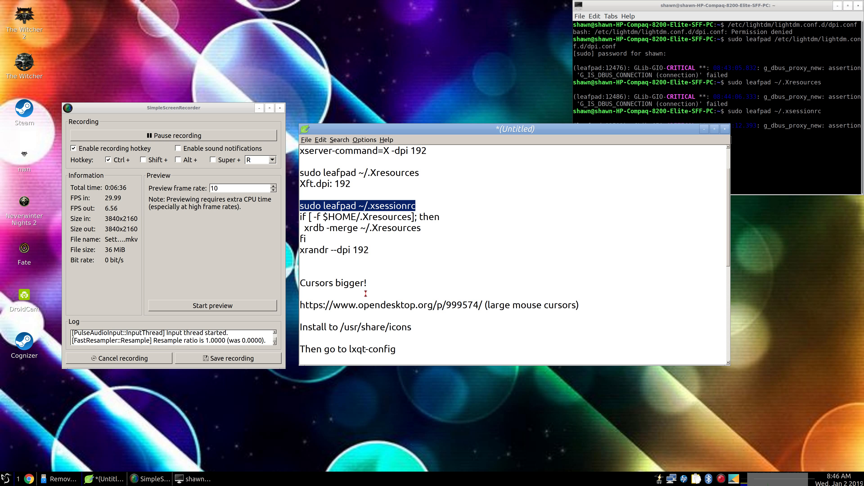
mouse_move(247, 264)
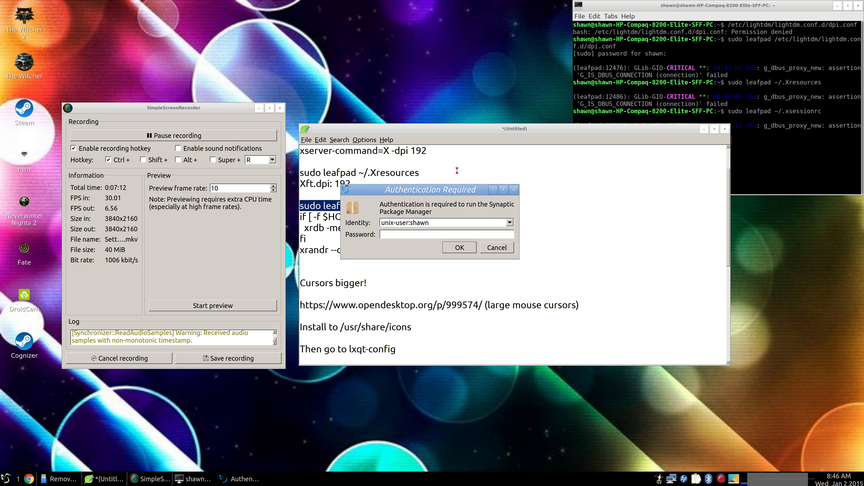
- Enter the password to authenticate Synaptic Package Manager
type("password")
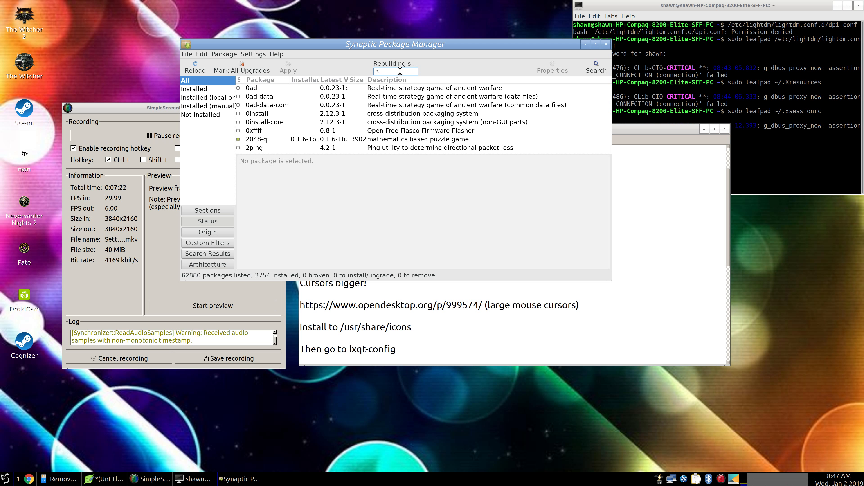
- Filter Synaptic packages for 'cursors' and look through the cursor theme results
type("curs")
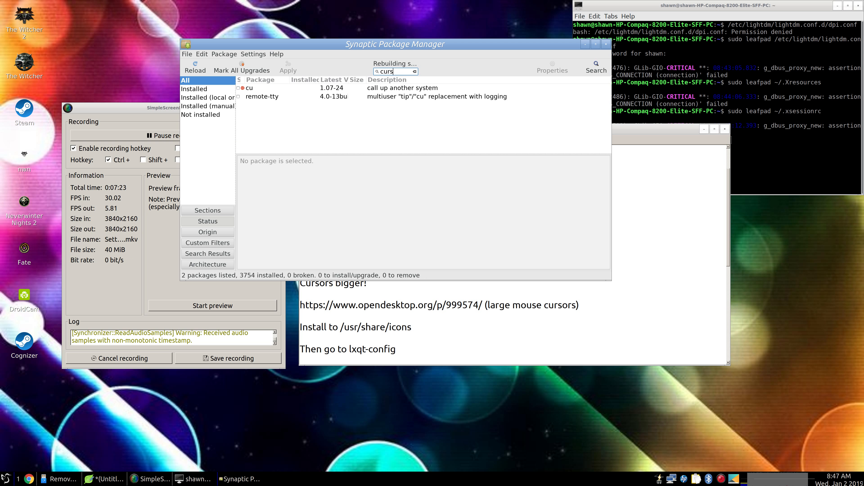
type("ors")
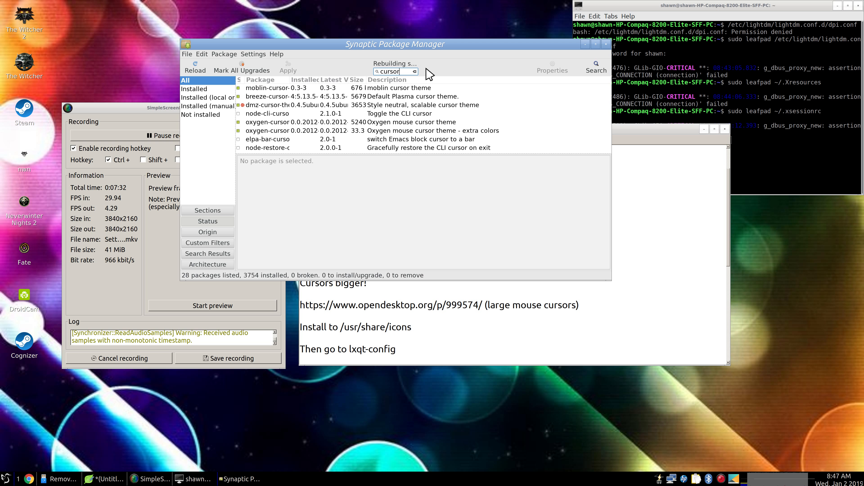
mouse_move(317, 128)
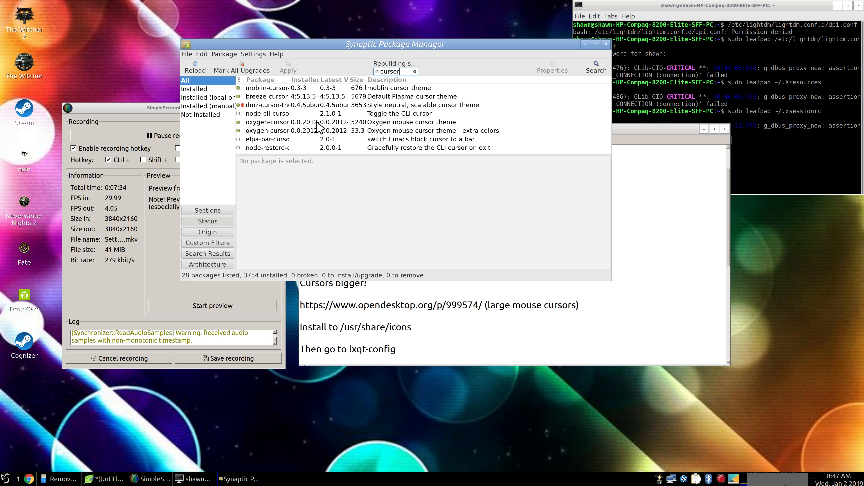
mouse_move(267, 134)
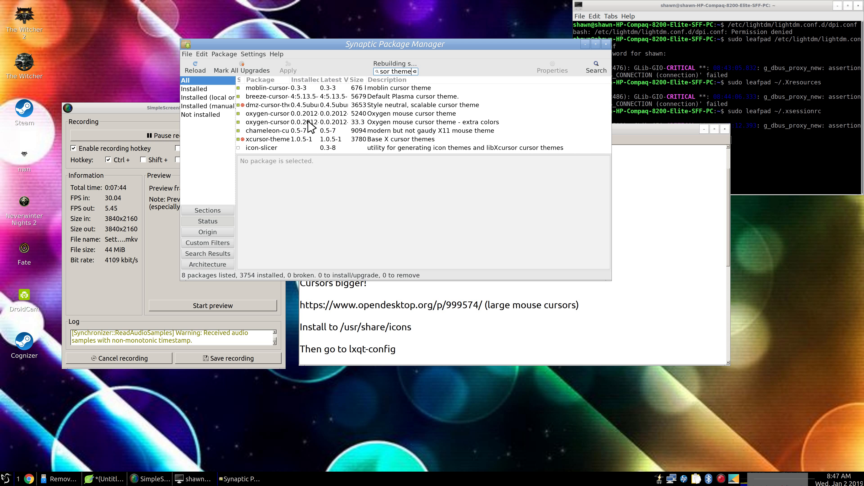
mouse_move(463, 108)
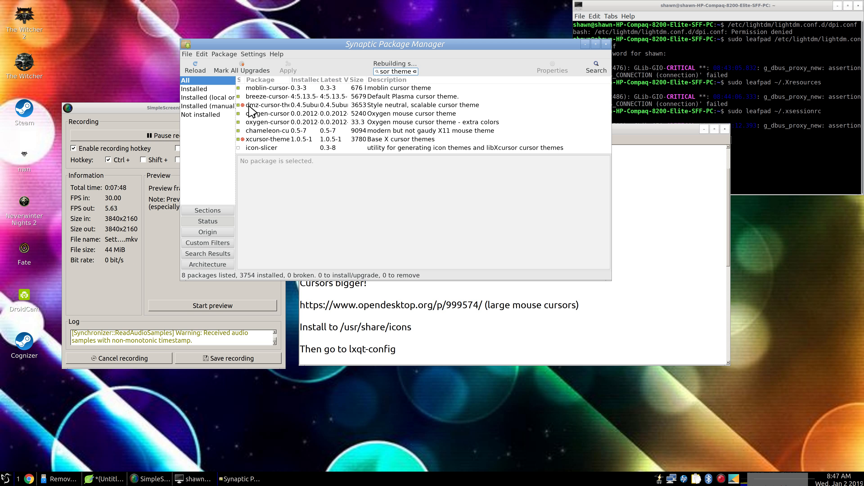
mouse_move(432, 68)
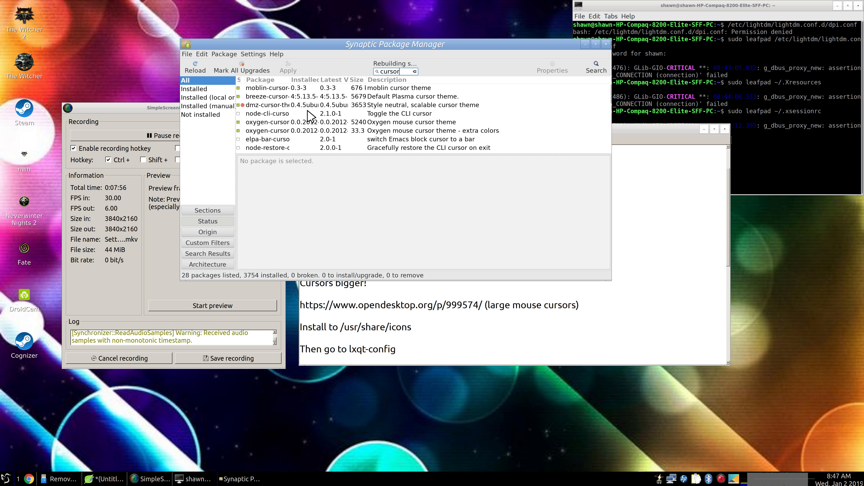
scroll("down", 3)
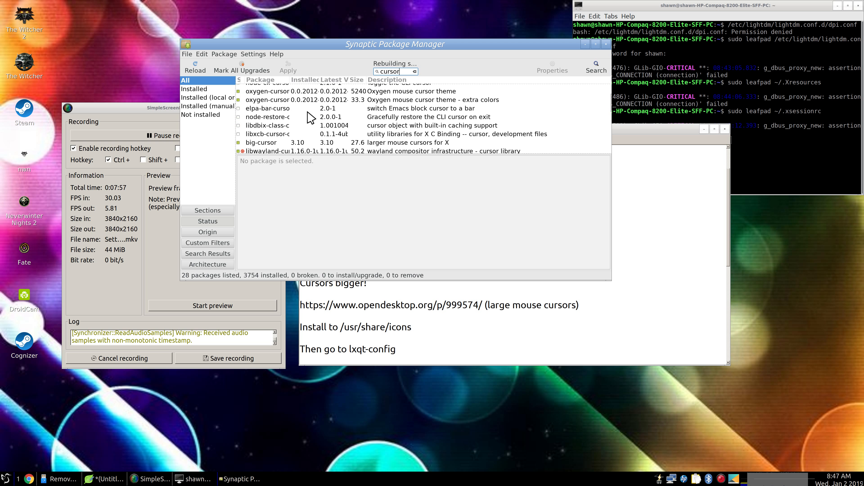
scroll("down", 3)
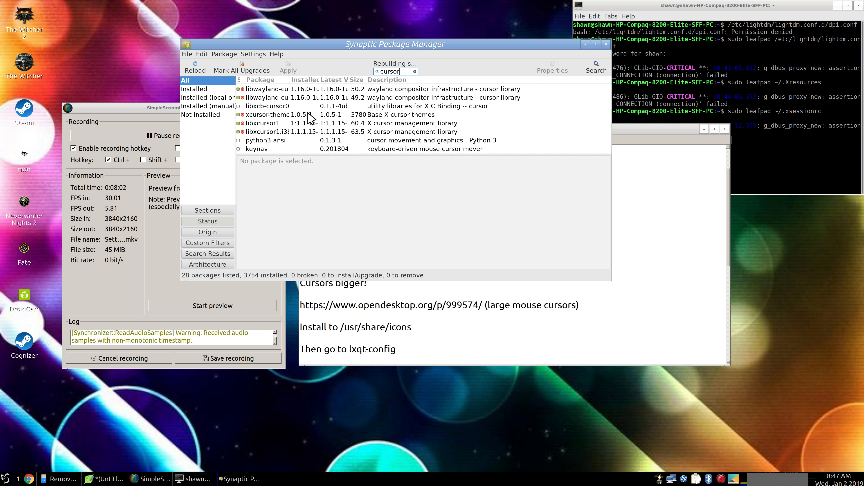
scroll("down", 3)
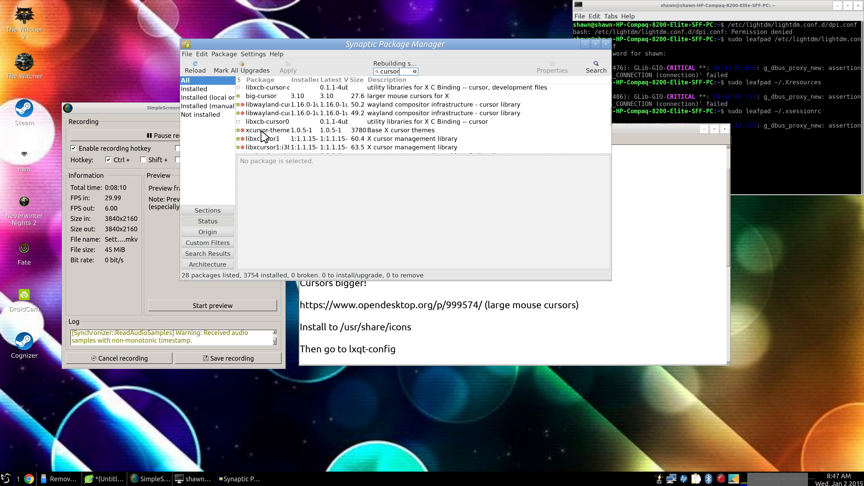
mouse_move(407, 115)
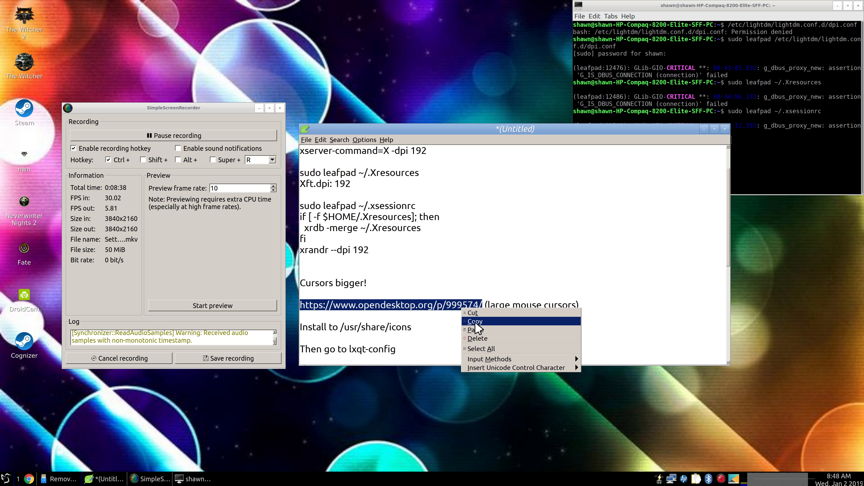
- Copy the opendesktop.org large mouse cursors link from the notes
left_click(474, 322)
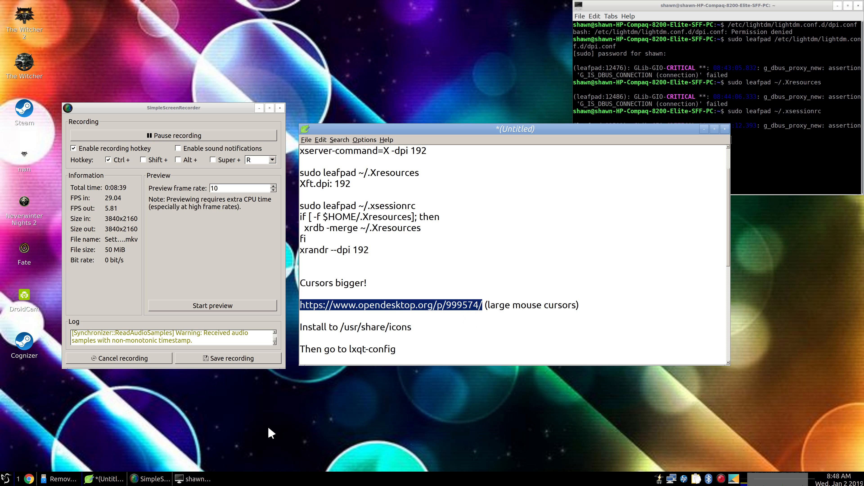
mouse_move(110, 471)
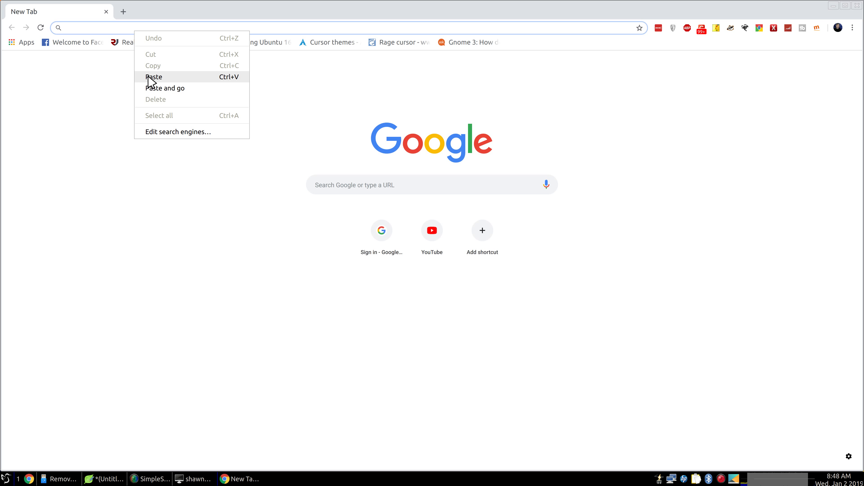
- Open the Large Mouse Cursors page and download 140787-LargeCursors.tar.bz2, continuing past the supporter prompt
left_click(165, 88)
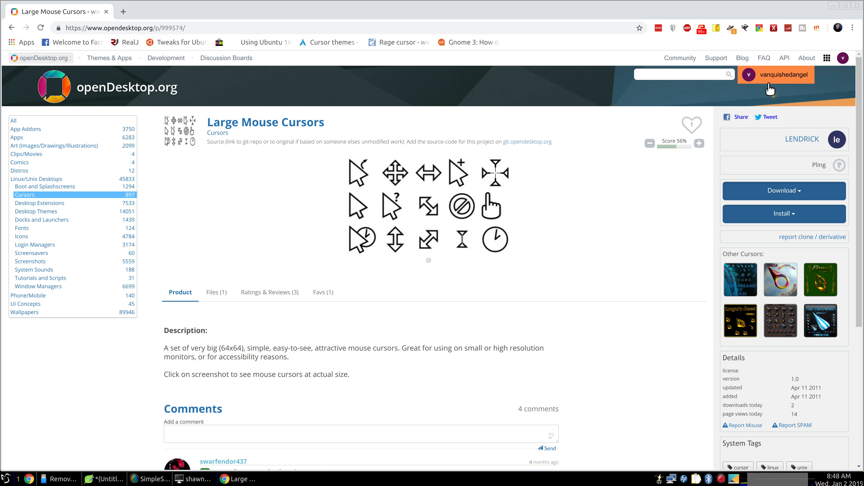
mouse_move(790, 171)
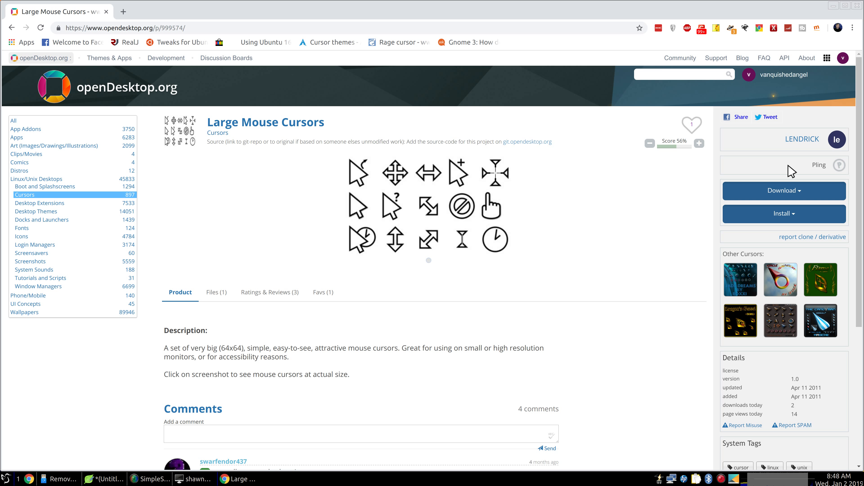
mouse_move(786, 200)
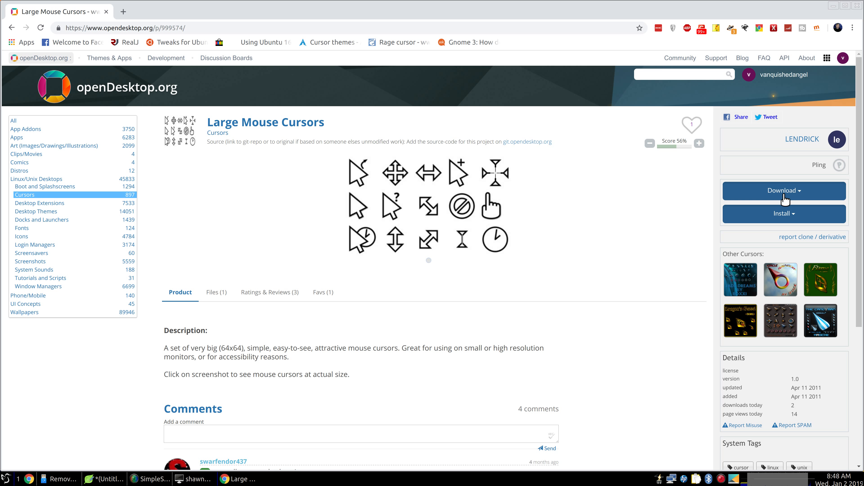
mouse_move(286, 266)
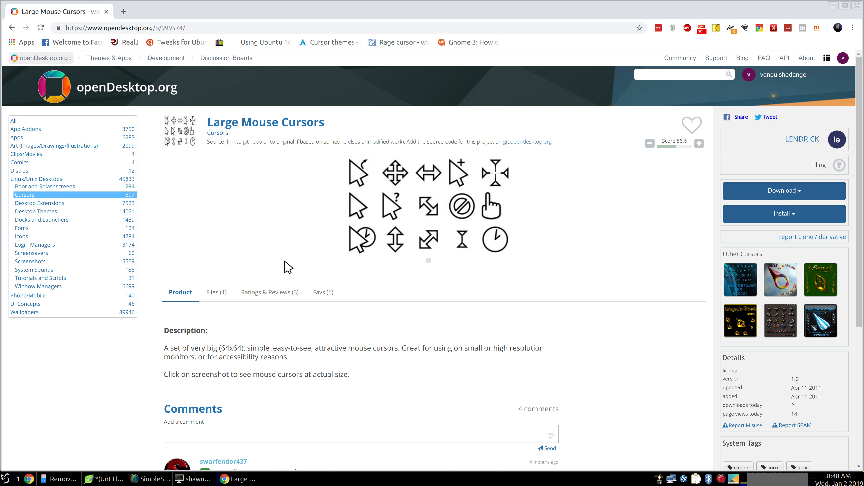
mouse_move(366, 329)
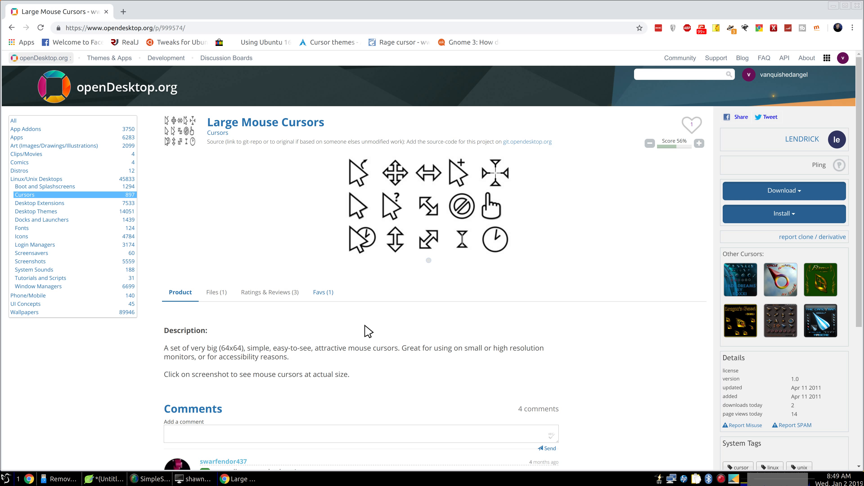
mouse_move(249, 367)
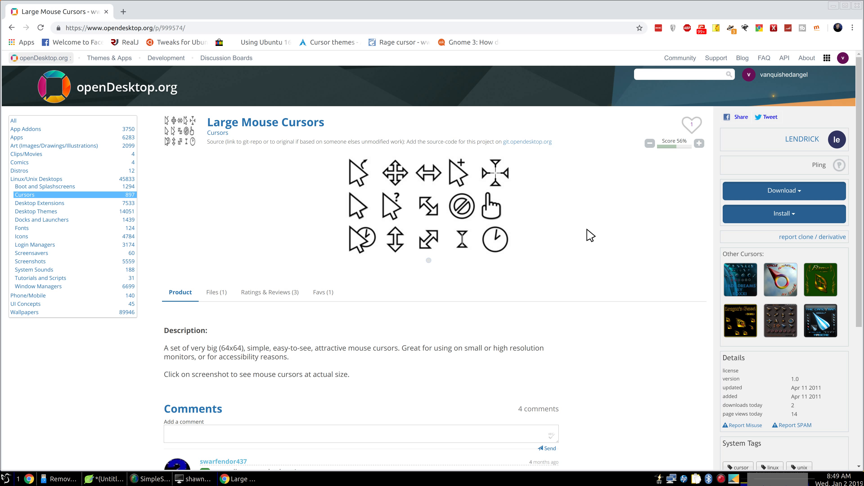
mouse_move(673, 214)
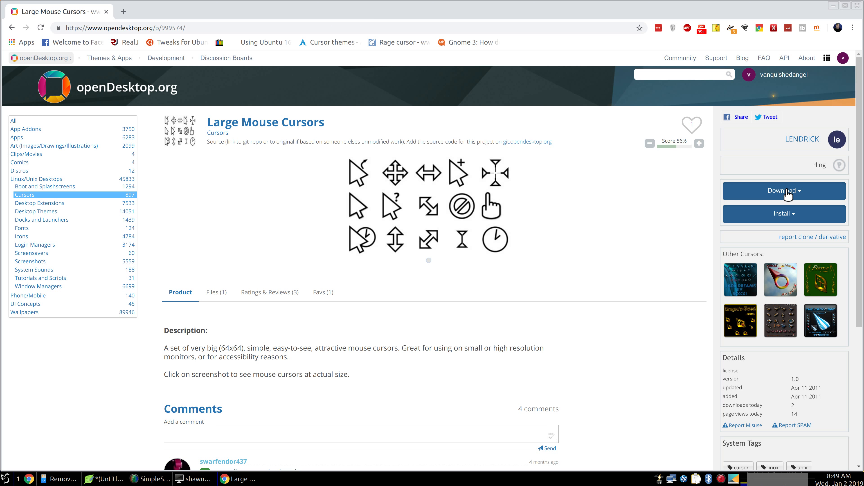
left_click(784, 190)
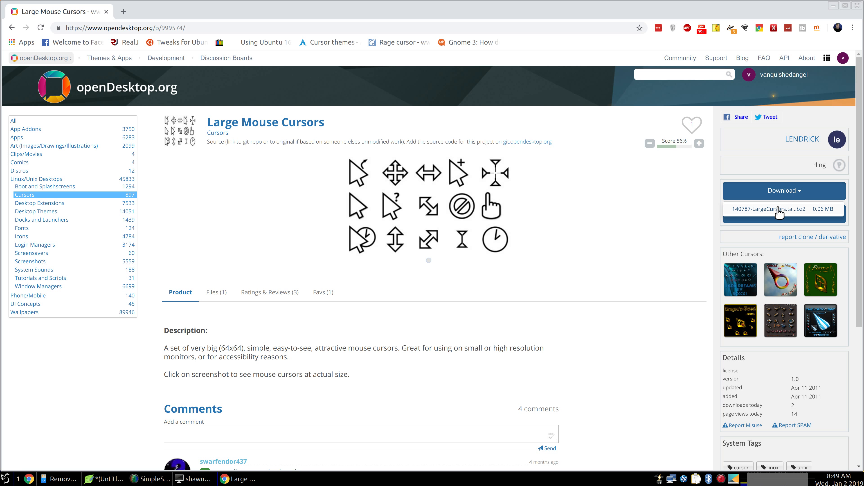
left_click(780, 208)
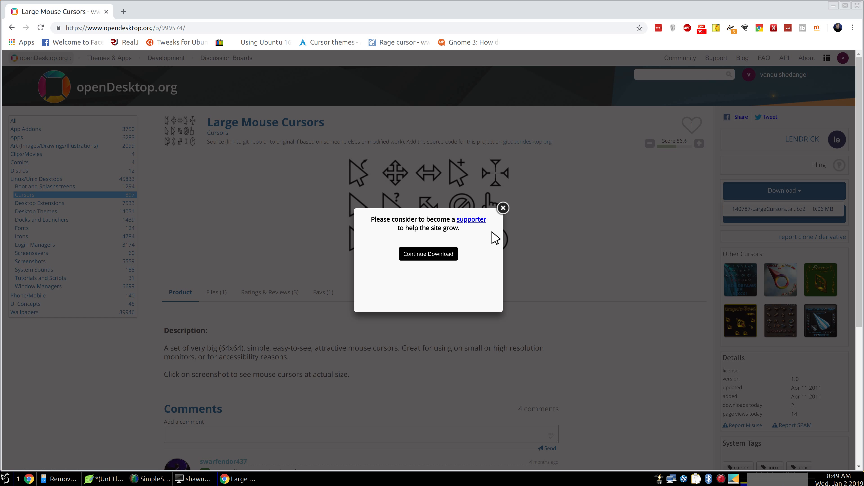
mouse_move(440, 261)
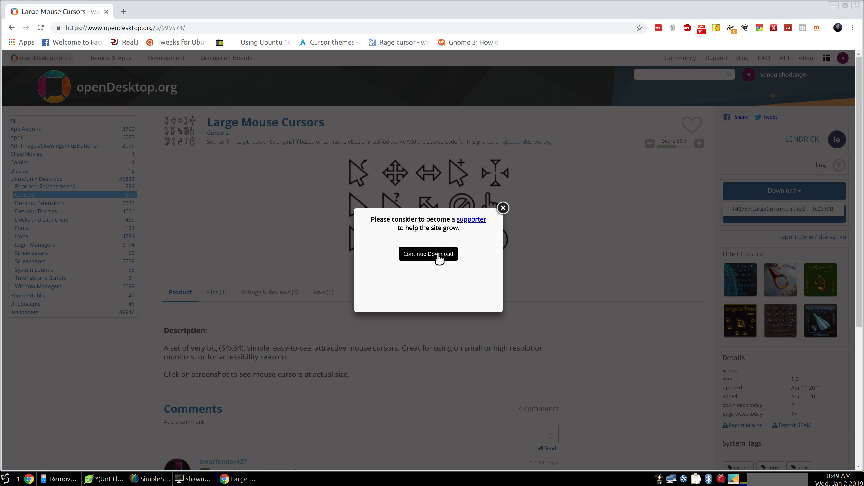
left_click(428, 254)
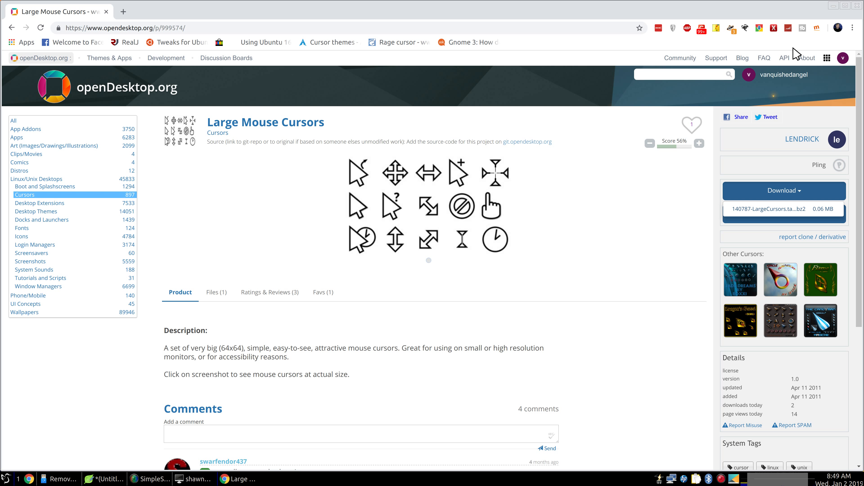
mouse_move(551, 231)
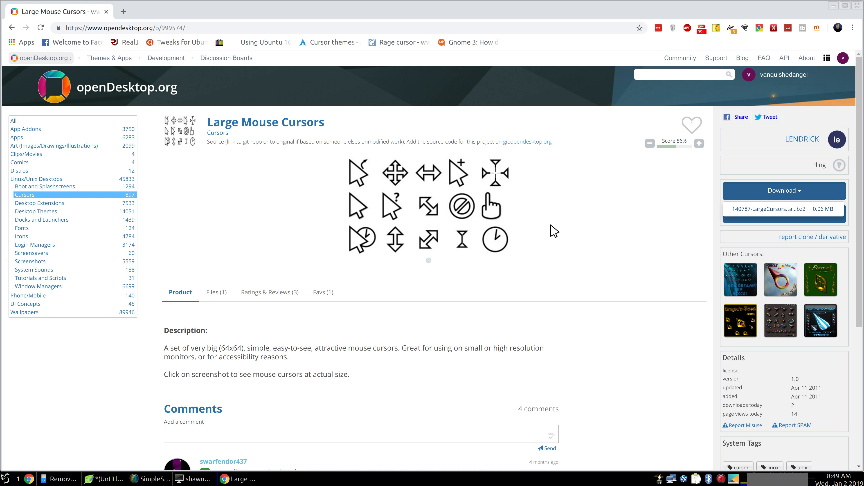
mouse_move(818, 44)
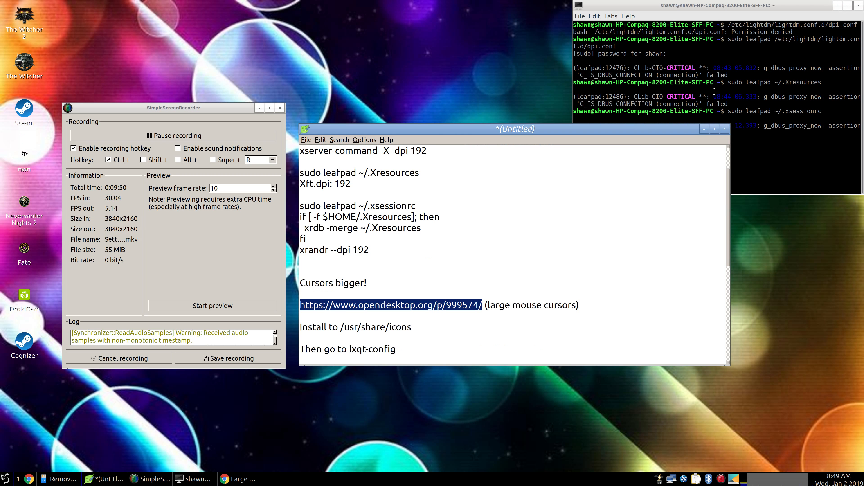
mouse_move(209, 399)
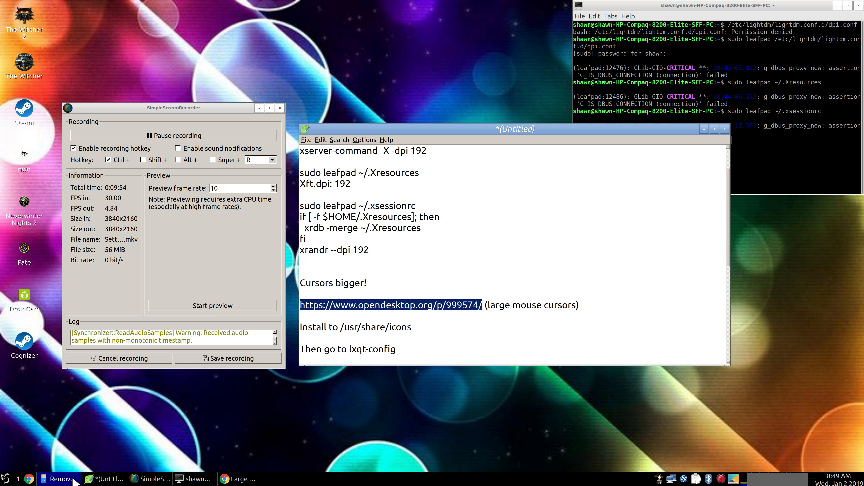
- Bring up PCManFM at the Downloads folder showing the LargeCursors archive
left_click(4, 477)
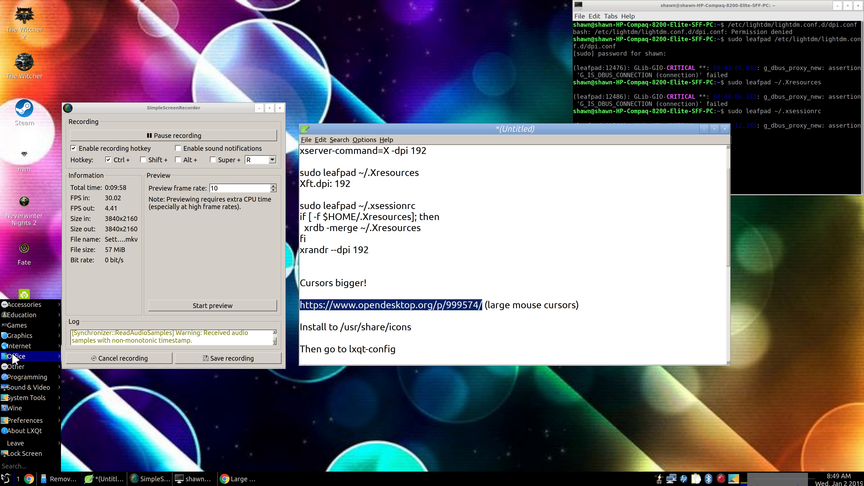
left_click(25, 304)
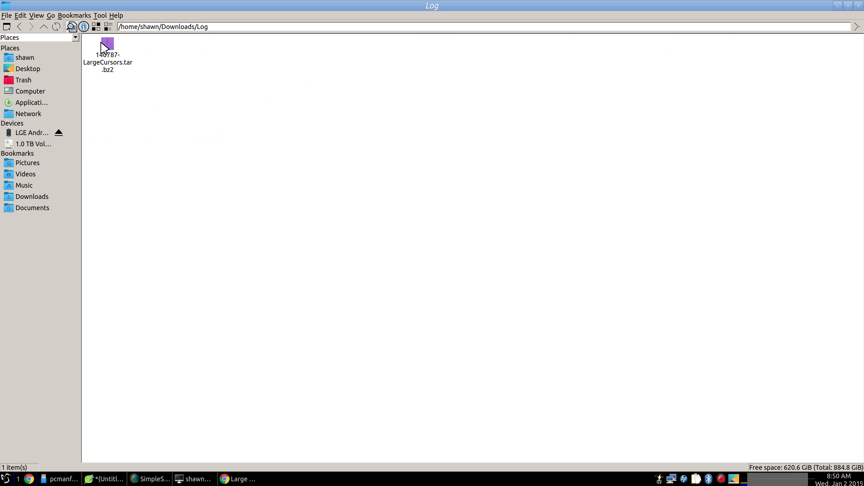
- Extract 140787-LargeCursors.tar.bz2 here and look inside the new Large Mouse Cursors folder
right_click(107, 44)
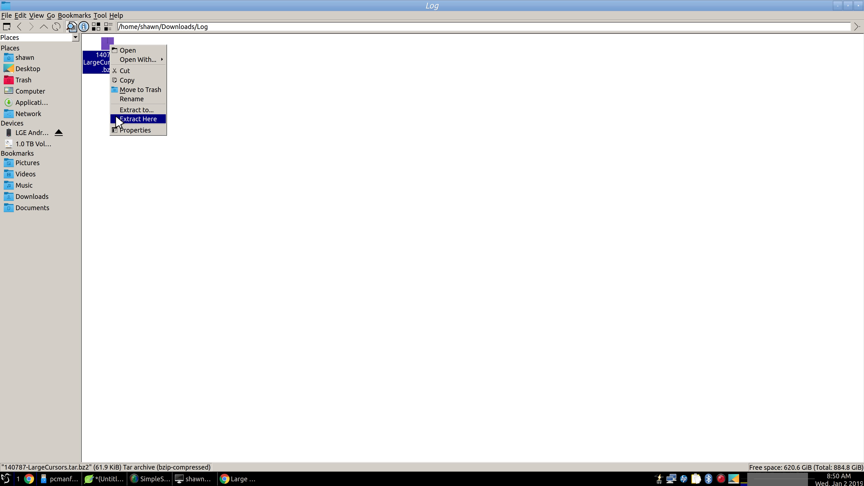
left_click(138, 119)
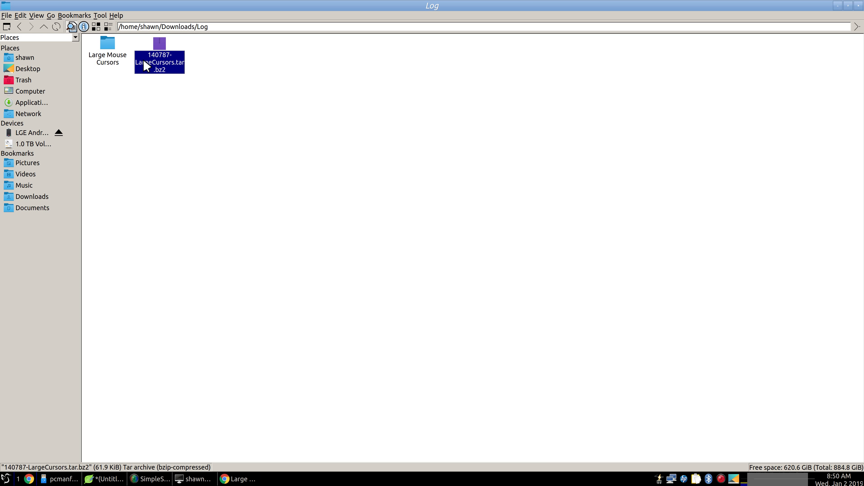
double_click(107, 42)
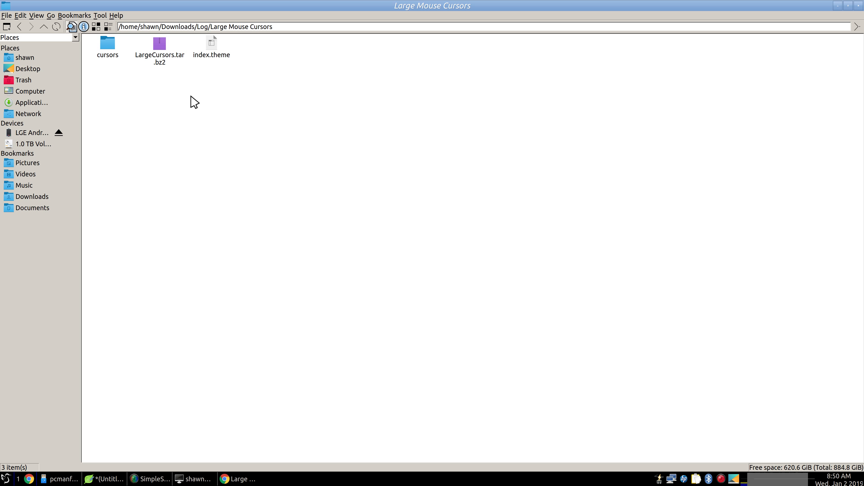
mouse_move(19, 32)
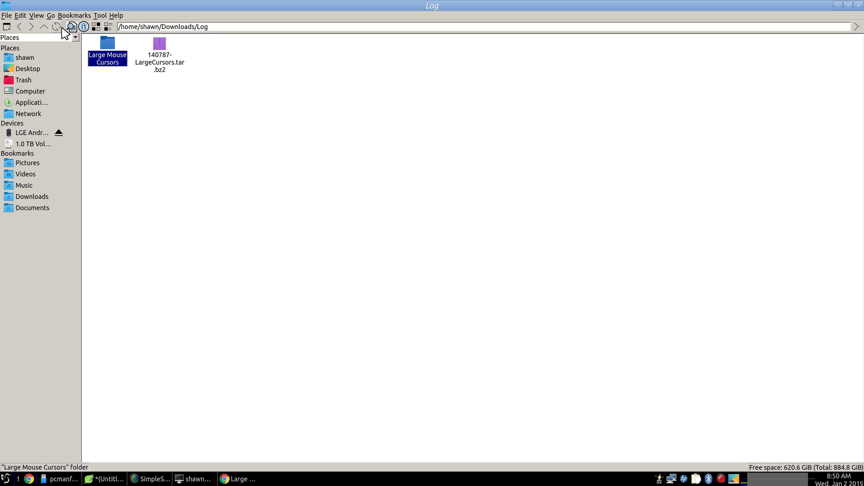
mouse_move(76, 44)
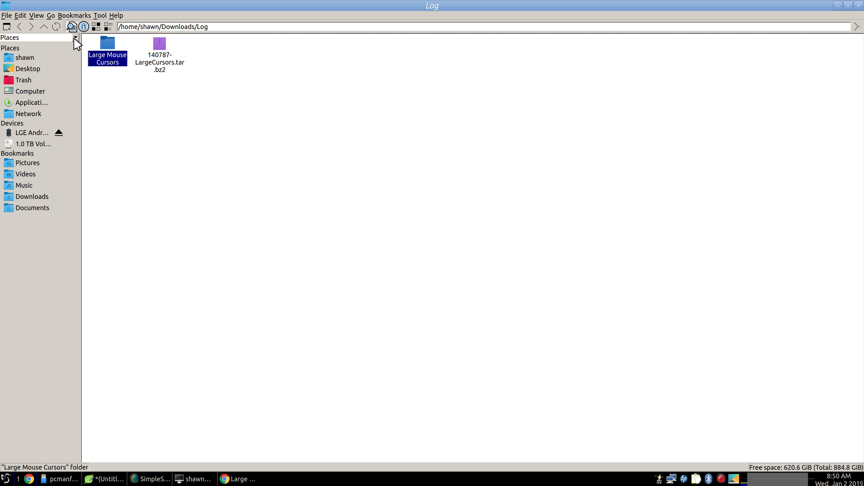
- Open ~/Downloads/Log as root, entering the administrator password twice to authenticate
left_click(101, 15)
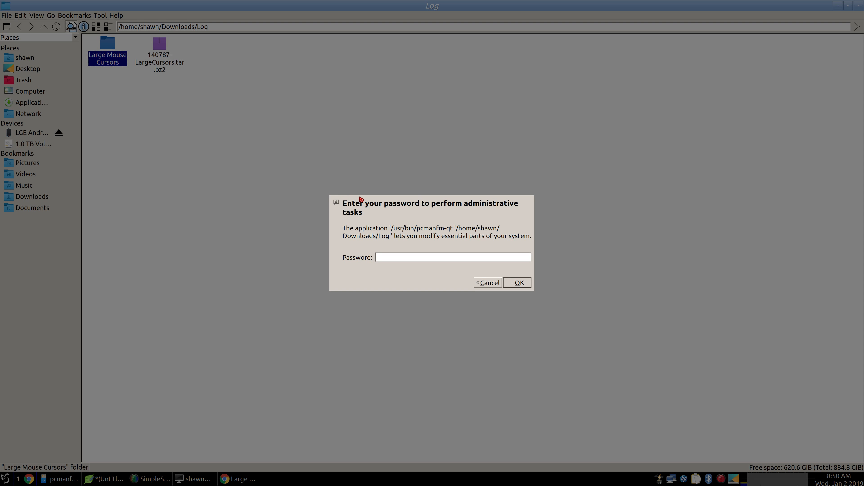
type("••")
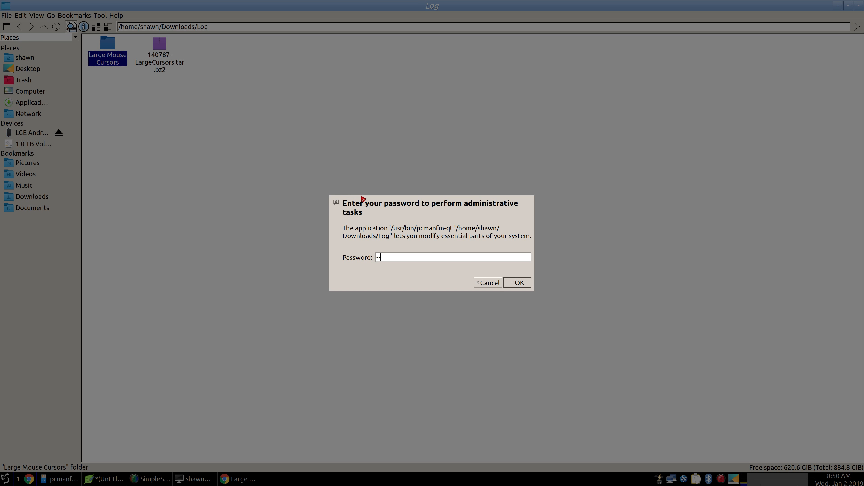
type("password")
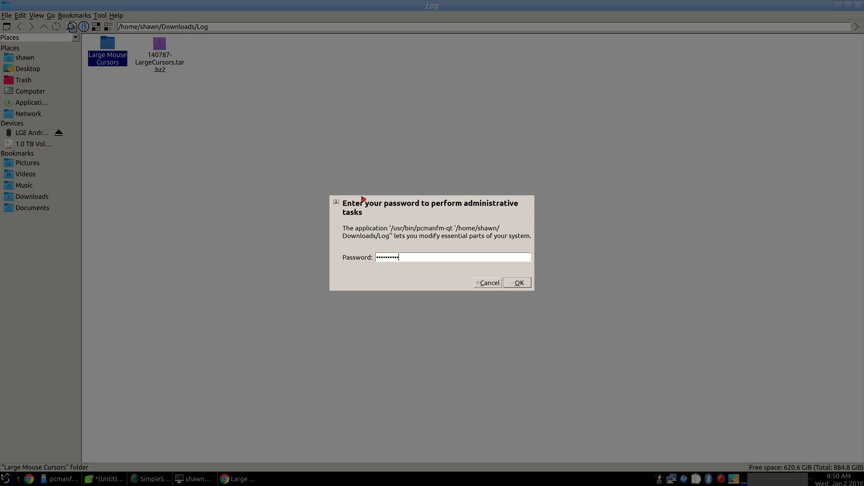
left_click(517, 282)
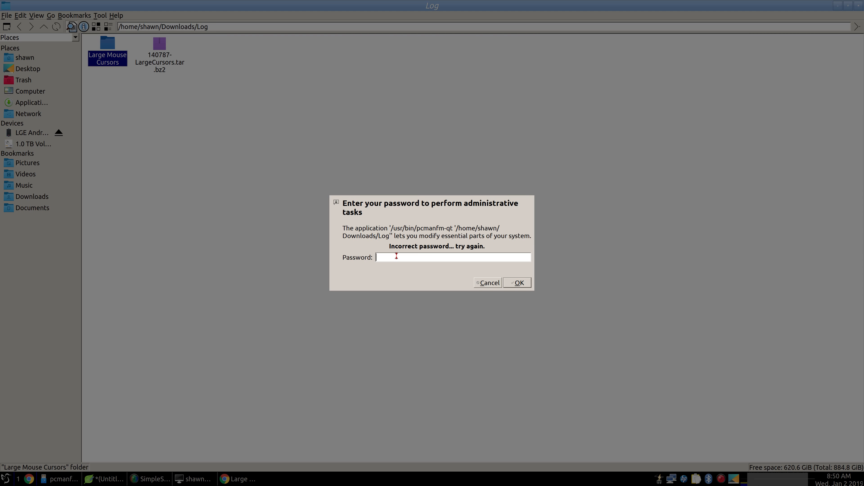
type("password")
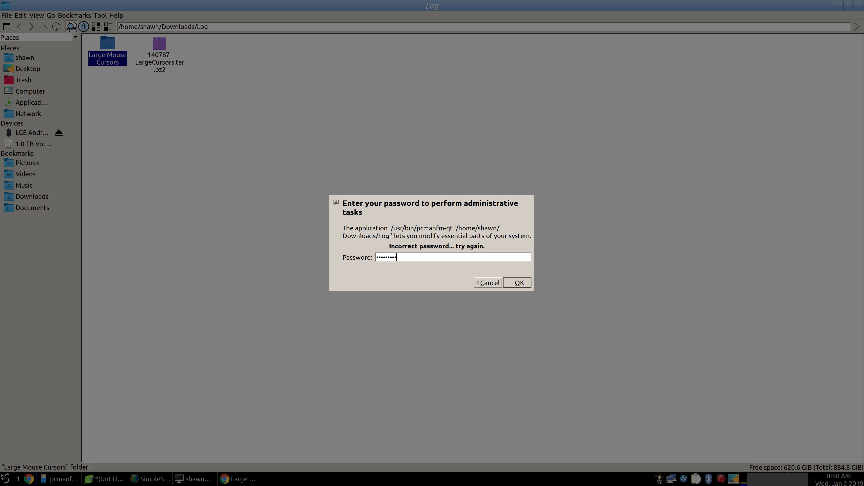
left_click(488, 283)
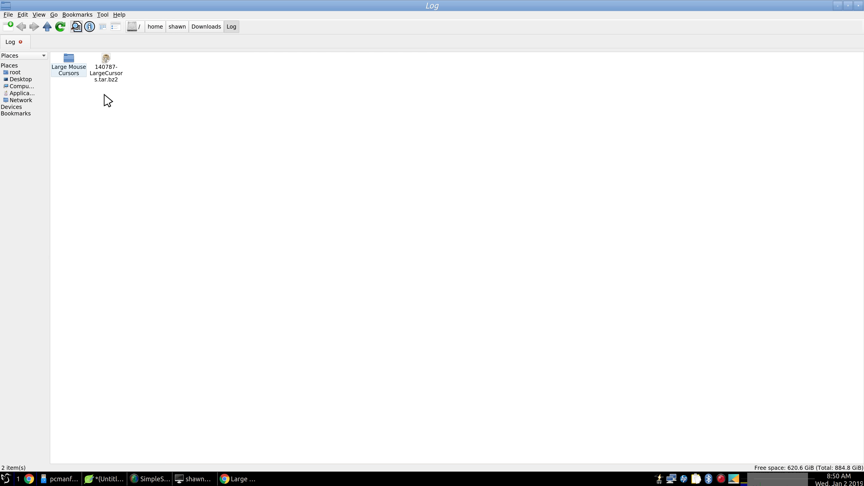
mouse_move(73, 65)
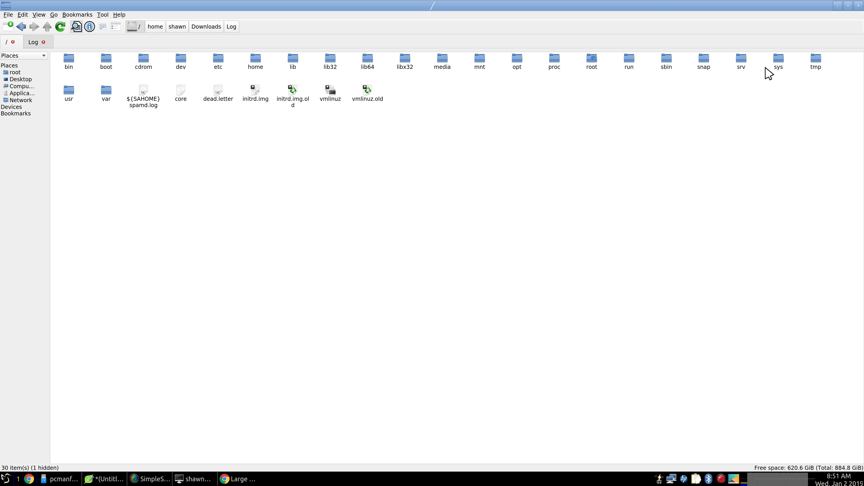
- Navigate the root window to /usr/share/icons and place the Large Mouse Cursors folder there
double_click(68, 90)
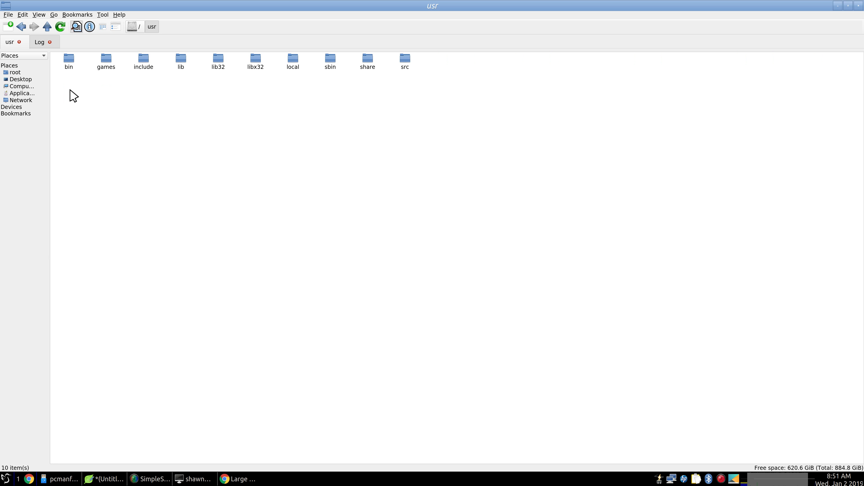
double_click(368, 58)
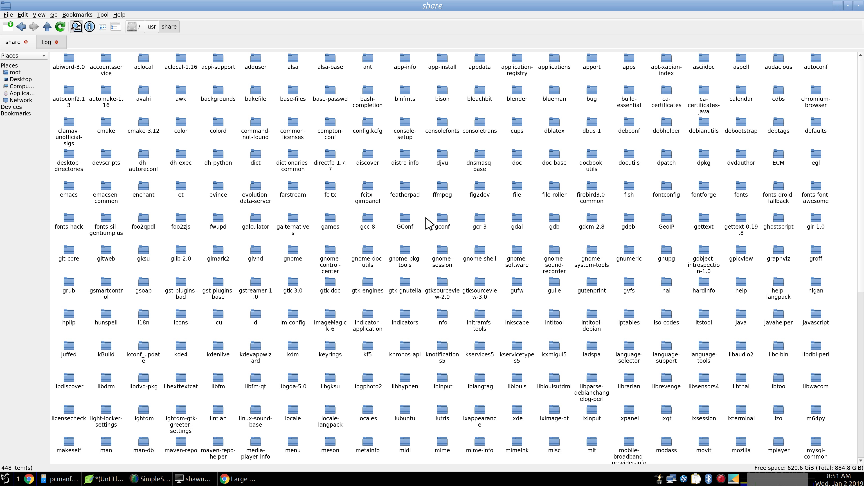
mouse_move(305, 315)
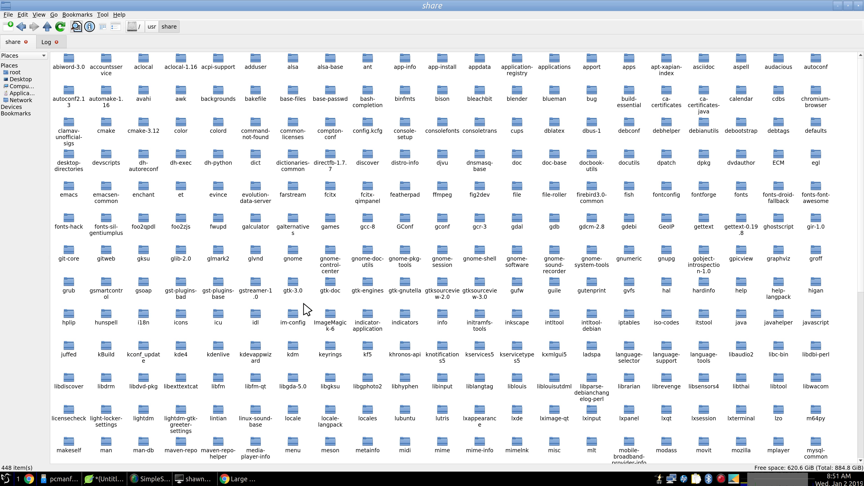
mouse_move(369, 326)
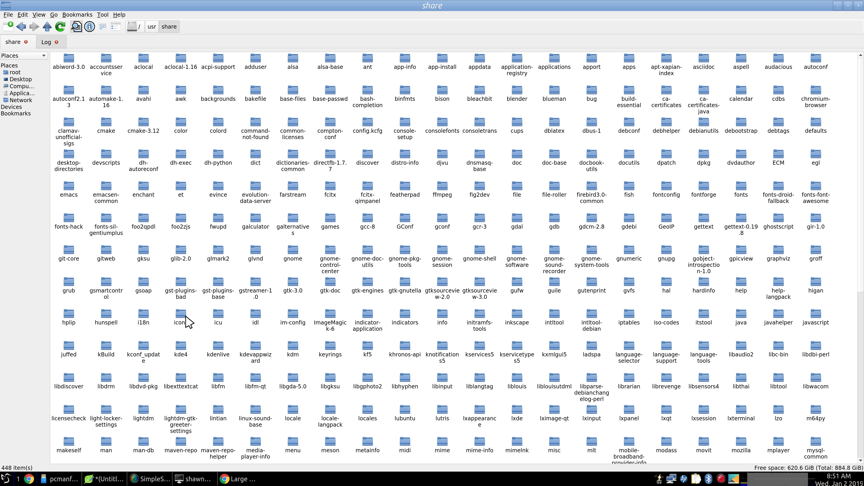
double_click(180, 315)
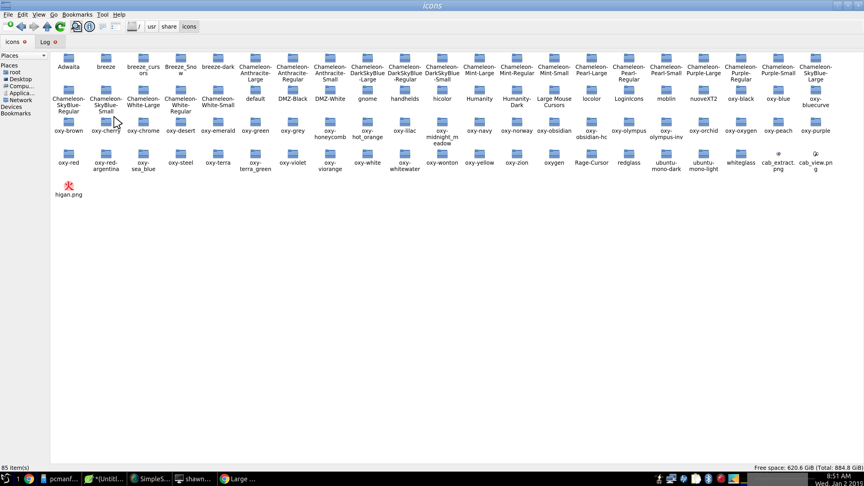
mouse_move(208, 30)
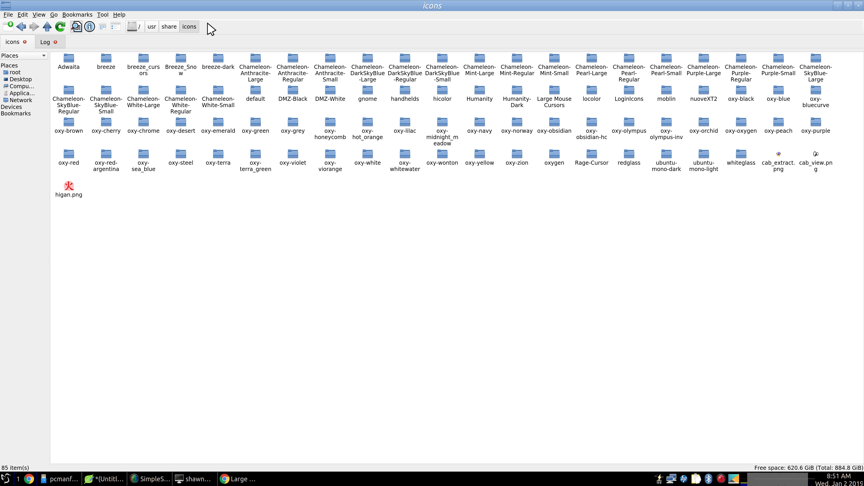
mouse_move(356, 231)
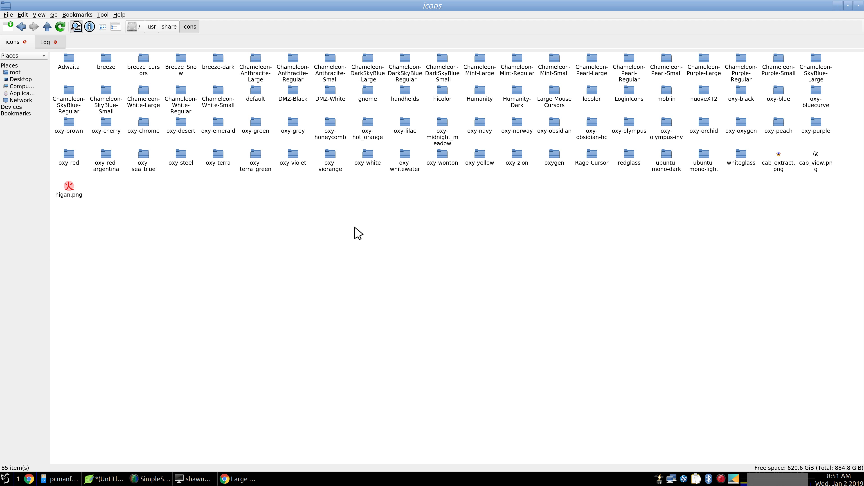
mouse_move(455, 155)
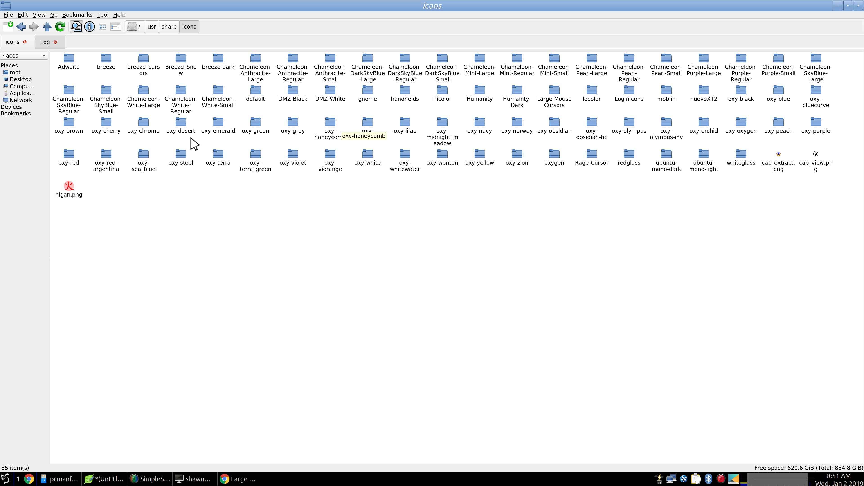
mouse_move(653, 114)
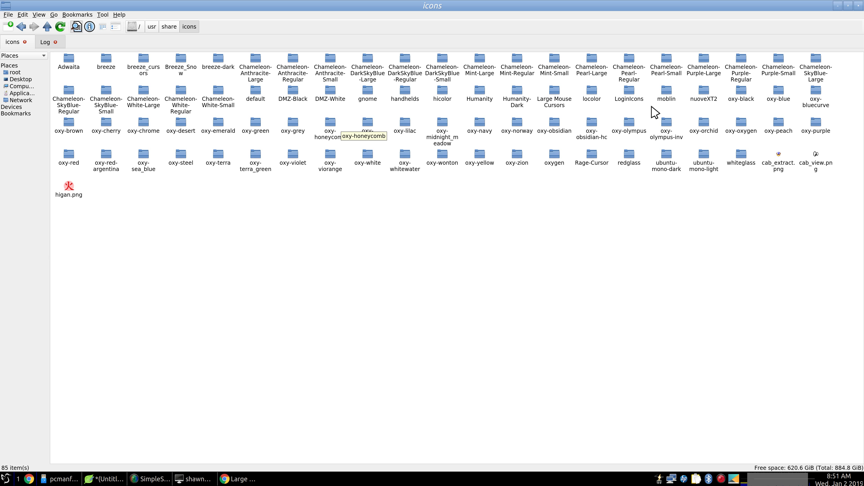
mouse_move(324, 113)
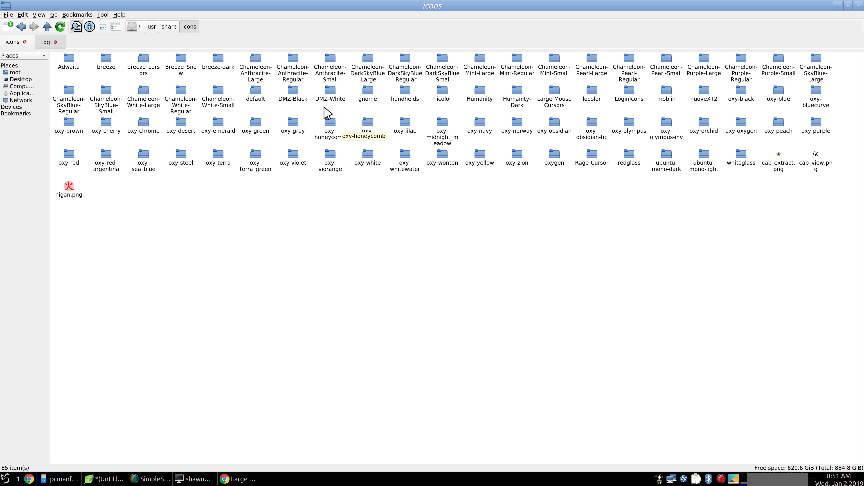
mouse_move(553, 114)
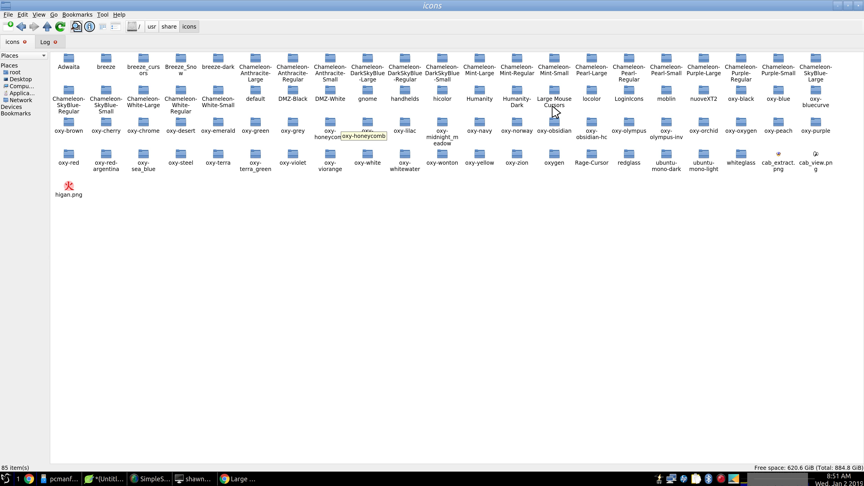
left_click(554, 90)
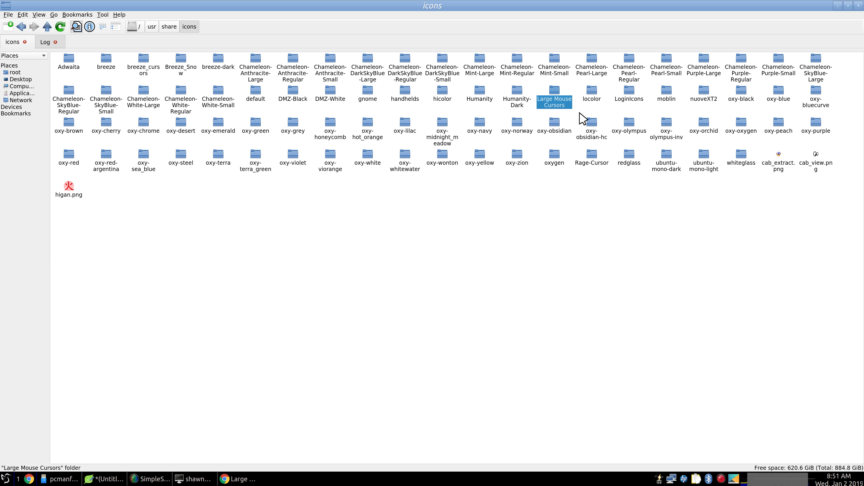
mouse_move(58, 43)
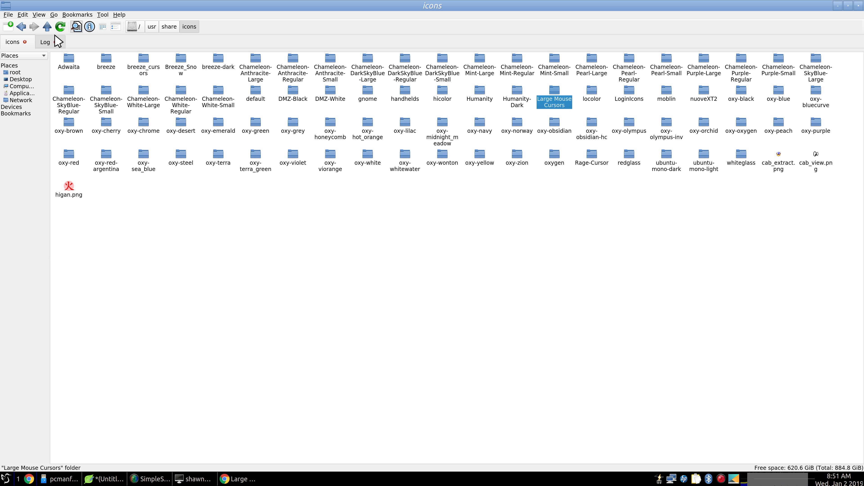
left_click(45, 42)
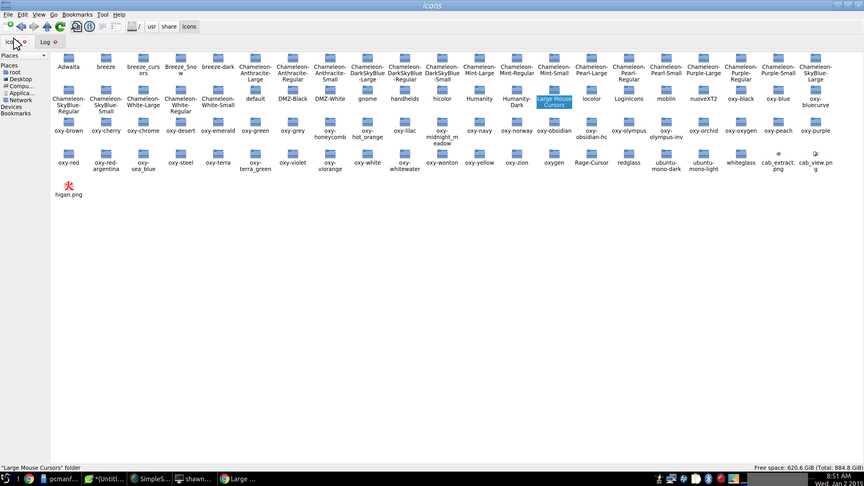
mouse_move(47, 54)
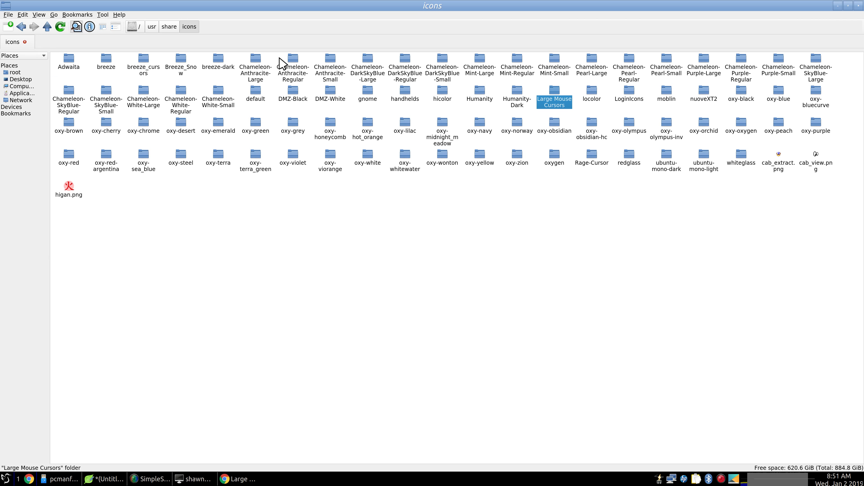
mouse_move(601, 78)
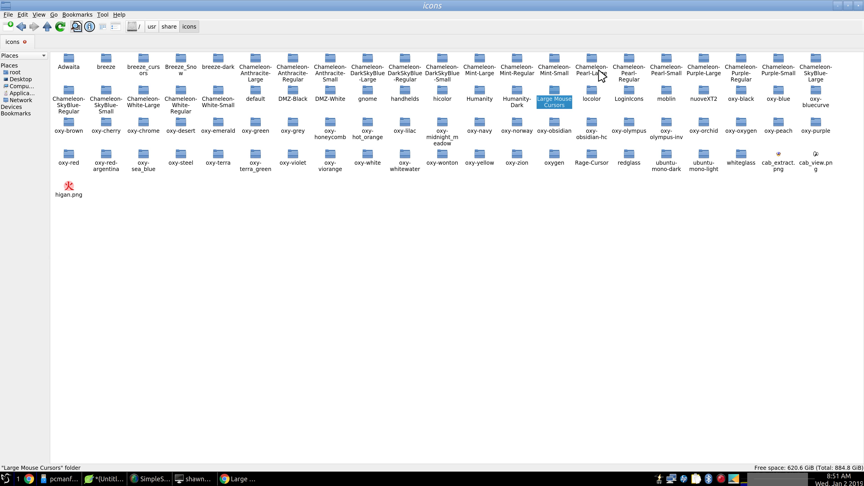
mouse_move(447, 192)
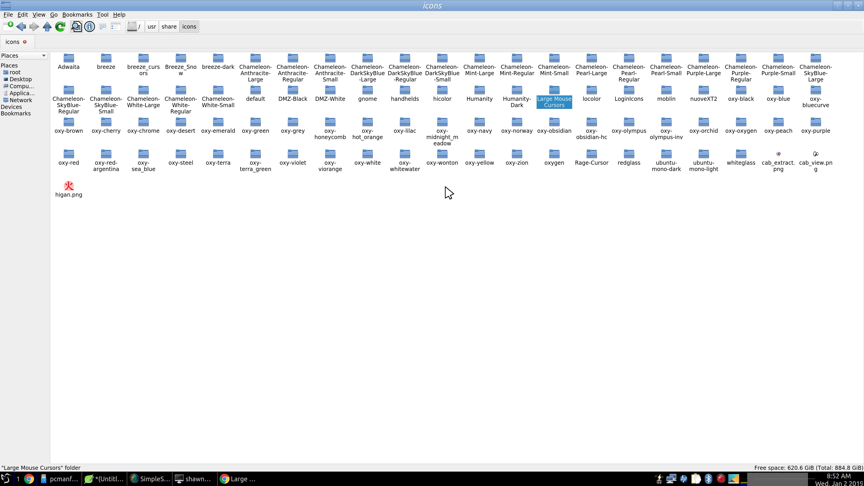
mouse_move(185, 33)
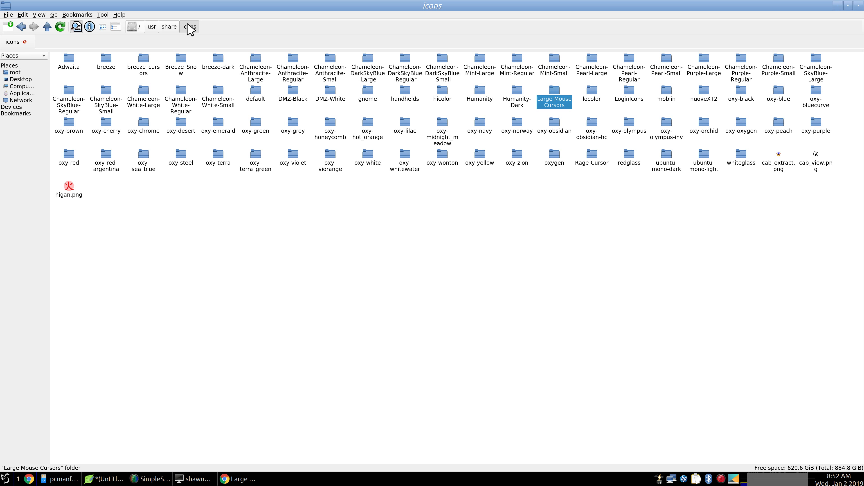
mouse_move(189, 32)
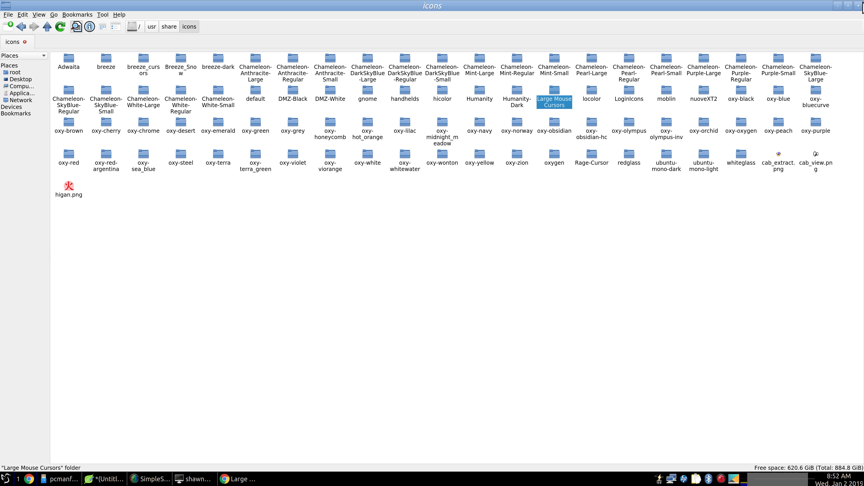
mouse_move(750, 9)
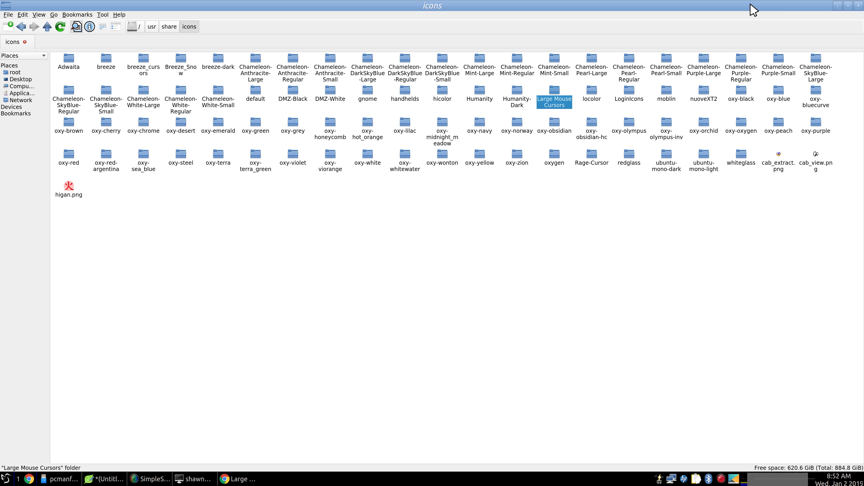
mouse_move(858, 6)
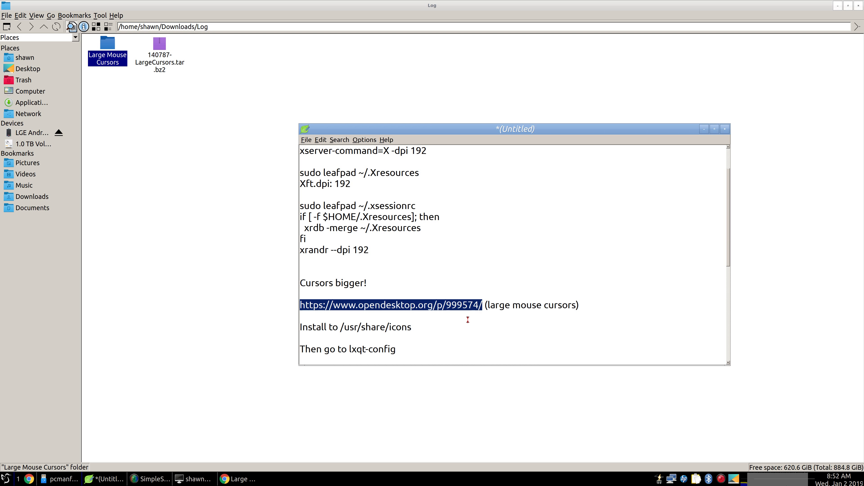
mouse_move(326, 350)
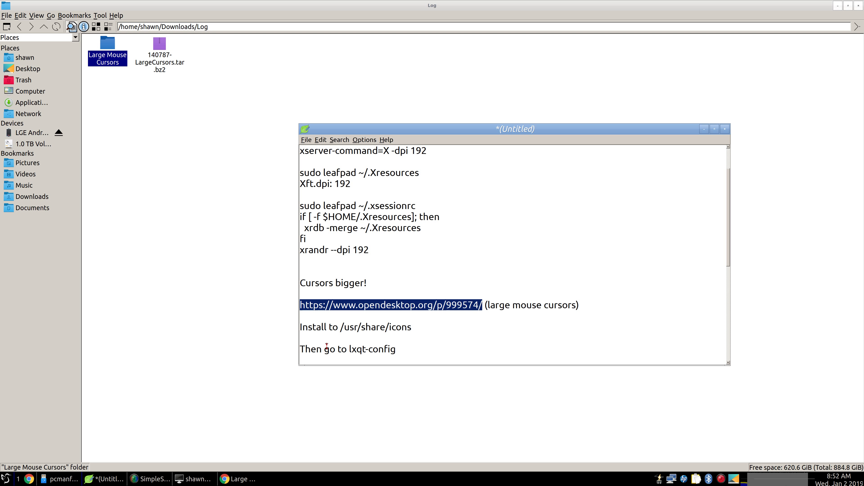
- Copy lxqt-config from the notes and run it in the terminal to launch LXQt Configuration Center
double_click(355, 349)
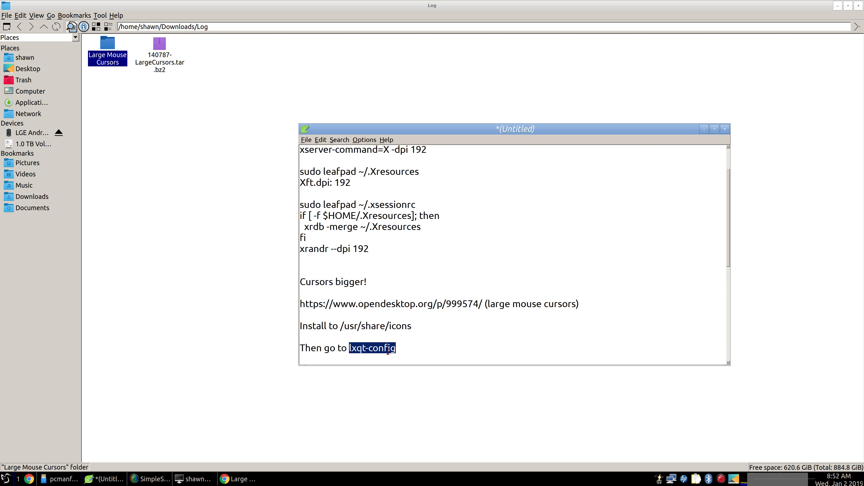
mouse_move(394, 372)
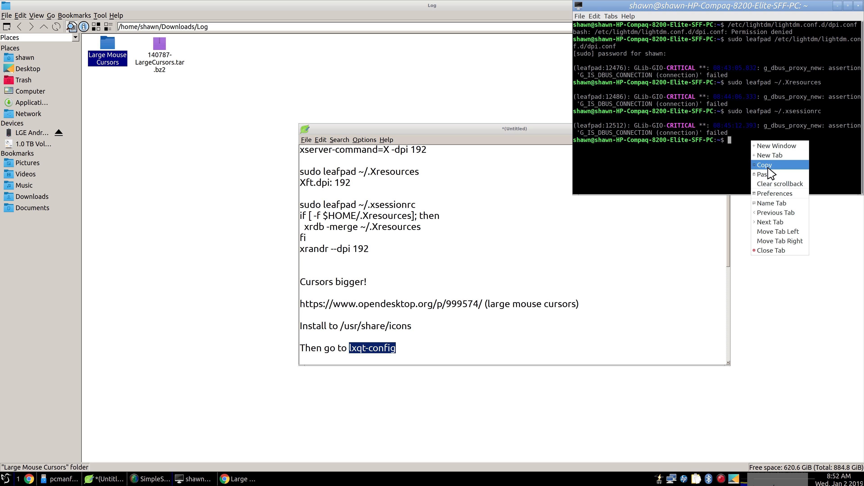
mouse_move(771, 184)
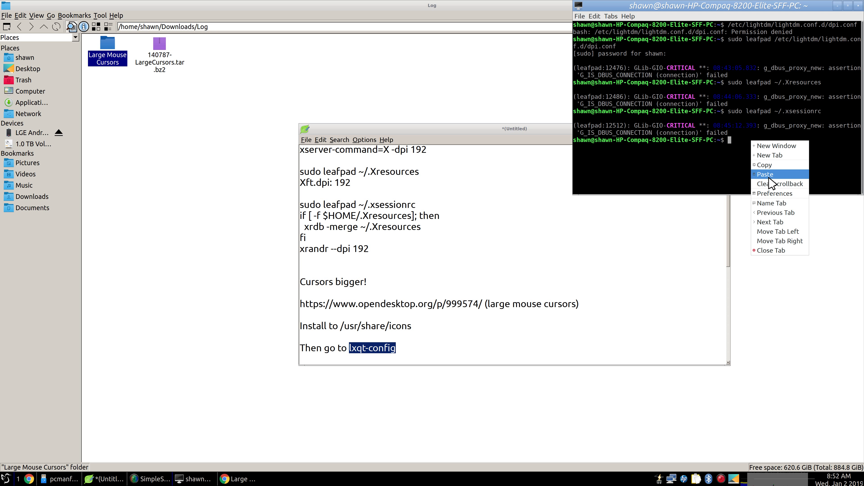
left_click(765, 174)
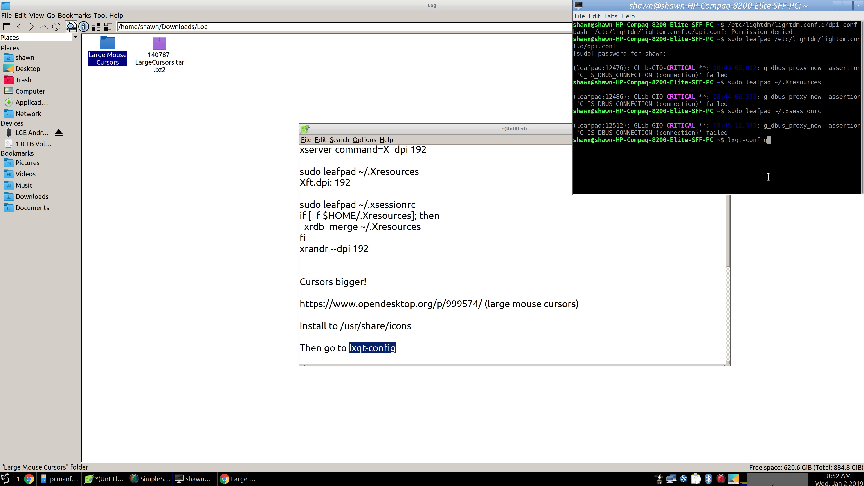
key("Return")
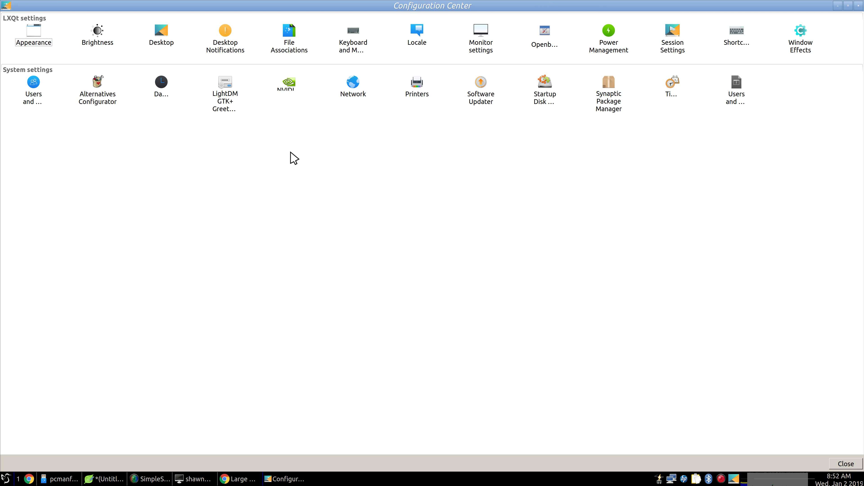
mouse_move(45, 42)
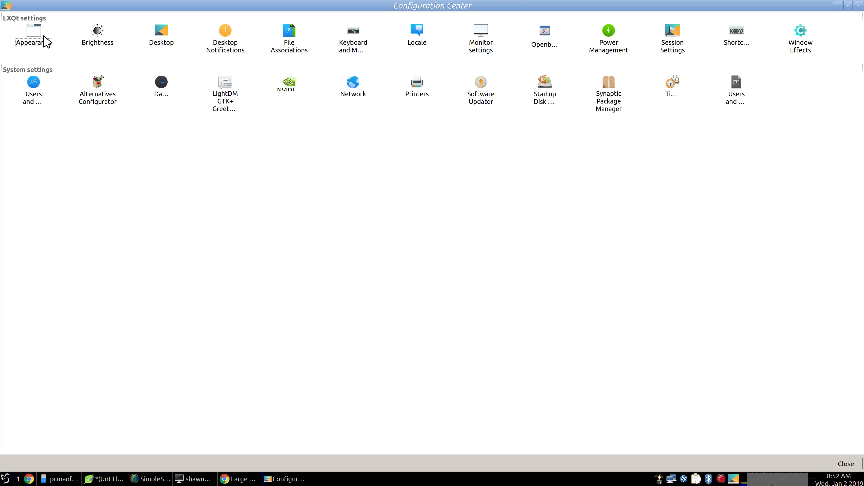
- In Appearance > Cursor choose Large Mouse Cursors as the theme and close the dialog
left_click(33, 31)
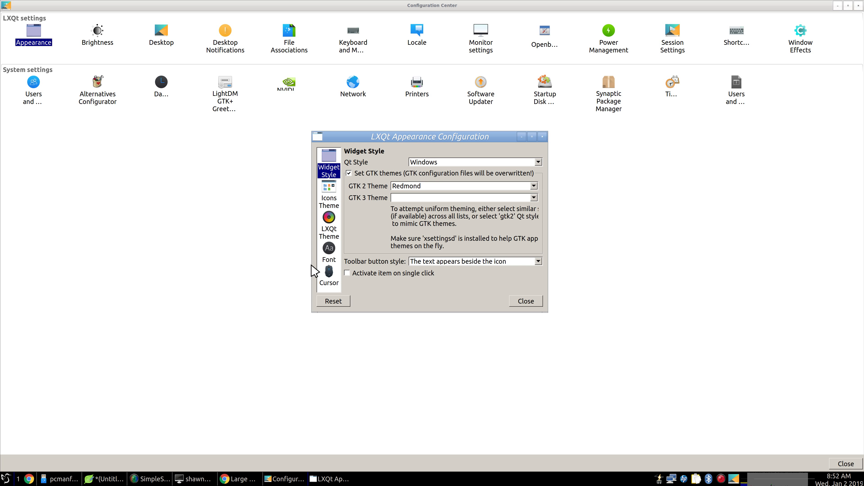
left_click(329, 272)
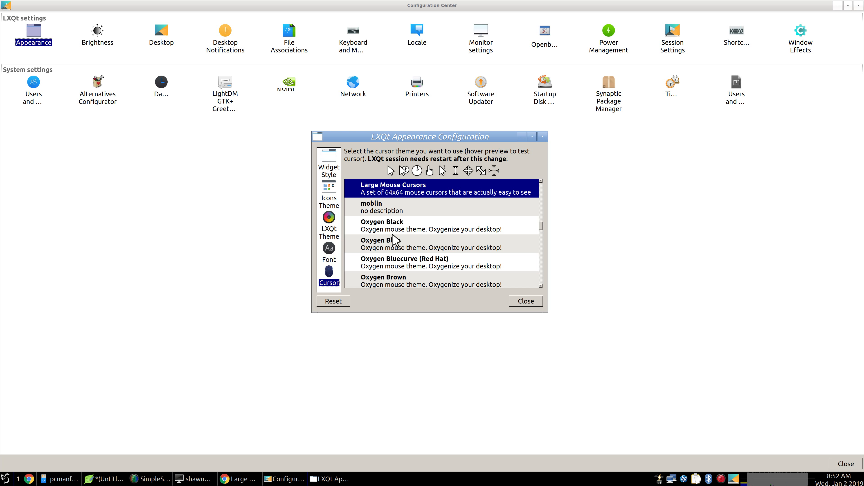
mouse_move(429, 192)
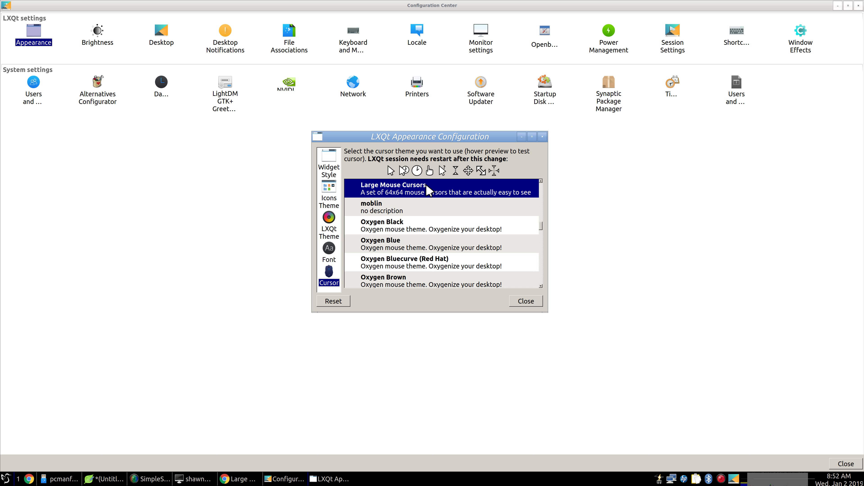
scroll("down", 3)
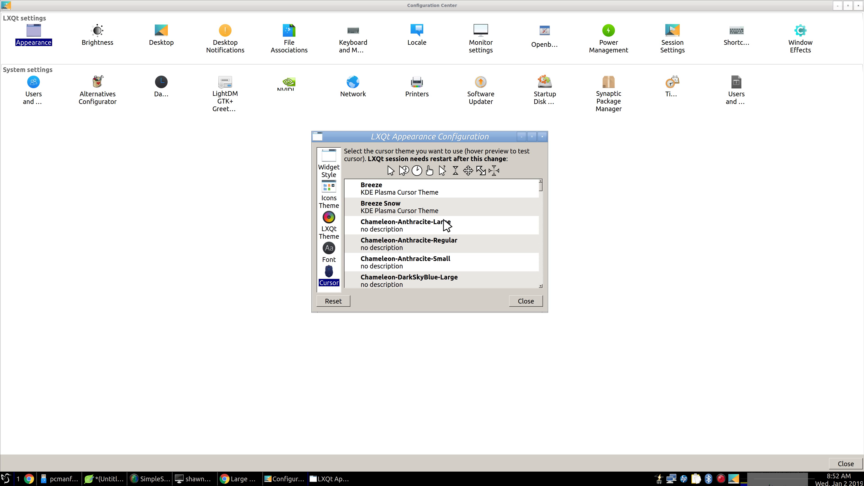
scroll("down", 3)
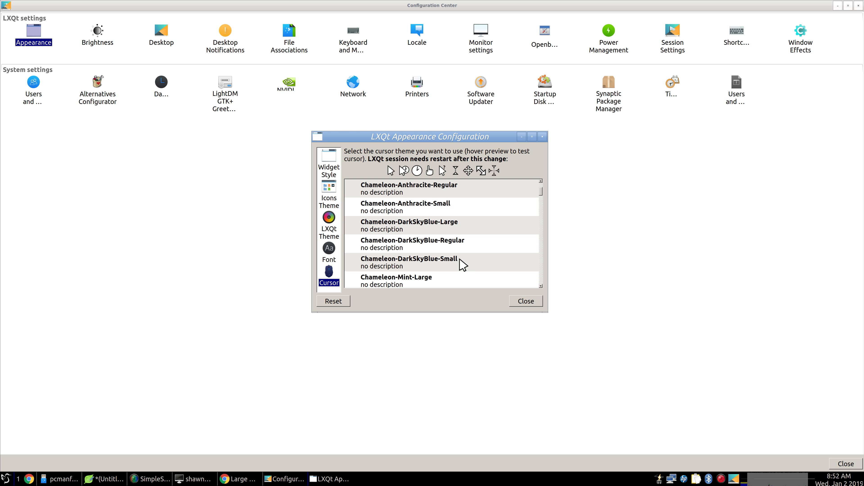
mouse_move(461, 240)
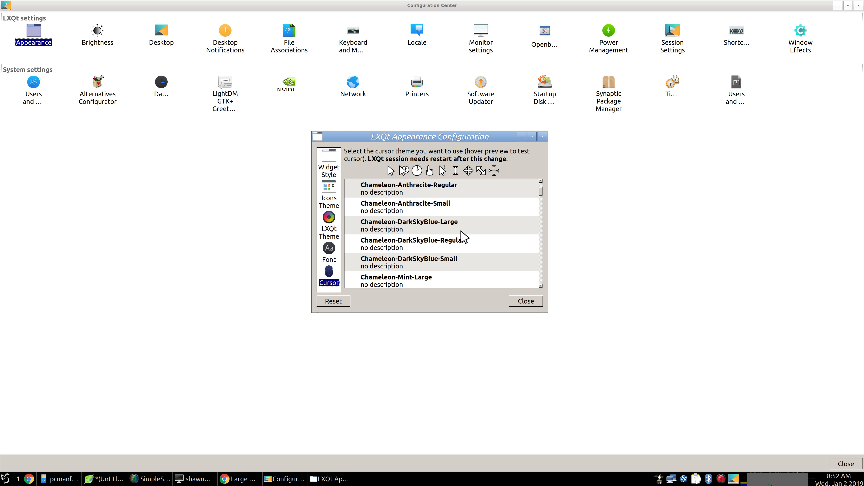
mouse_move(406, 233)
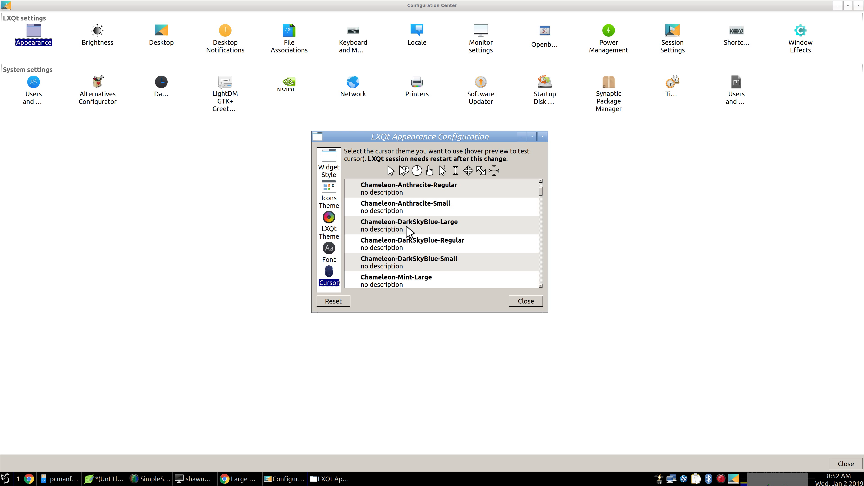
mouse_move(477, 231)
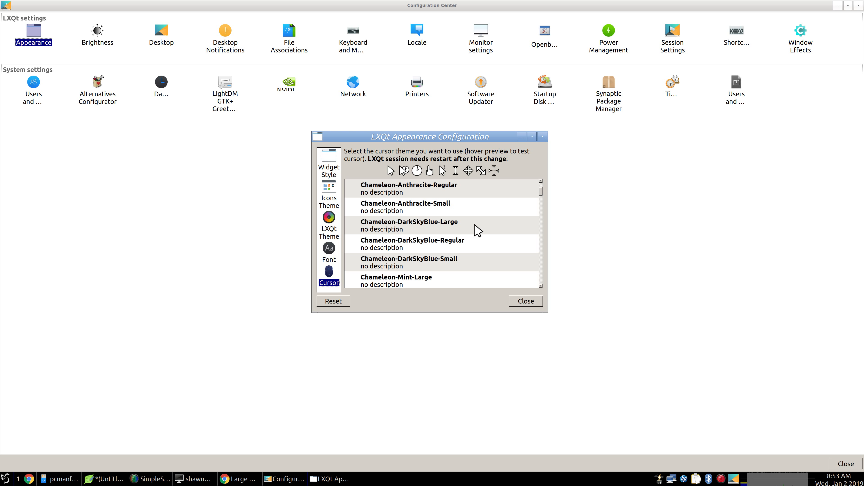
scroll("down", 3)
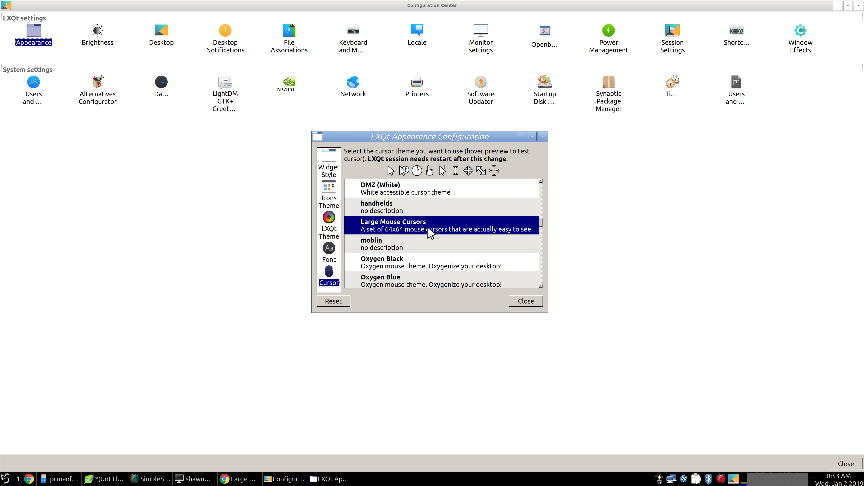
mouse_move(387, 235)
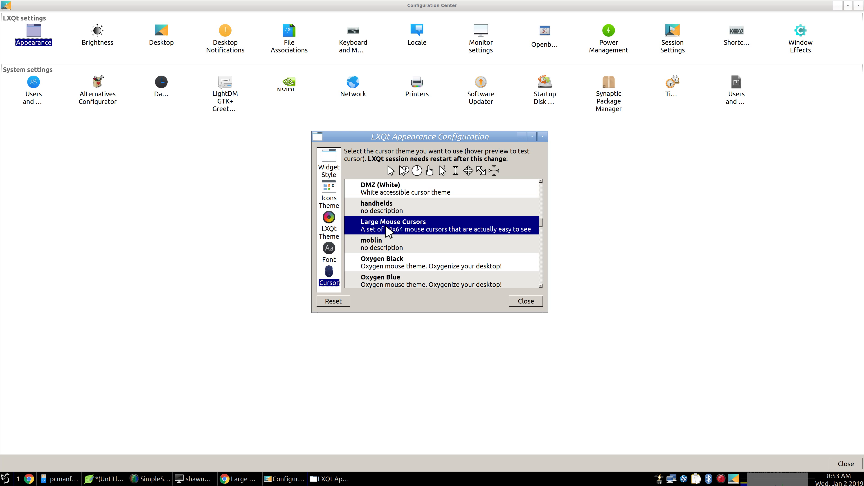
mouse_move(239, 374)
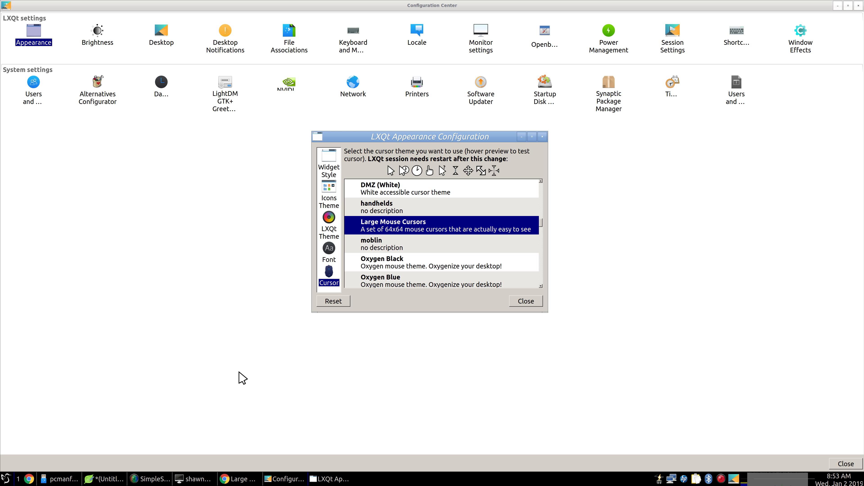
mouse_move(219, 346)
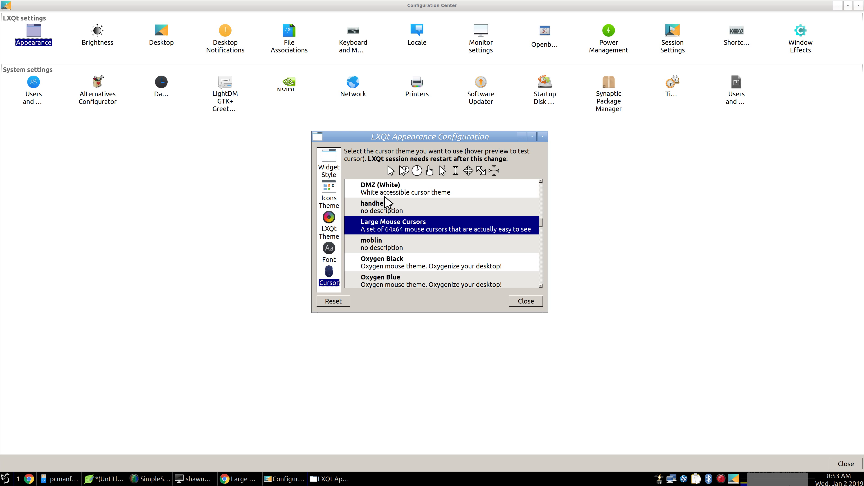
mouse_move(474, 239)
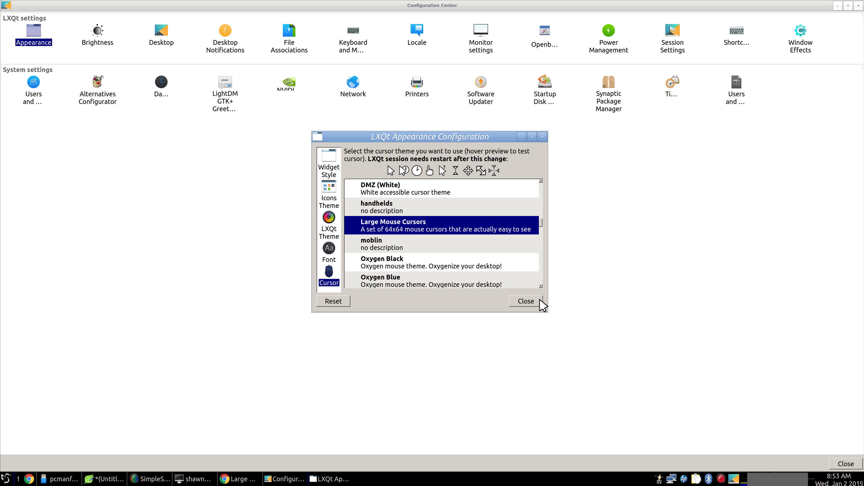
left_click(525, 301)
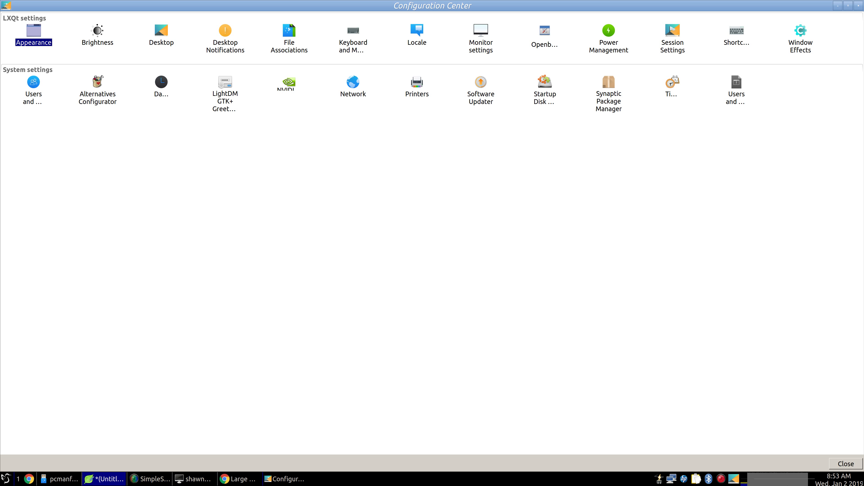
- Review the cursor notes in Leafpad, then show the Monitor Settings Advanced page with HDMI-1 at 3840x2160, 30 Hz
left_click(104, 479)
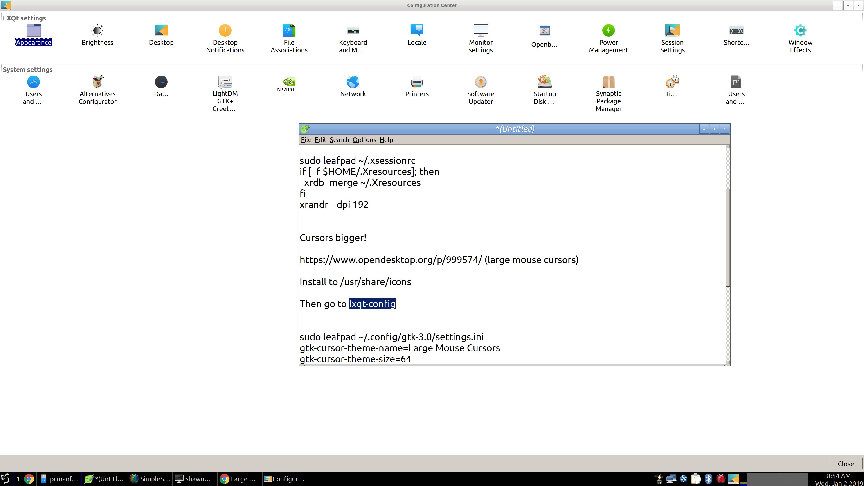
scroll("down", 3)
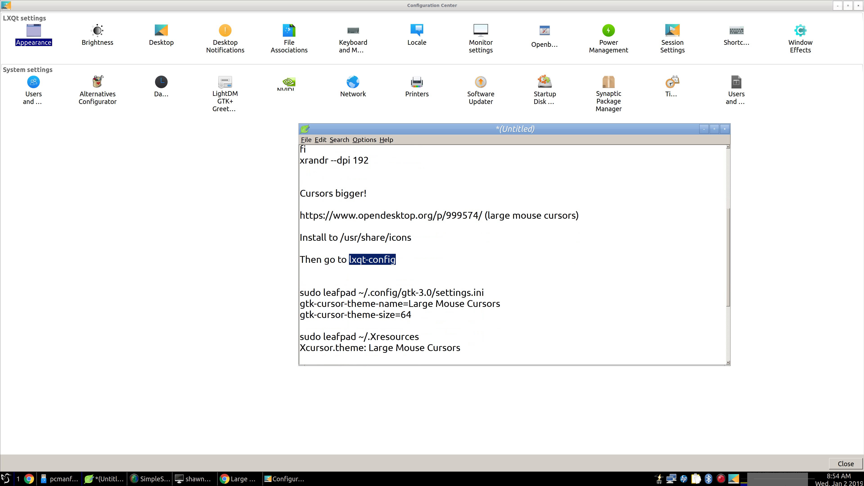
scroll("down", 3)
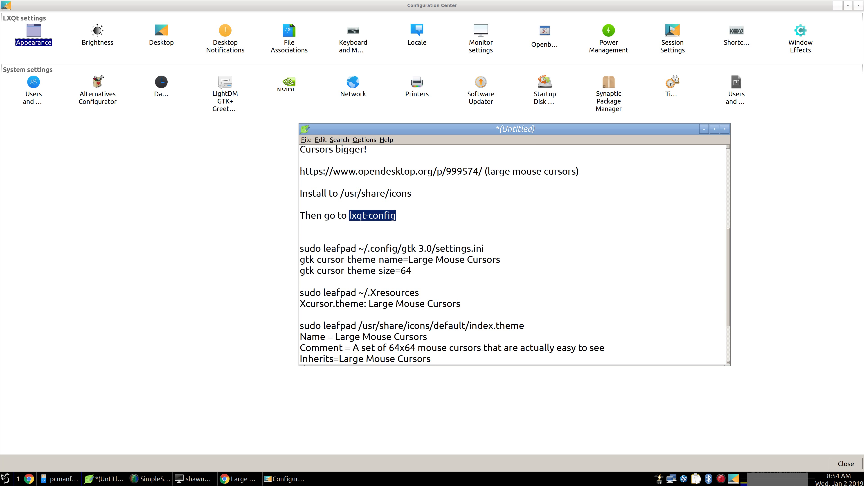
mouse_move(455, 148)
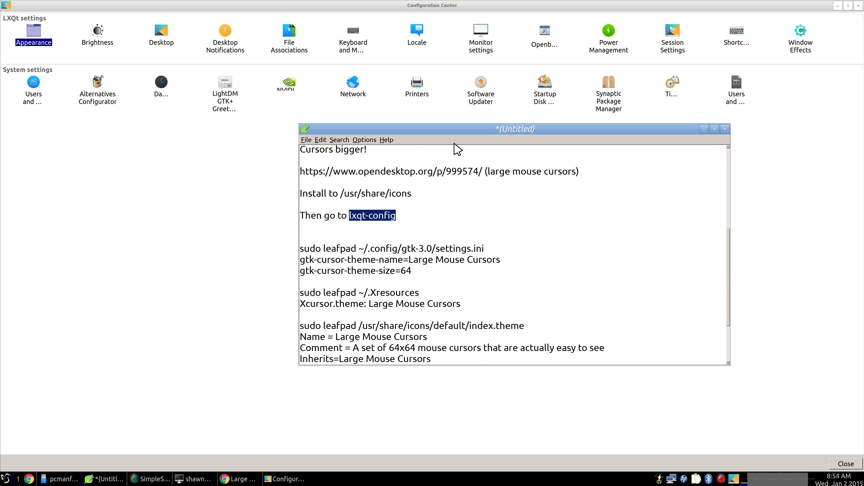
left_click_drag(515, 128, 433, 209)
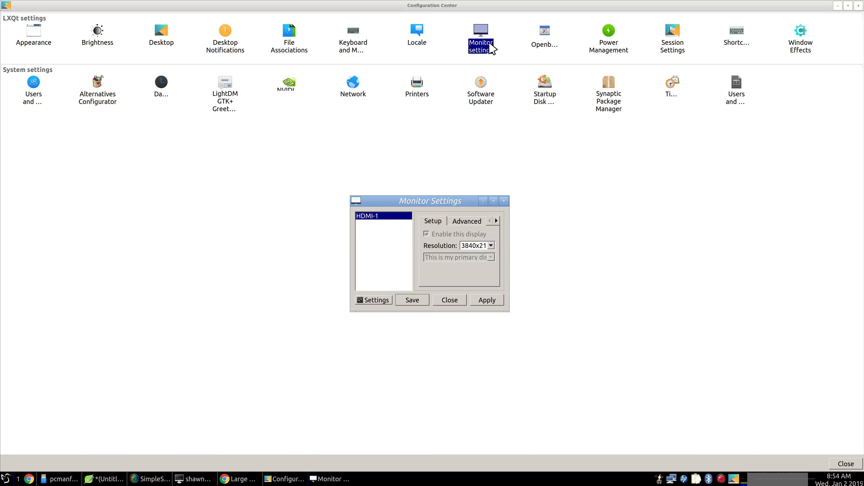
left_click(467, 221)
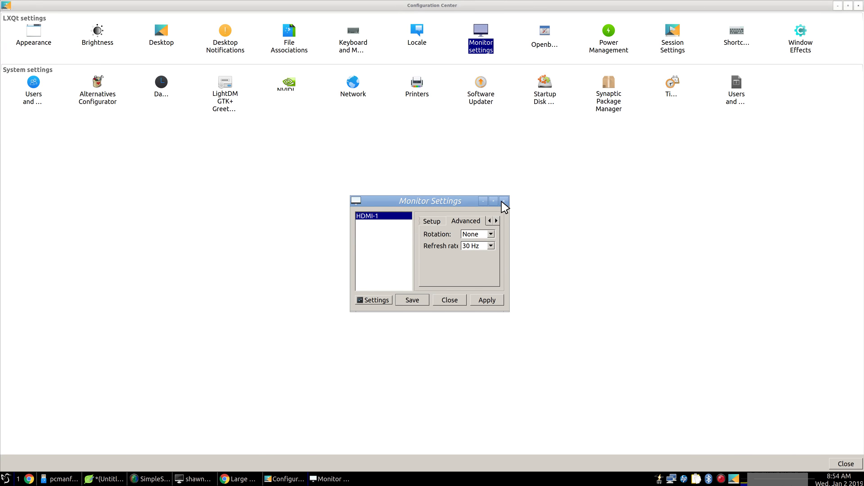
left_click(504, 201)
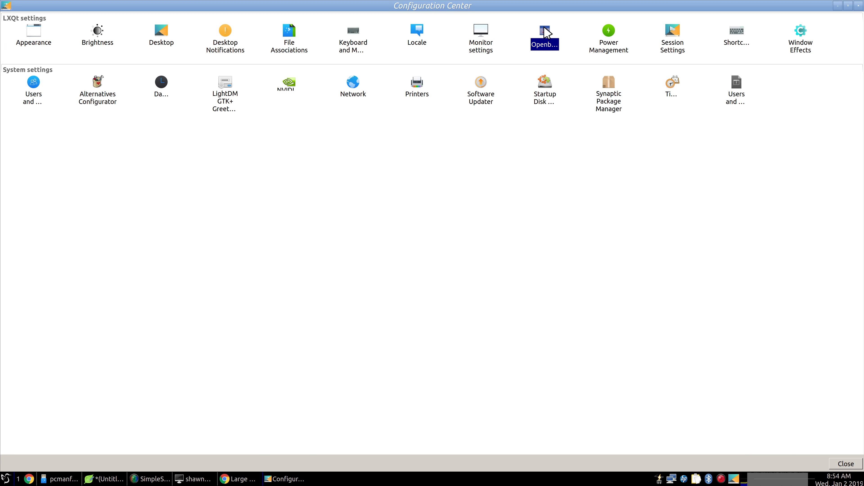
double_click(545, 30)
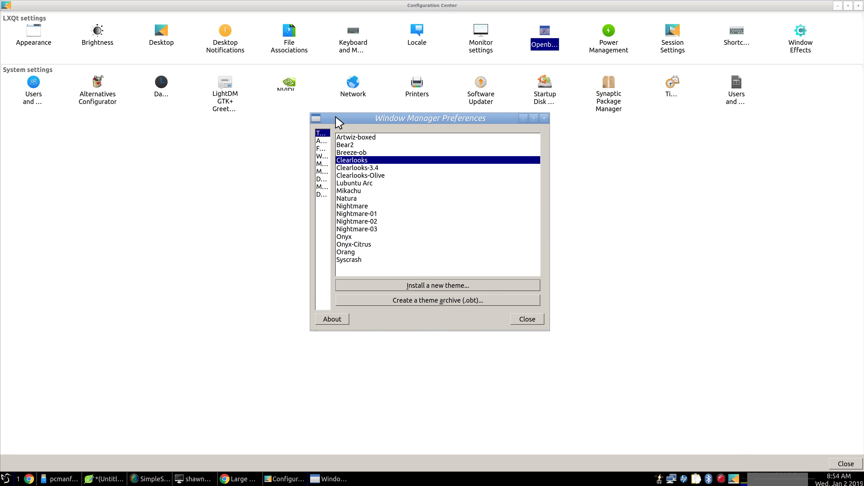
mouse_move(313, 136)
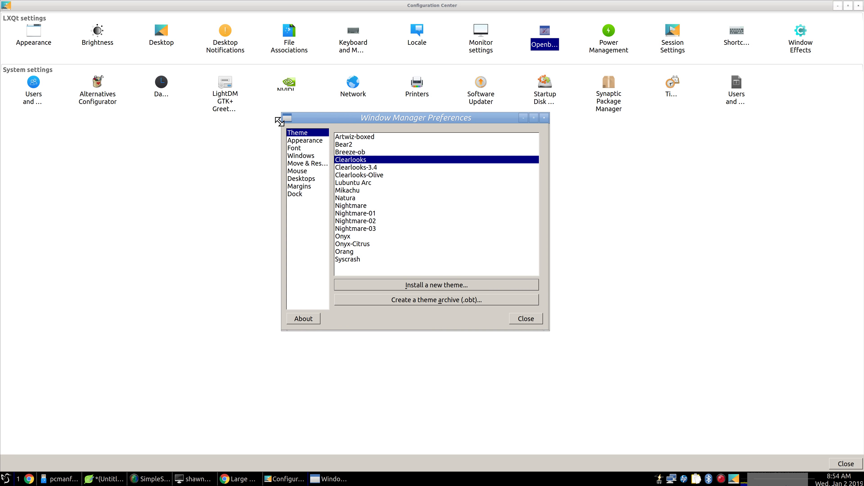
left_click(288, 140)
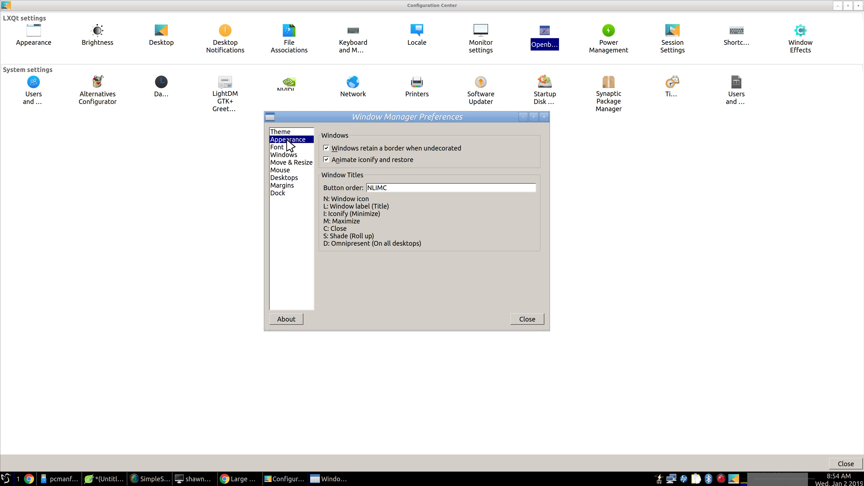
mouse_move(544, 117)
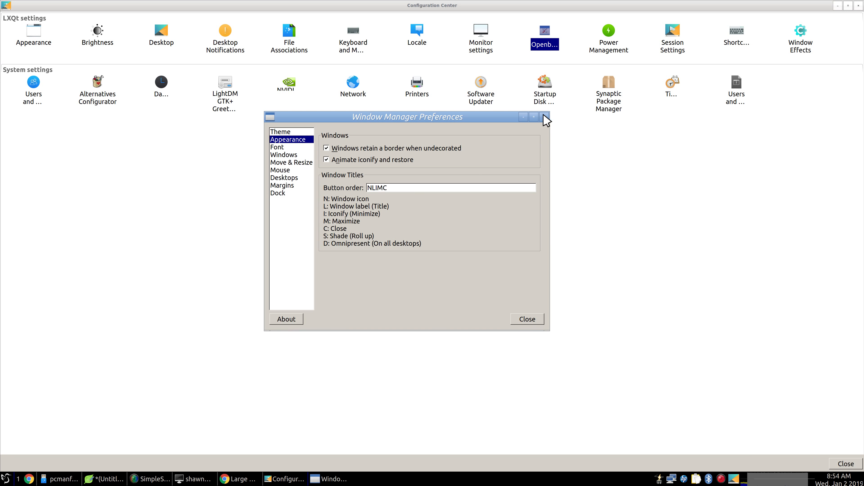
left_click(545, 117)
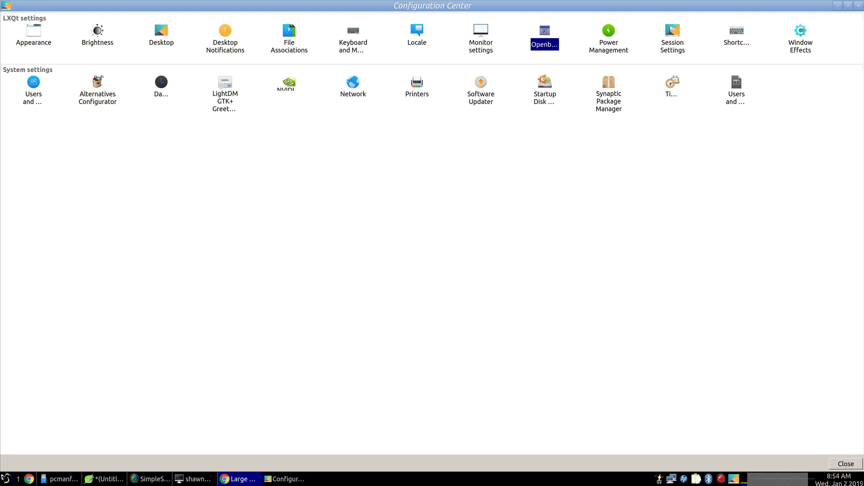
- Copy the 'sudo leafpad ~/.config/gtk-3.0/settings.ini' command from the notes
left_click(239, 479)
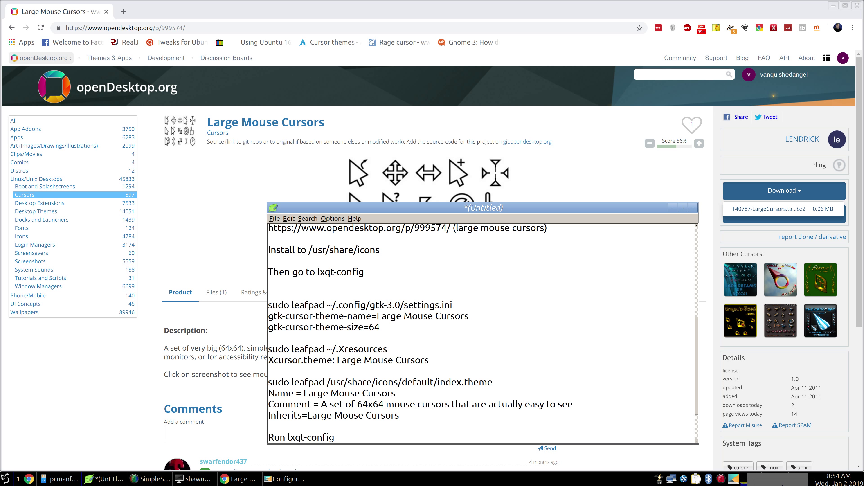
left_click_drag(269, 305, 402, 315)
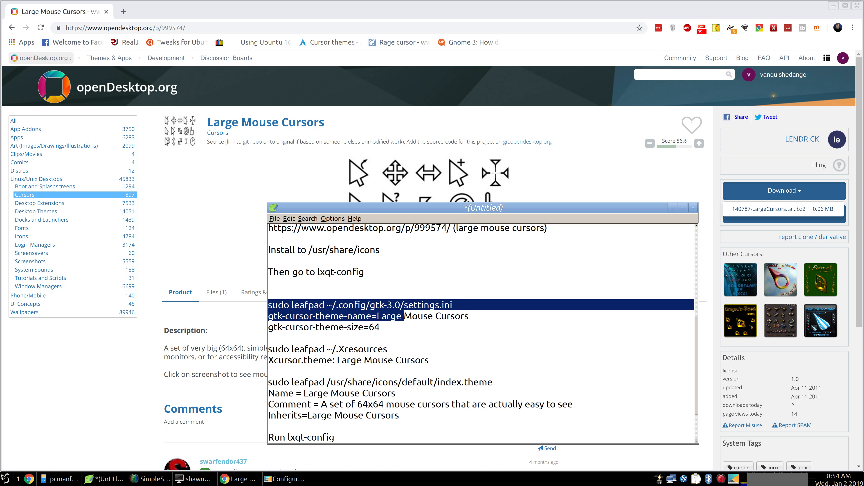
right_click(446, 320)
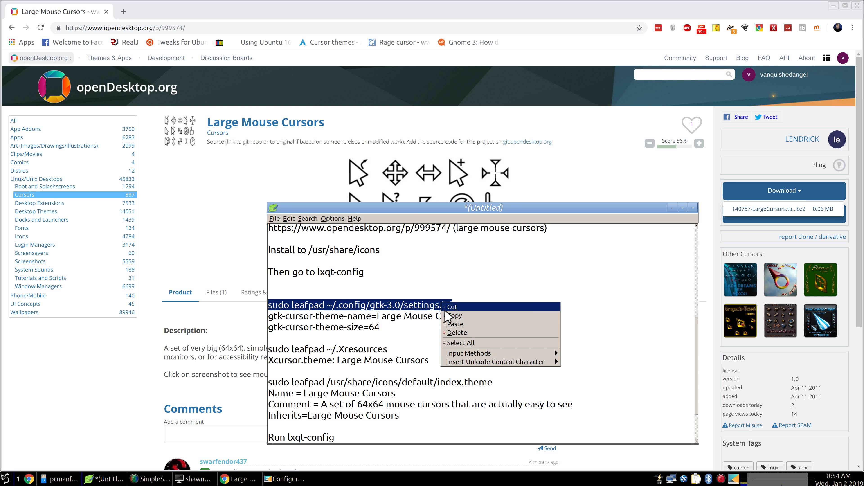
left_click(453, 315)
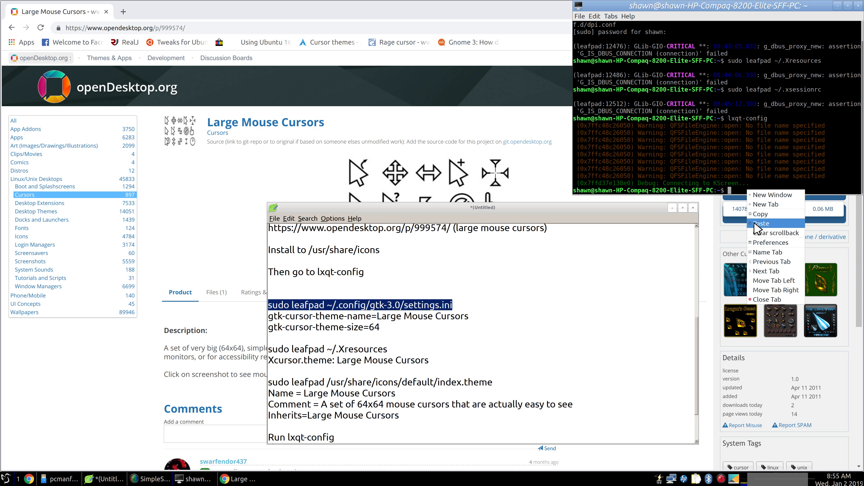
- Run the pasted command to open settings.ini as root and select the two gtk-cursor lines in the notes
left_click(761, 223)
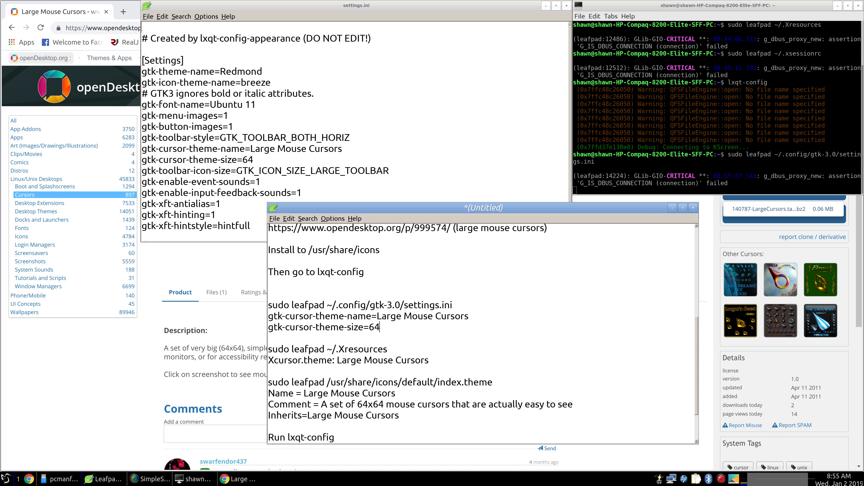
left_click_drag(269, 316, 379, 327)
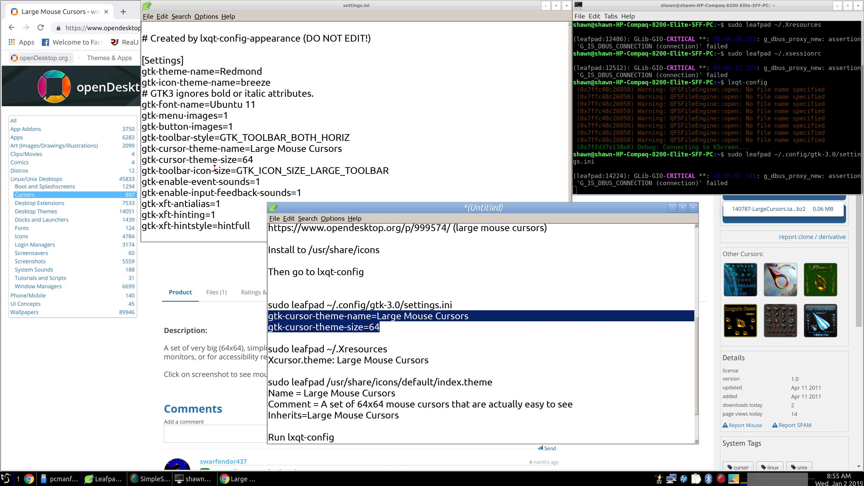
mouse_move(331, 149)
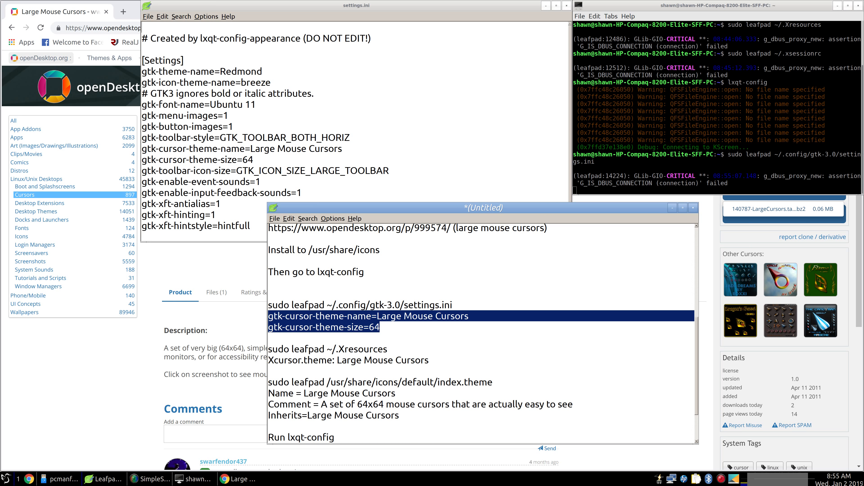
mouse_move(470, 168)
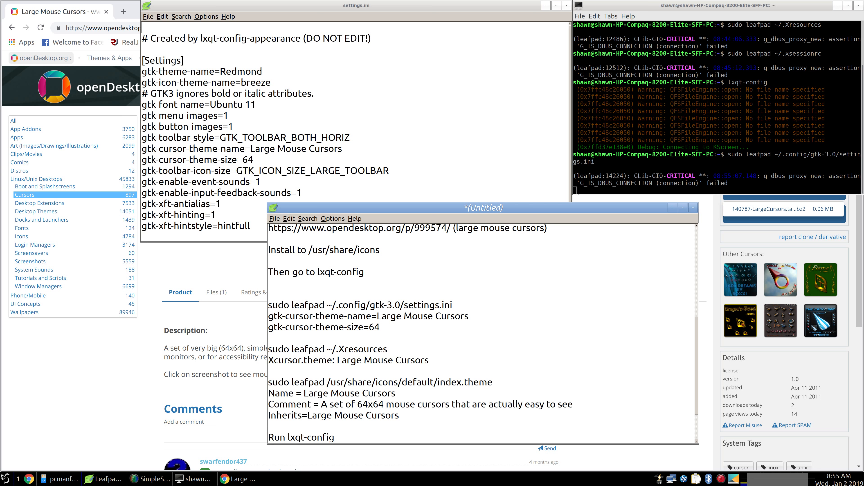
- Copy the 'sudo leafpad ~/.Xresources' command from the notes
left_click_drag(268, 348, 308, 348)
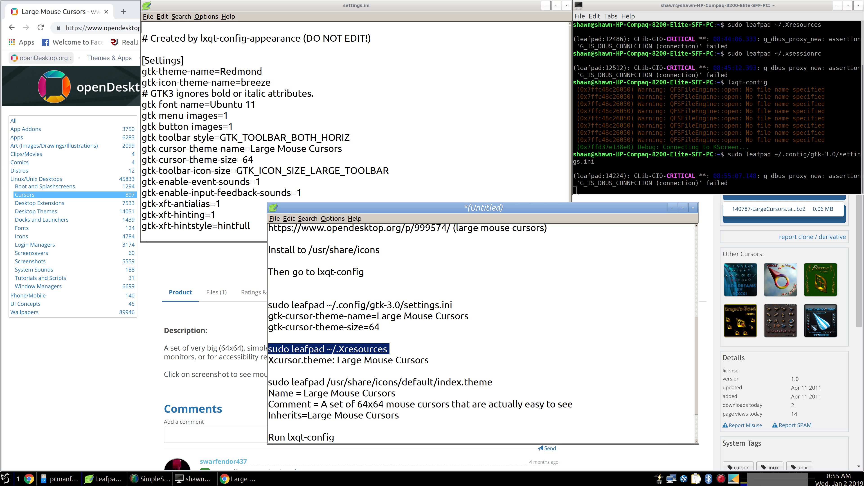
right_click(332, 349)
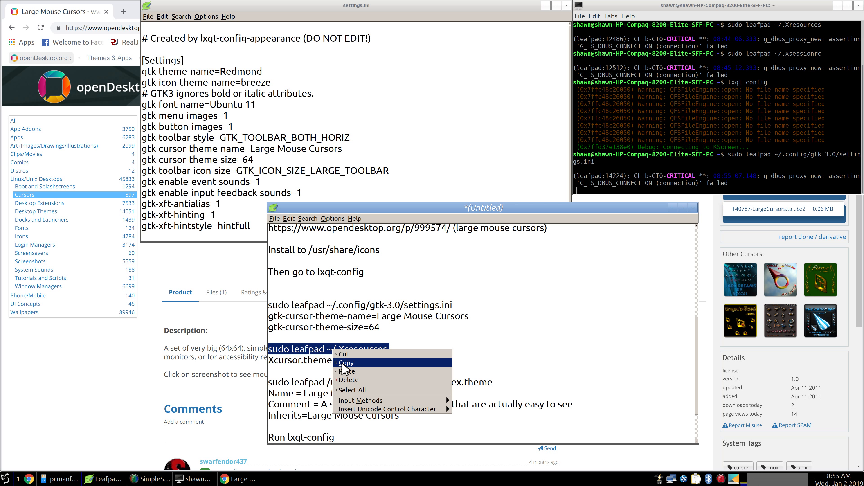
left_click(348, 362)
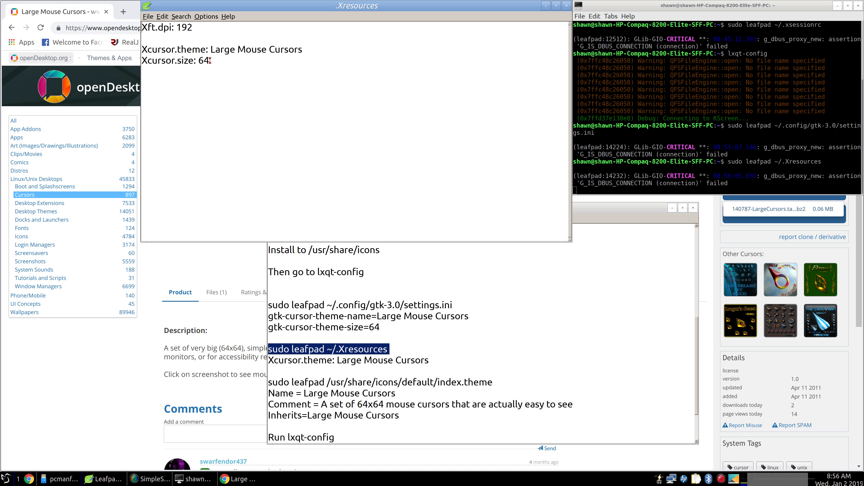
mouse_move(249, 343)
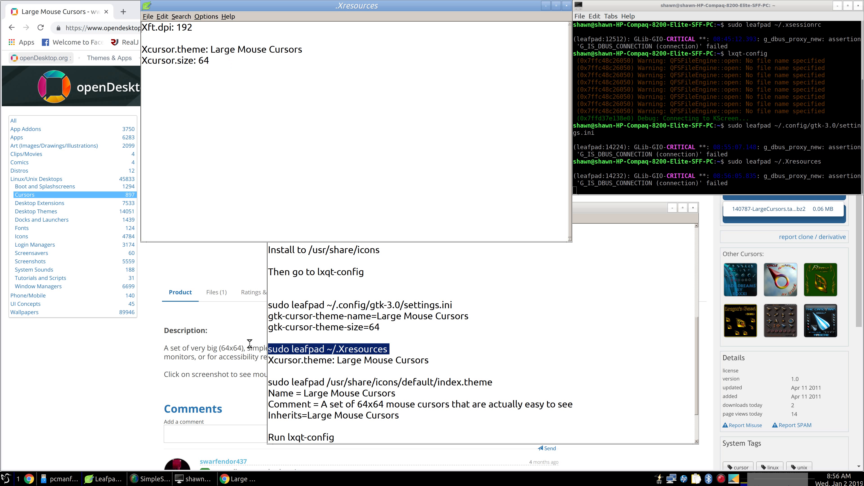
mouse_move(367, 132)
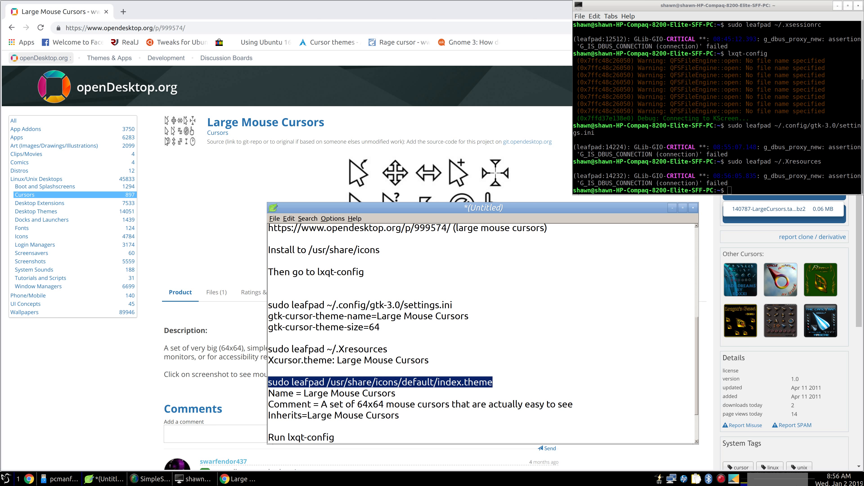
- Run the index.theme command as root and scroll to its end to check Inherits=Large Mouse Cursors
right_click(362, 390)
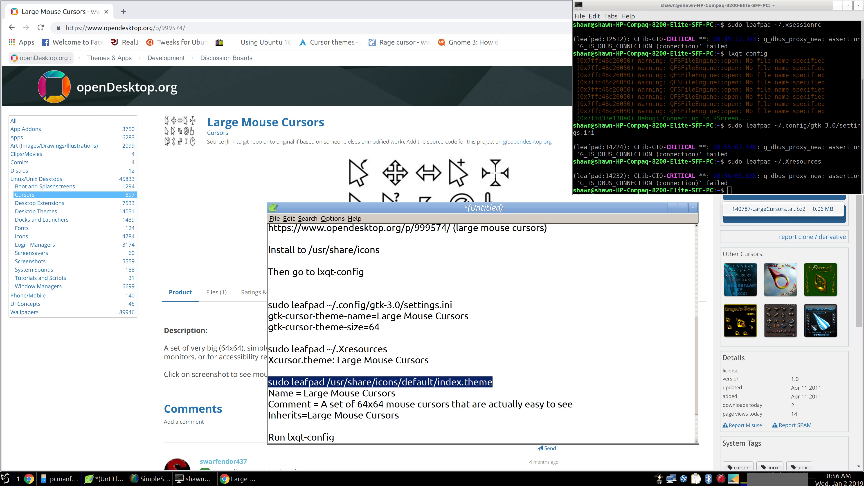
right_click(735, 199)
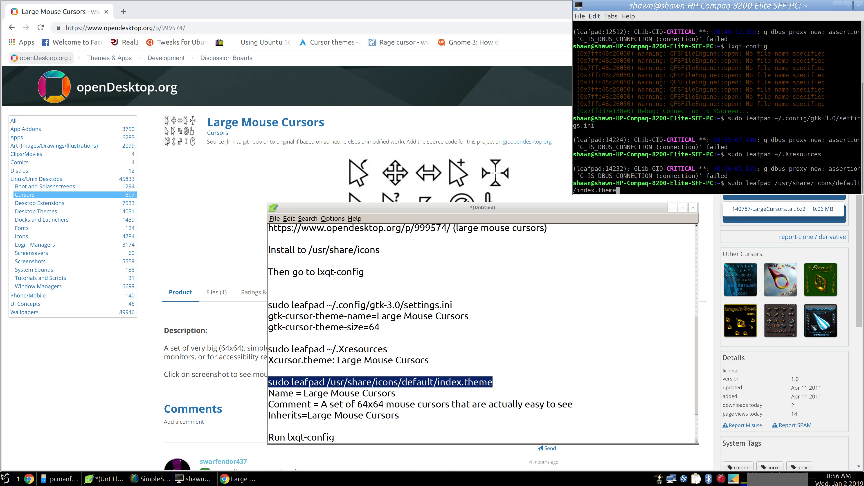
key("Return")
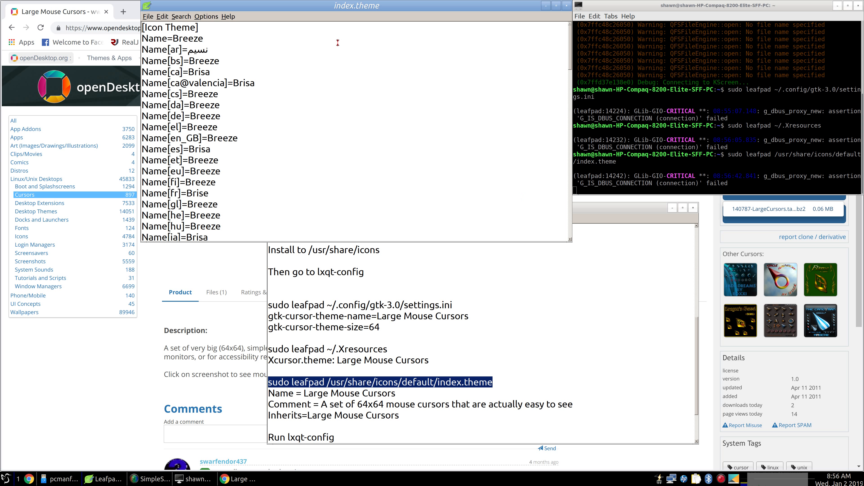
mouse_move(255, 117)
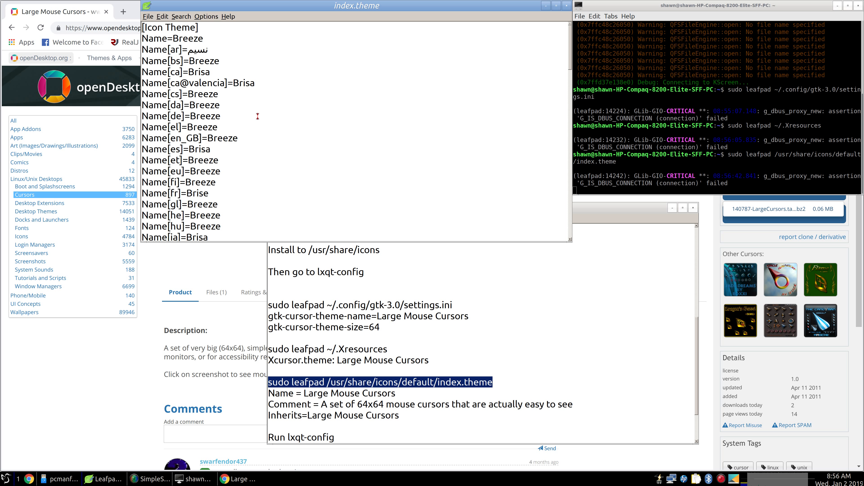
scroll("down", 3)
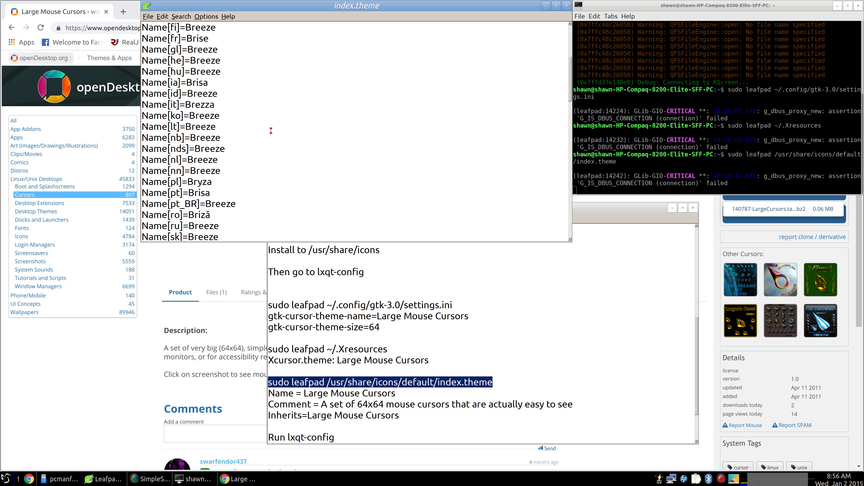
scroll("down", 3)
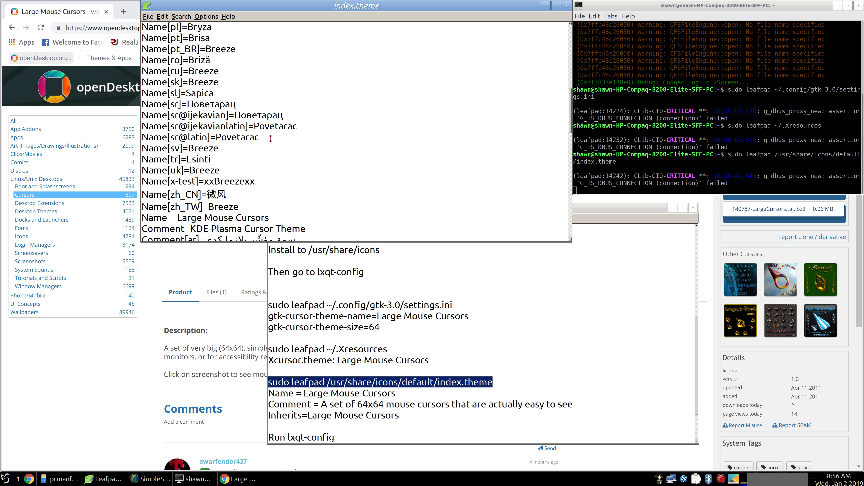
scroll("down", 3)
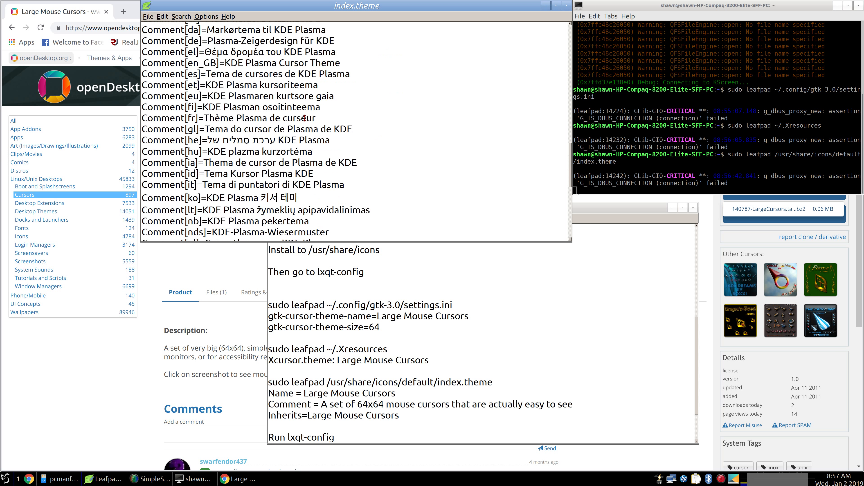
scroll("down", 3)
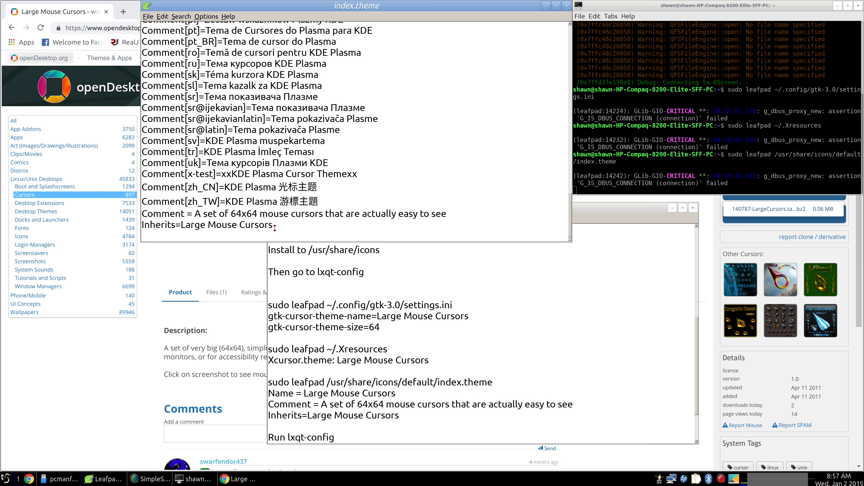
mouse_move(279, 225)
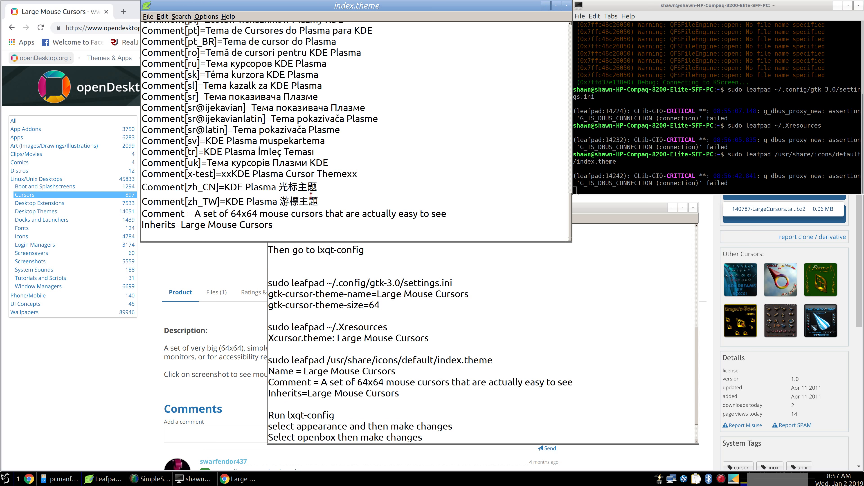
mouse_move(581, 9)
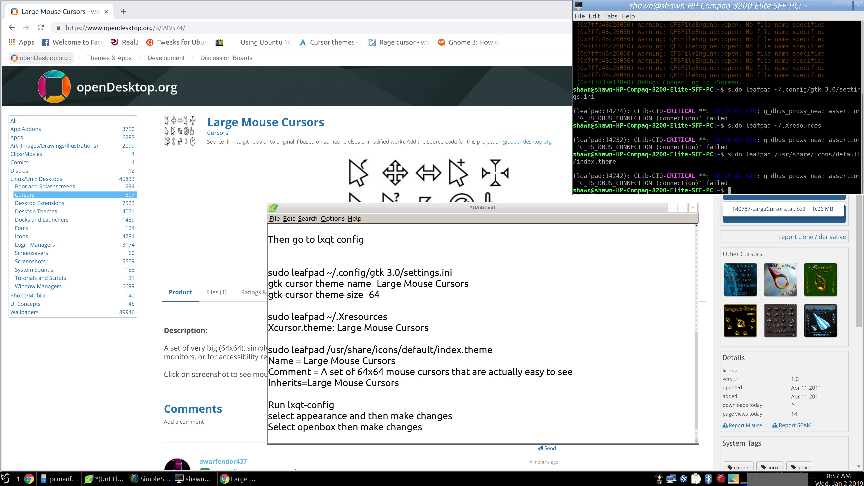
- Run lxqt-config from LXTerminal to launch the LXQt Configuration Center
double_click(310, 405)
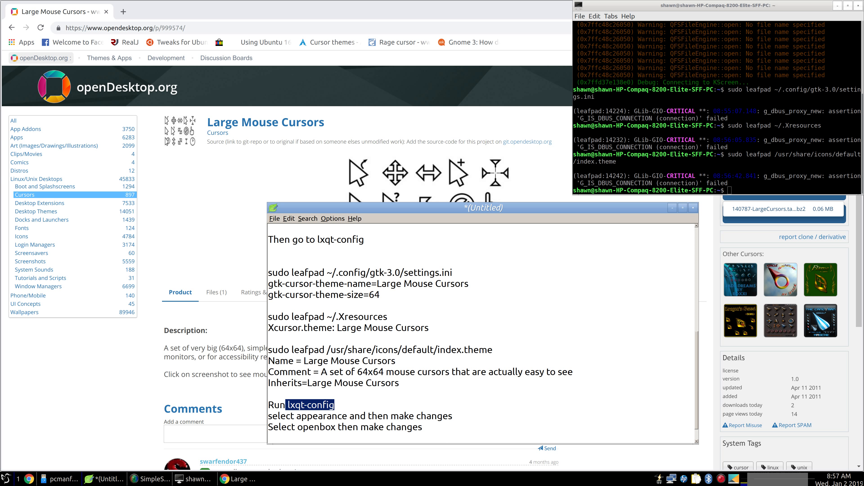
type("lxqt-config")
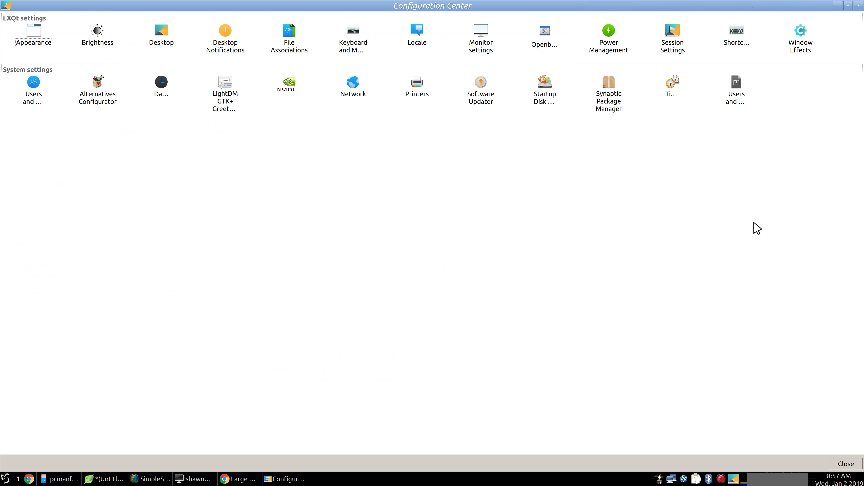
mouse_move(548, 34)
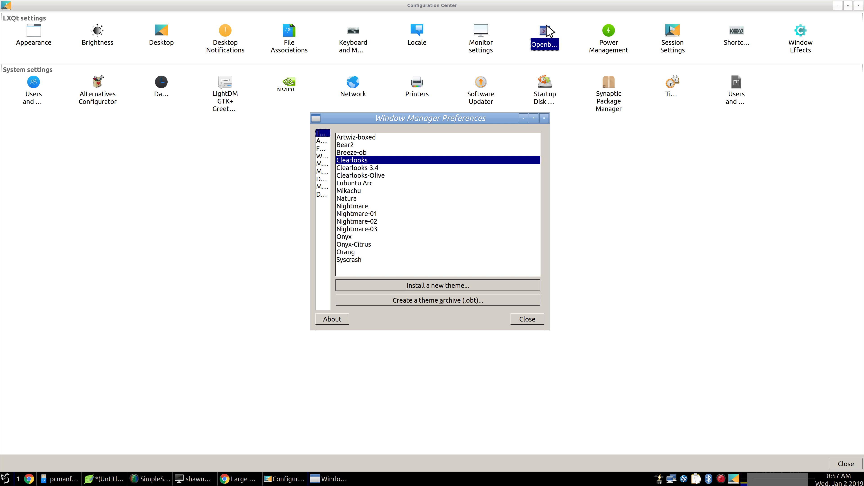
mouse_move(315, 147)
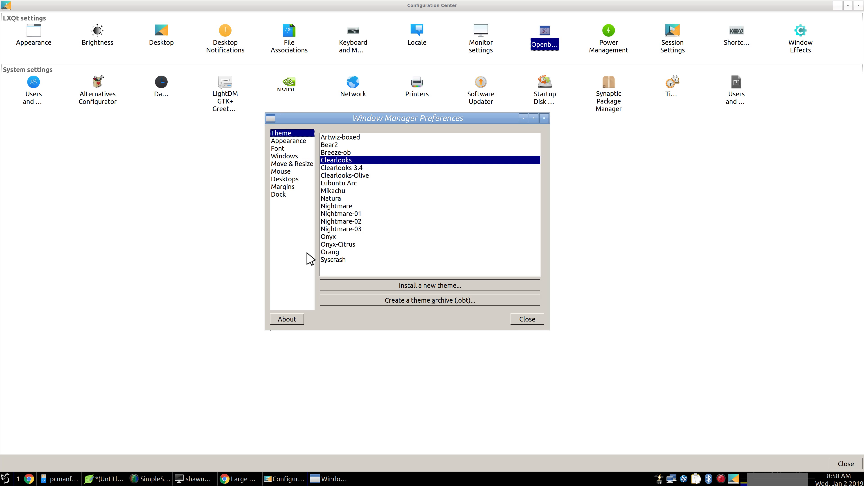
mouse_move(351, 242)
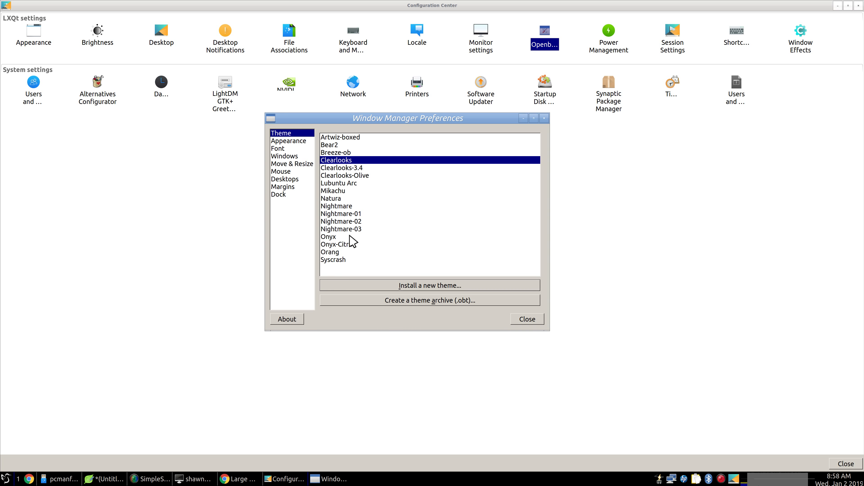
mouse_move(341, 148)
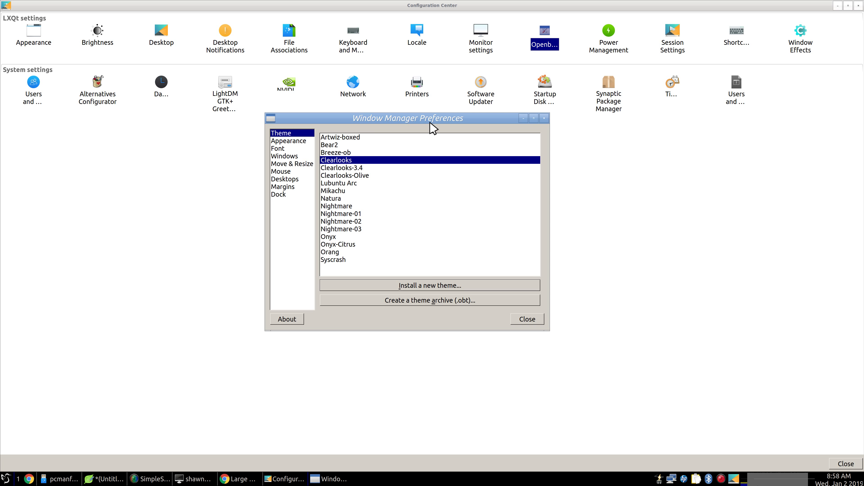
mouse_move(414, 155)
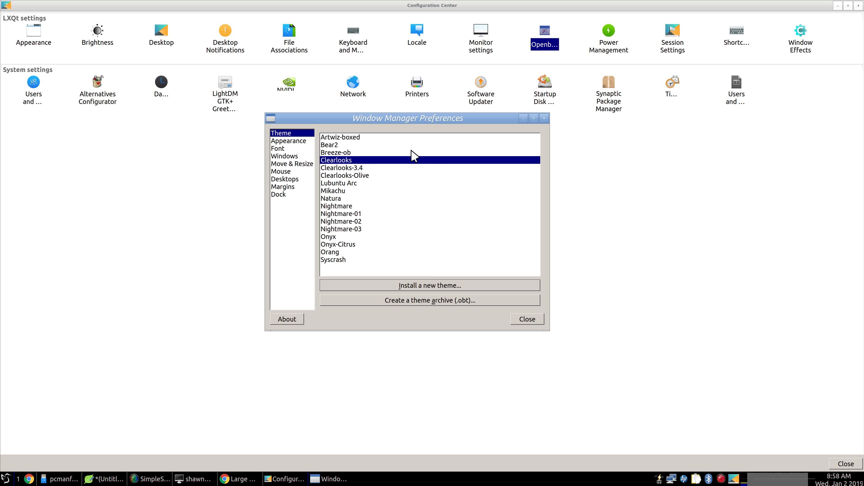
mouse_move(370, 173)
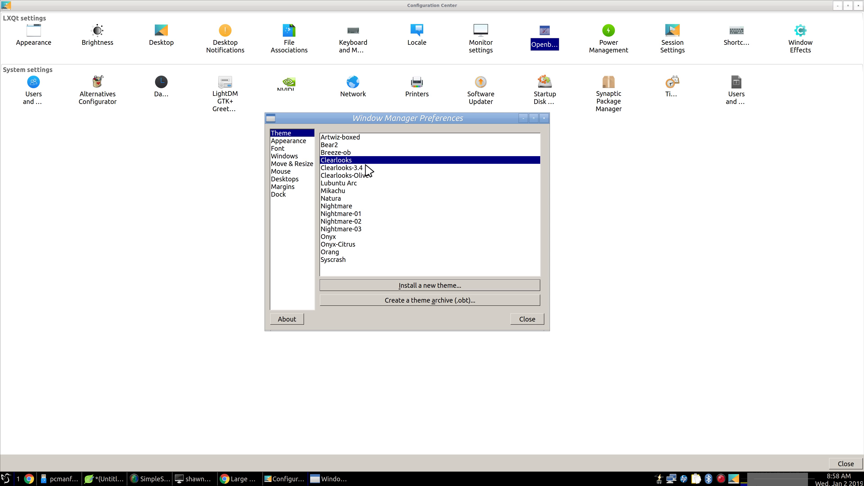
mouse_move(352, 113)
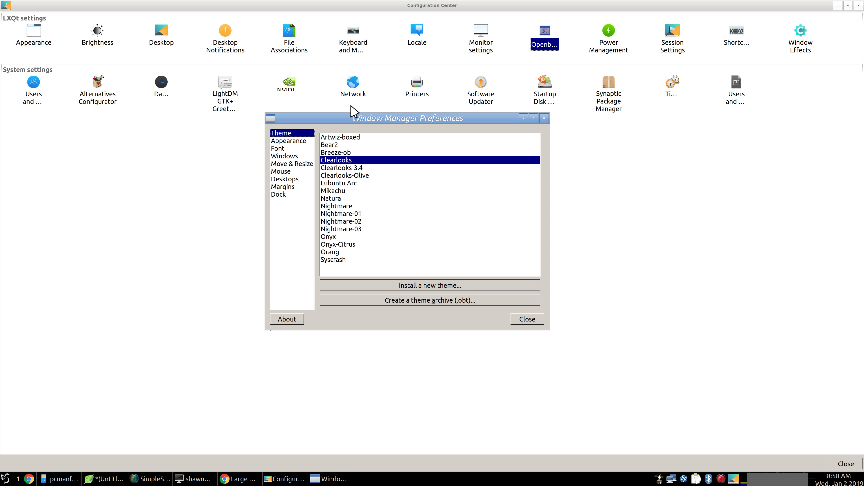
mouse_move(402, 120)
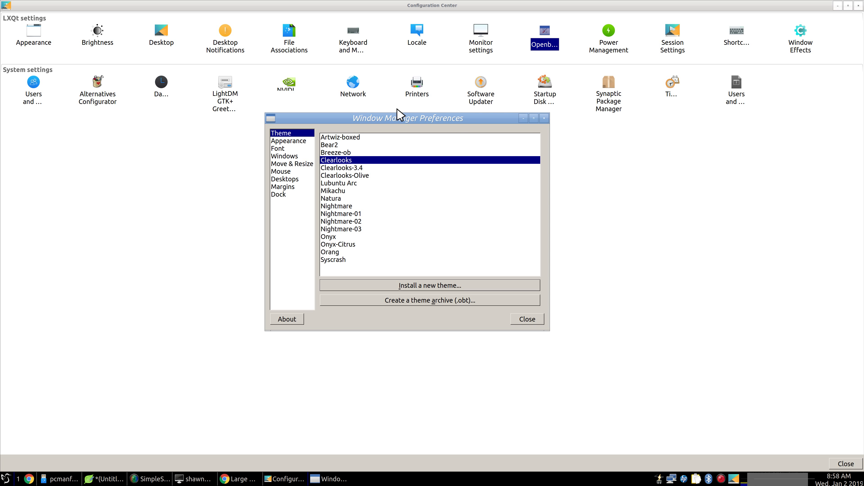
mouse_move(498, 123)
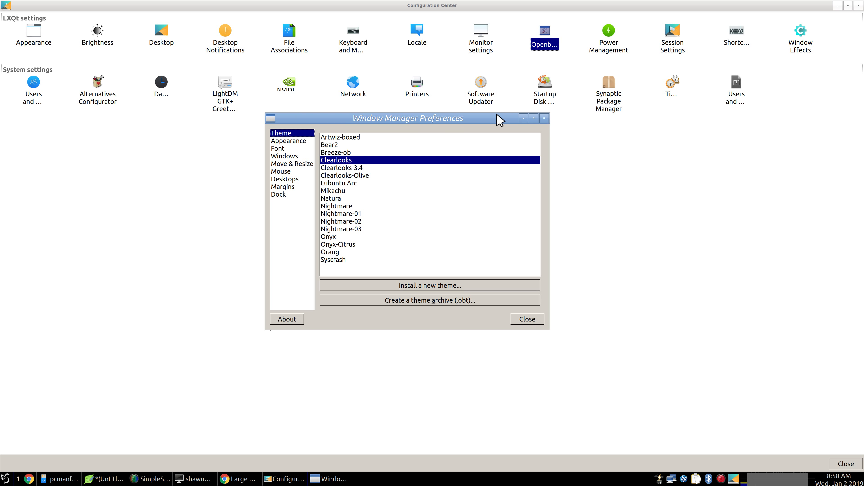
mouse_move(442, 21)
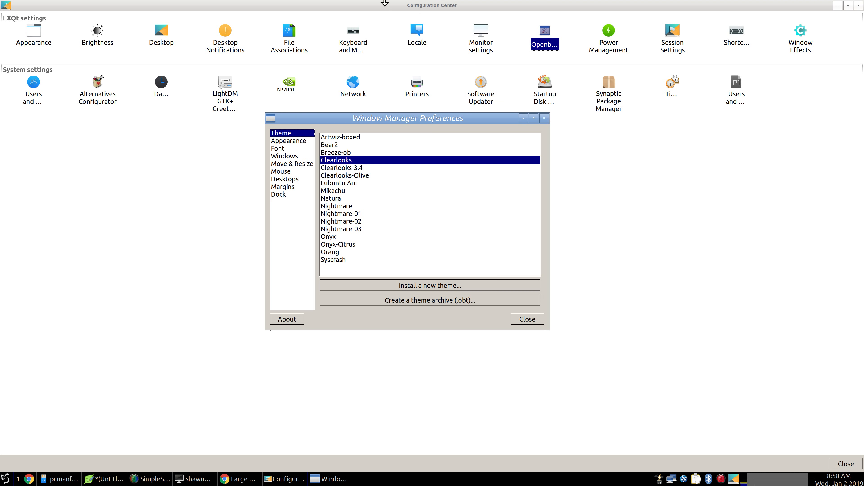
mouse_move(614, 100)
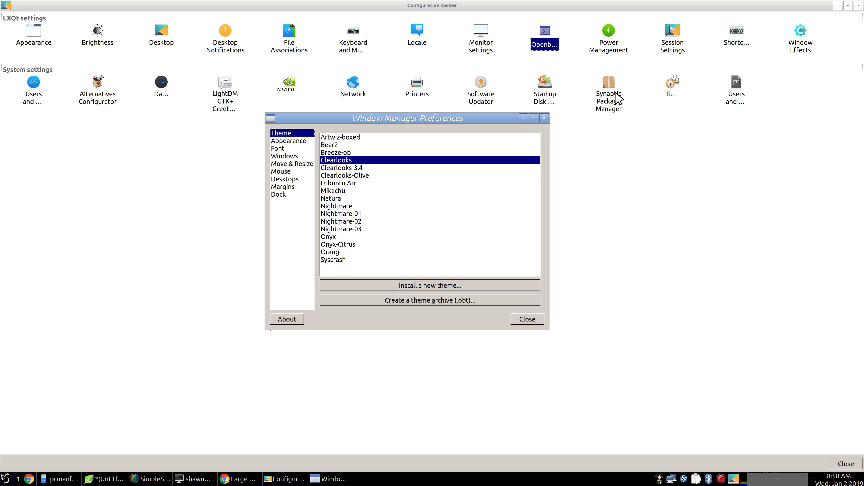
- Preview the Breeze-ob, Artwiz-boxed and Bear2 Openbox themes, then return to Clearlooks
left_click(339, 152)
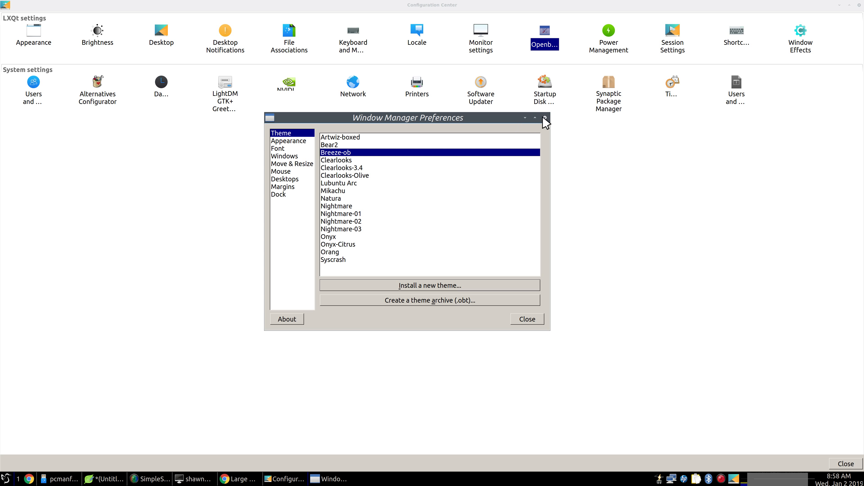
mouse_move(341, 150)
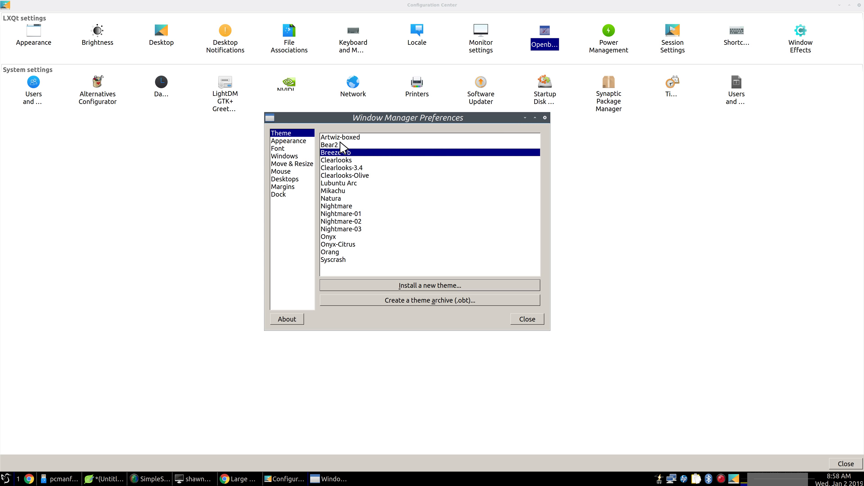
left_click(340, 137)
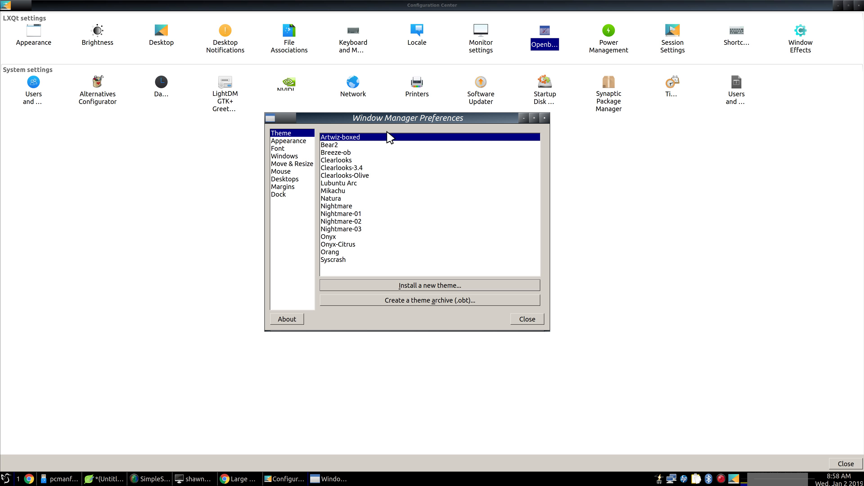
left_click(329, 144)
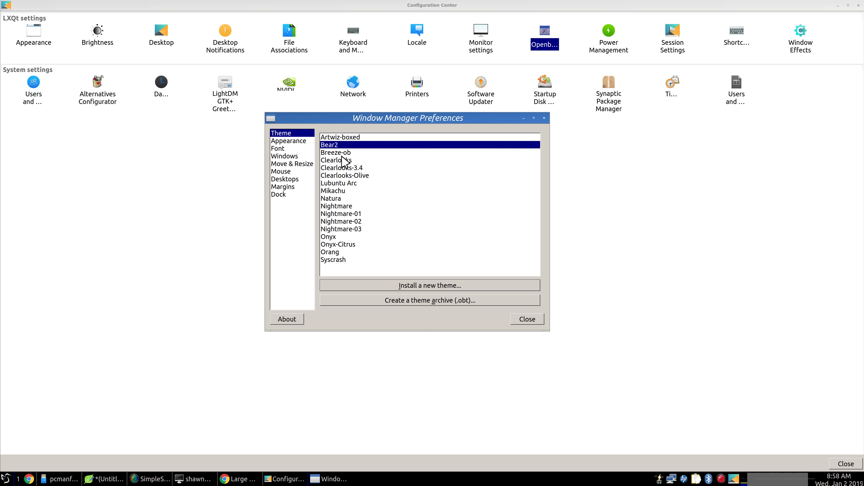
mouse_move(342, 156)
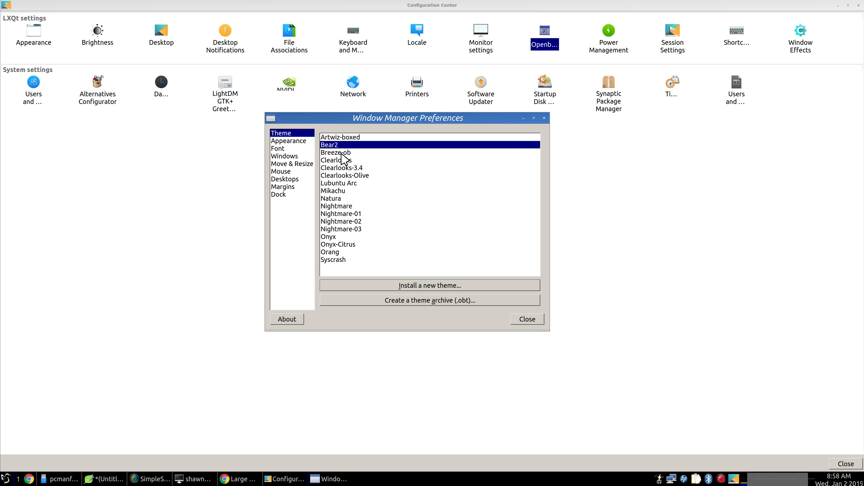
left_click(336, 161)
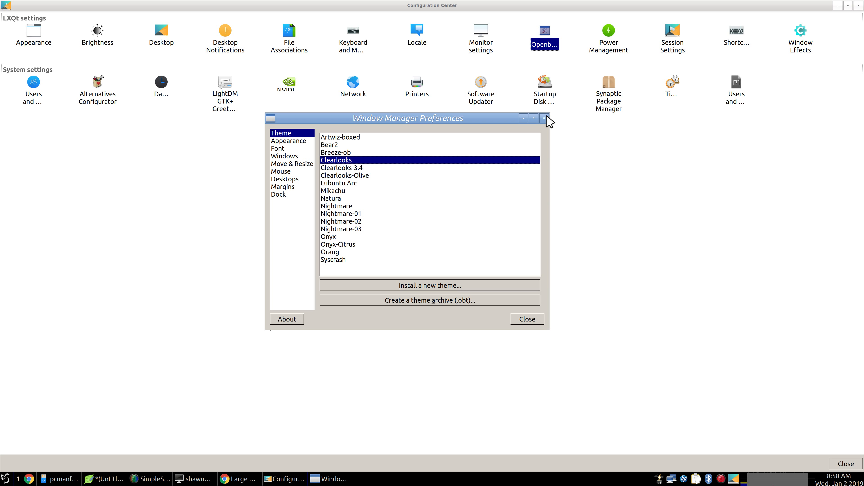
mouse_move(522, 124)
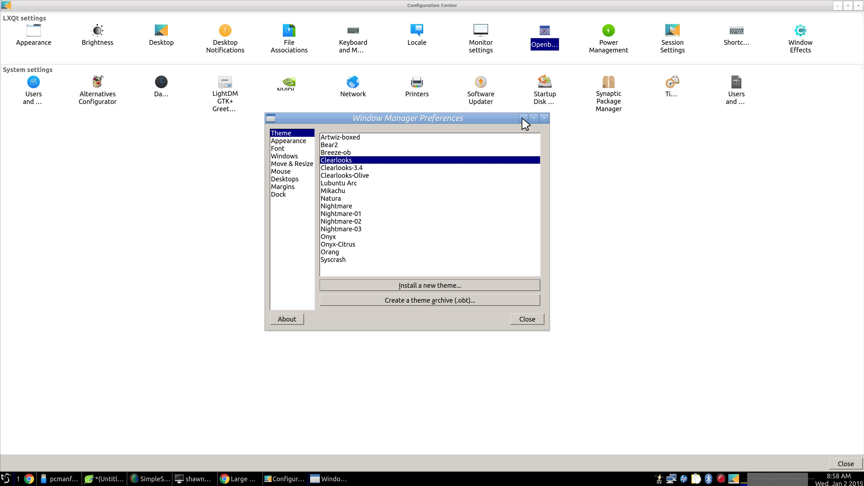
mouse_move(472, 139)
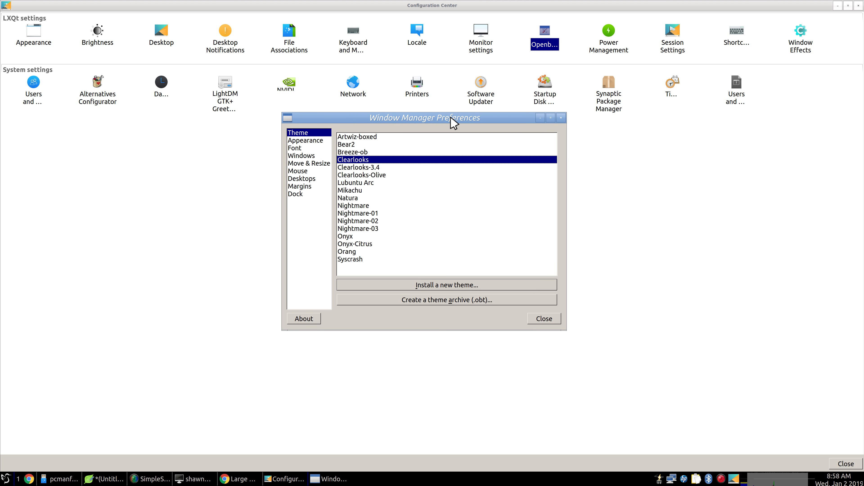
- Set Openbox's active window title font to Ubuntu Italic 18
left_click(305, 140)
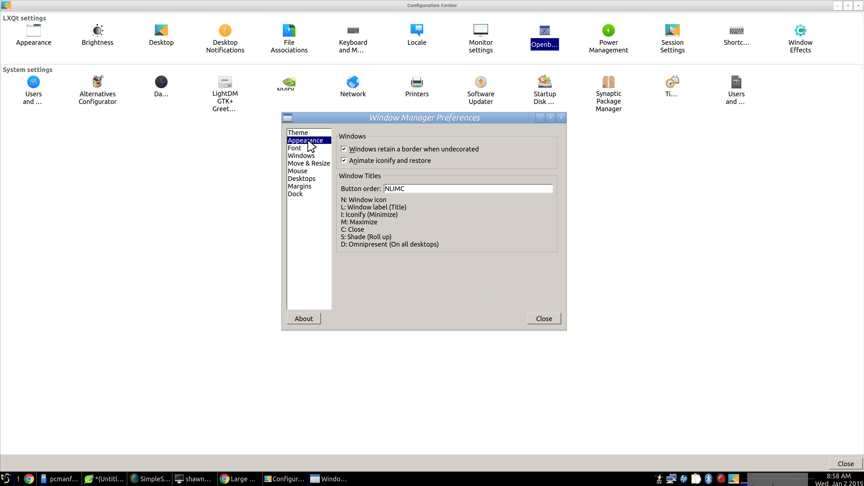
mouse_move(306, 164)
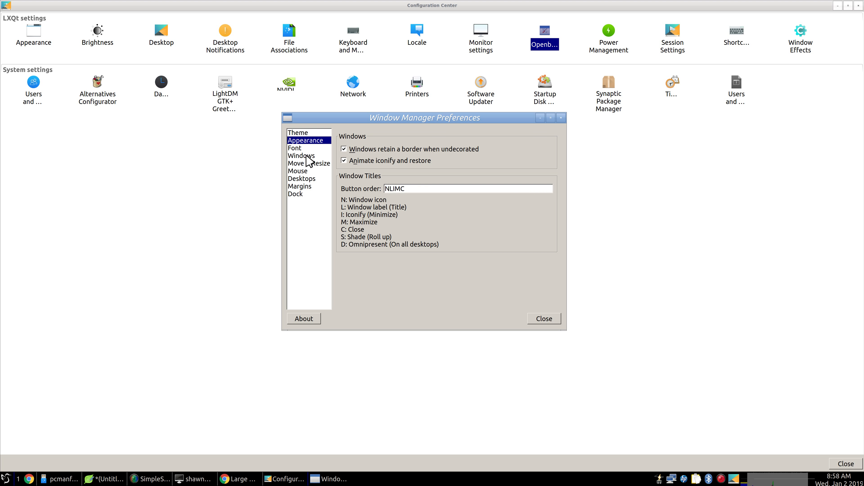
left_click(294, 148)
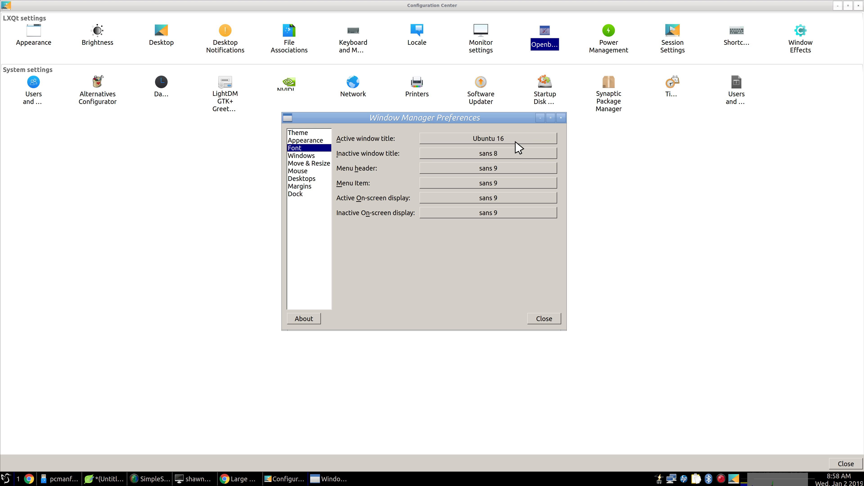
mouse_move(499, 143)
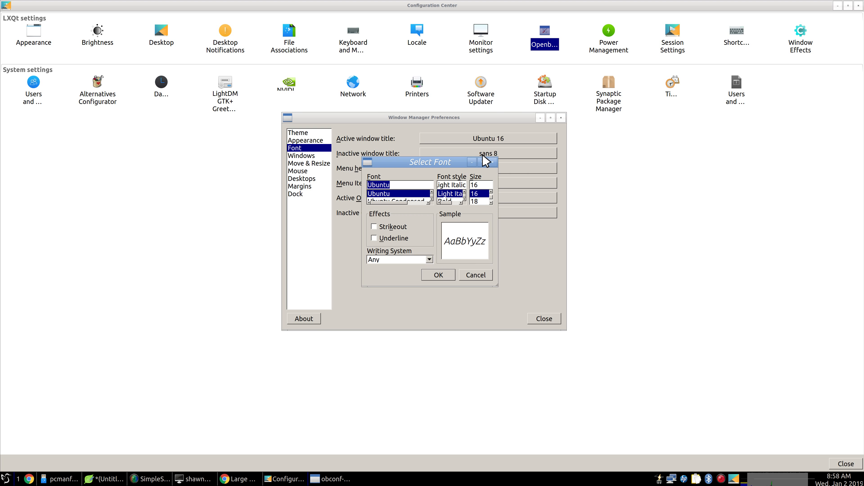
mouse_move(482, 184)
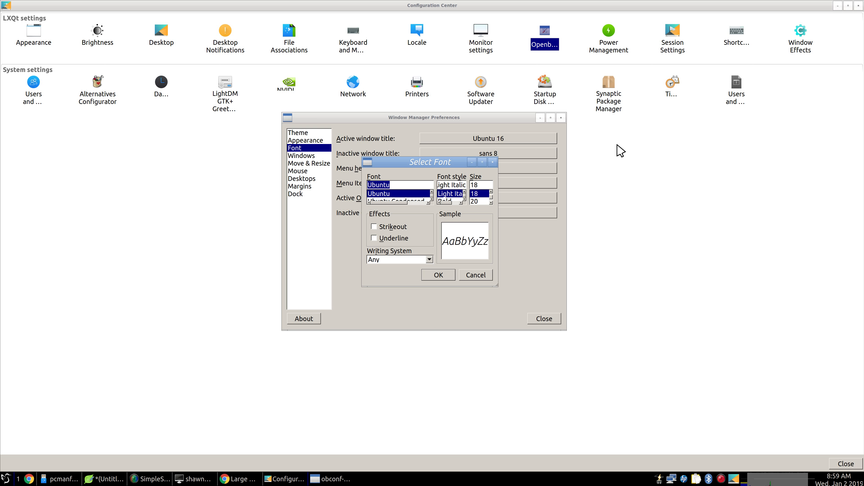
left_click(439, 274)
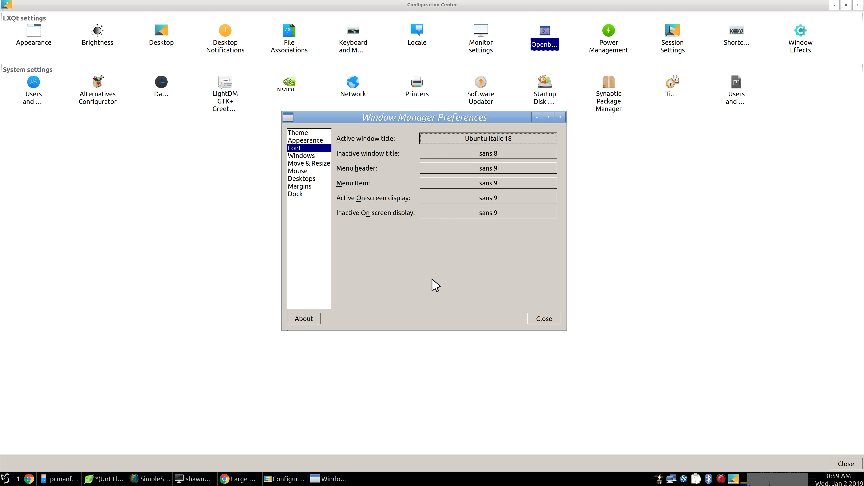
mouse_move(433, 118)
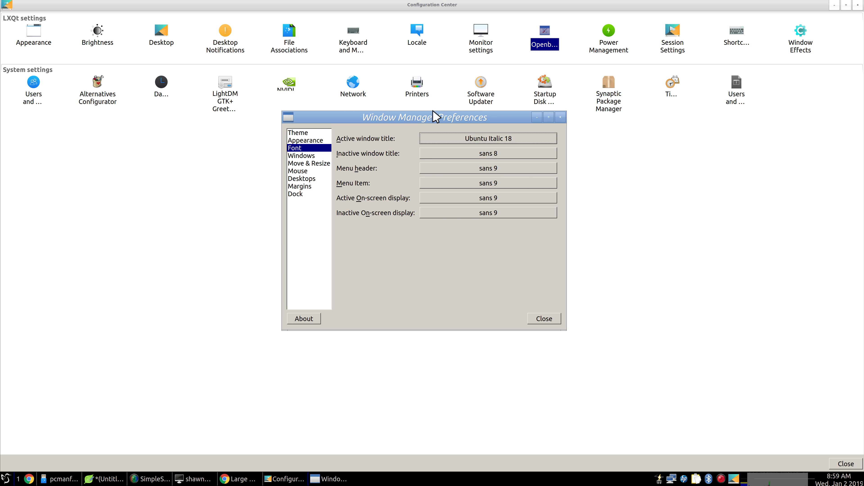
mouse_move(495, 128)
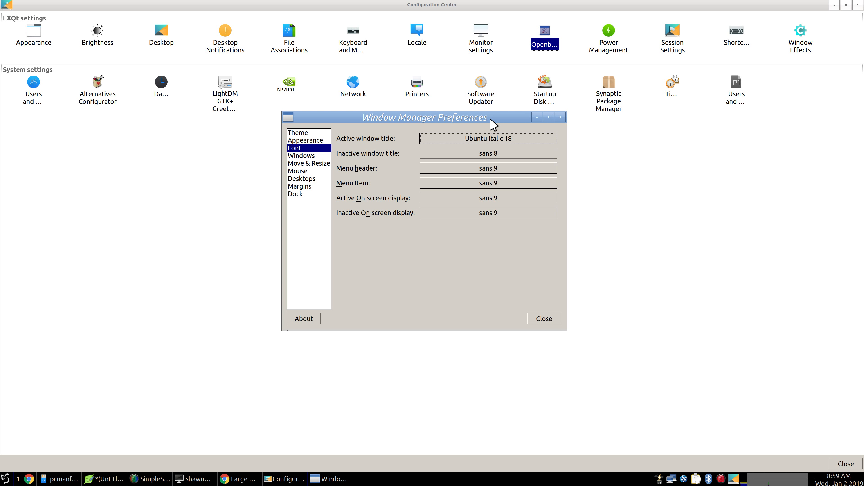
mouse_move(512, 129)
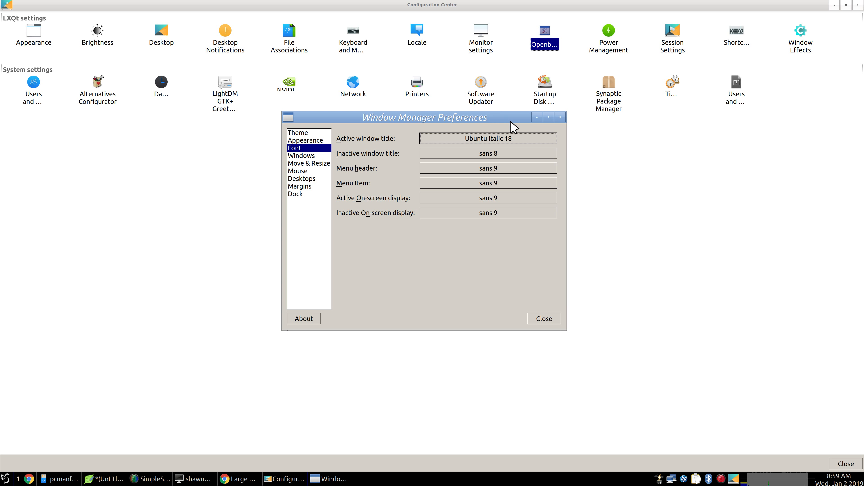
mouse_move(541, 134)
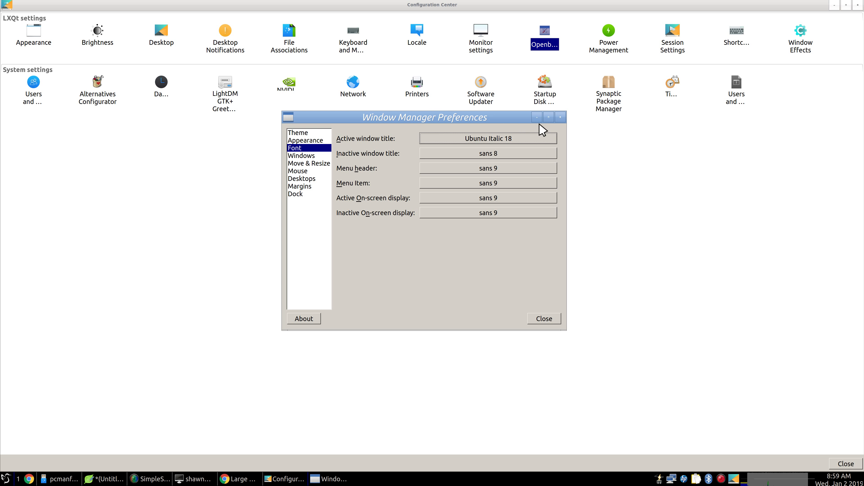
mouse_move(536, 130)
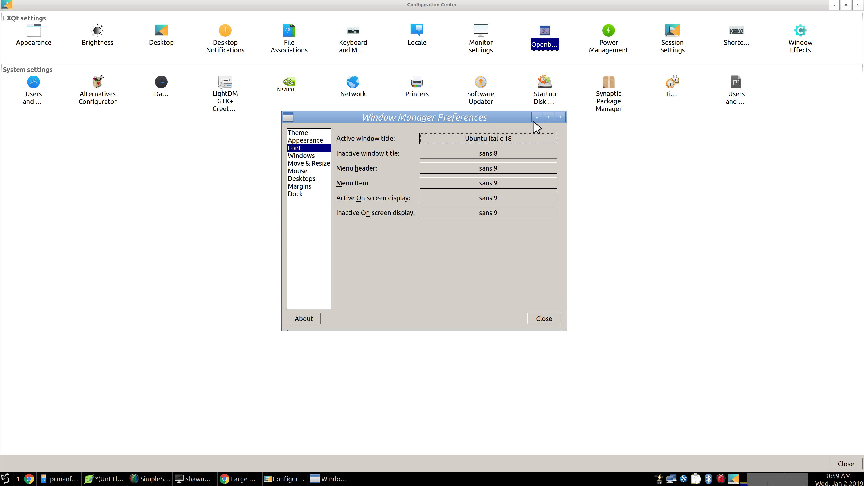
mouse_move(540, 126)
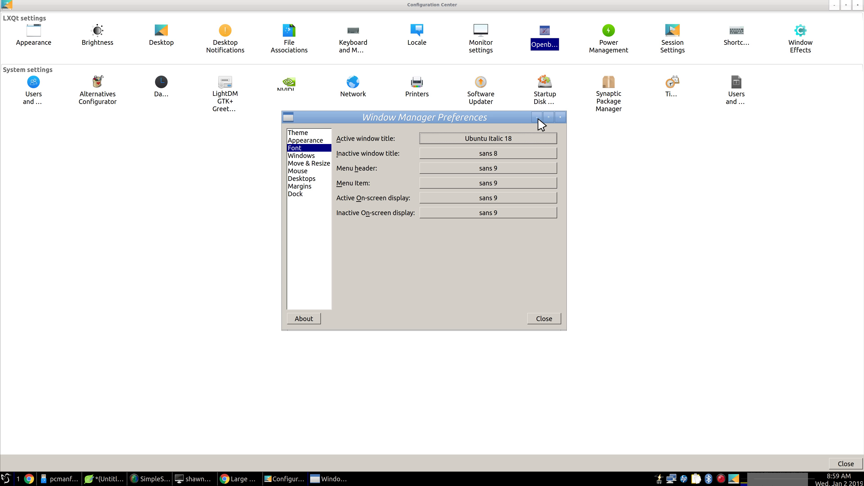
mouse_move(539, 116)
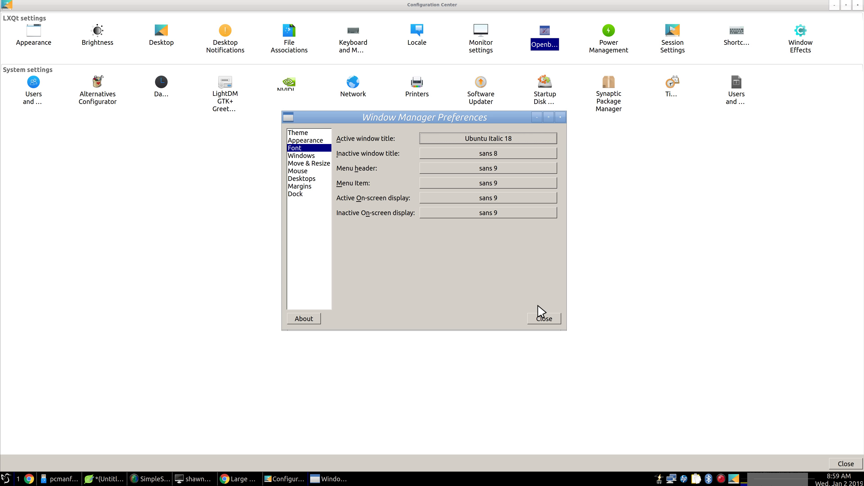
- Review LXQt Appearance pages: icon themes, 168 DPI font and Large Mouse Cursors theme
left_click(544, 318)
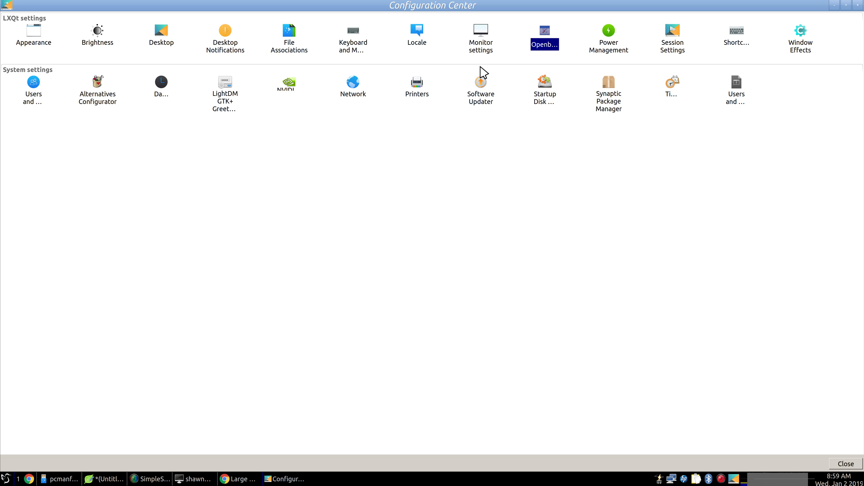
mouse_move(36, 36)
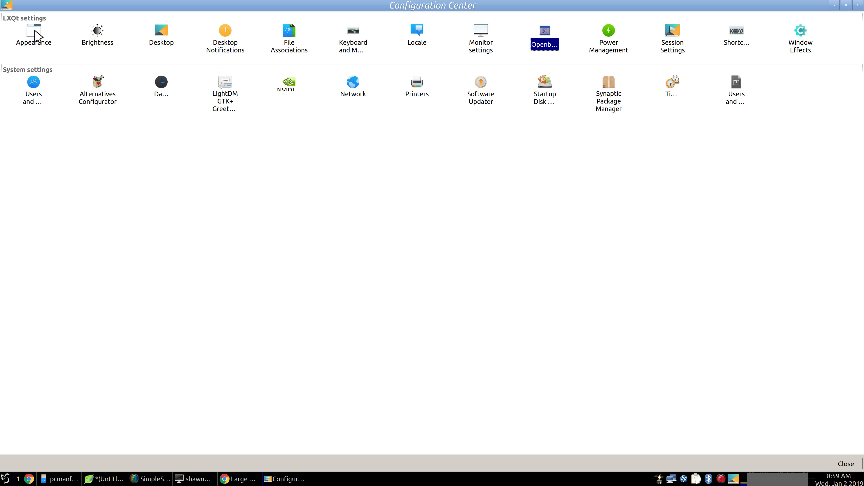
double_click(34, 32)
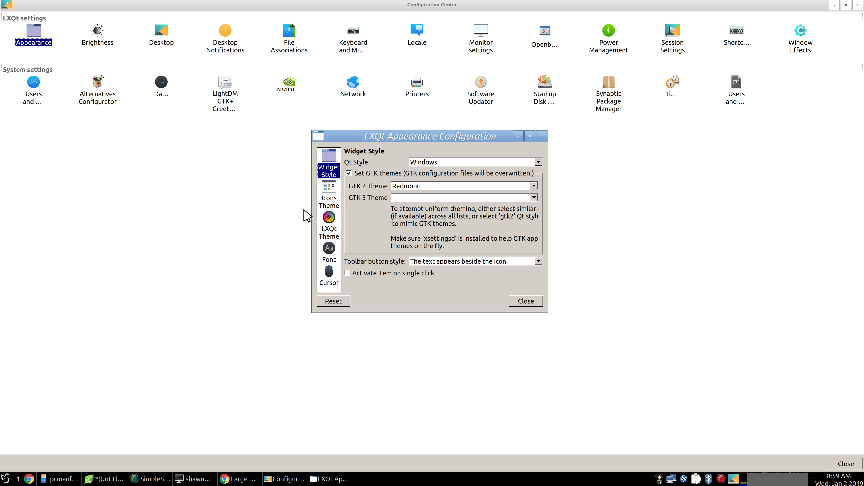
left_click(328, 190)
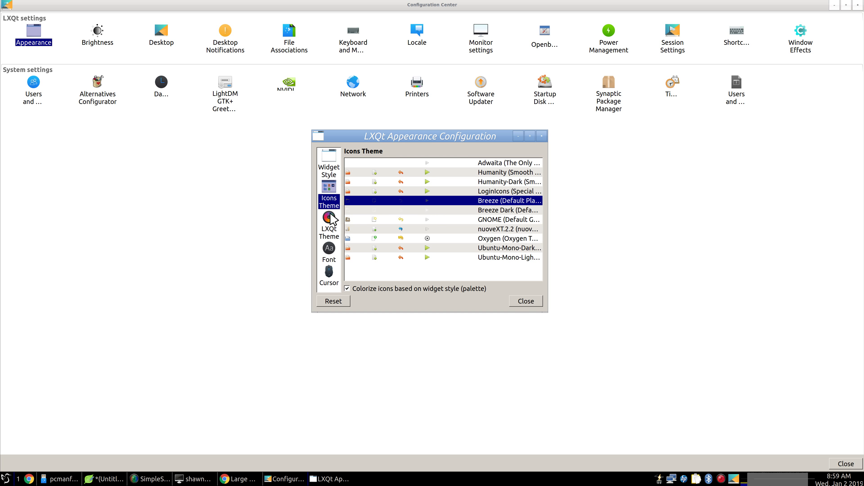
left_click(329, 248)
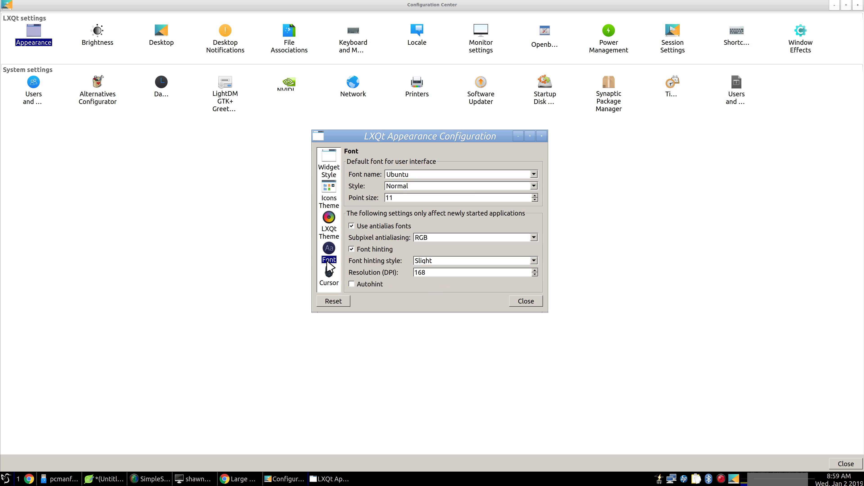
left_click(329, 273)
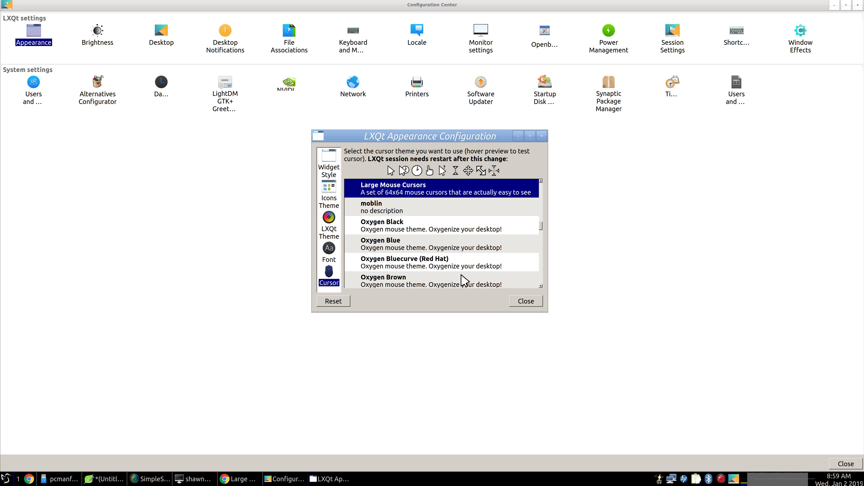
left_click(526, 301)
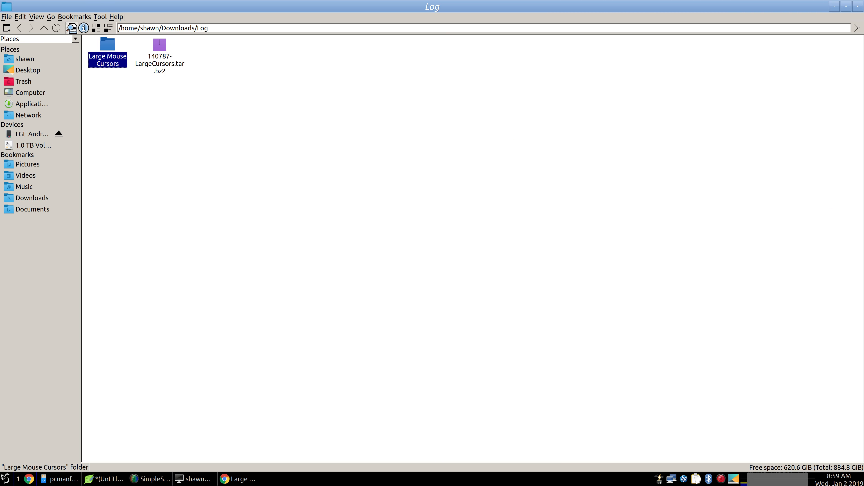
- In home folder Display preferences, set big icons to 96 x 96 and apply
left_click(25, 59)
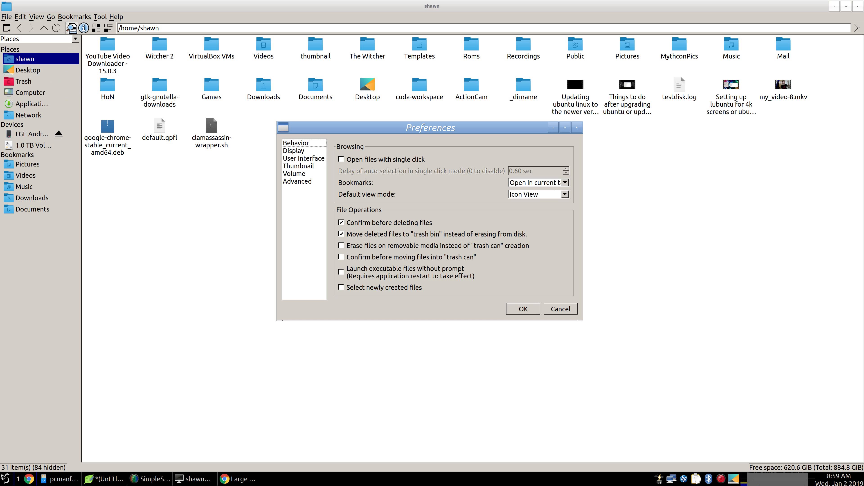
left_click(293, 150)
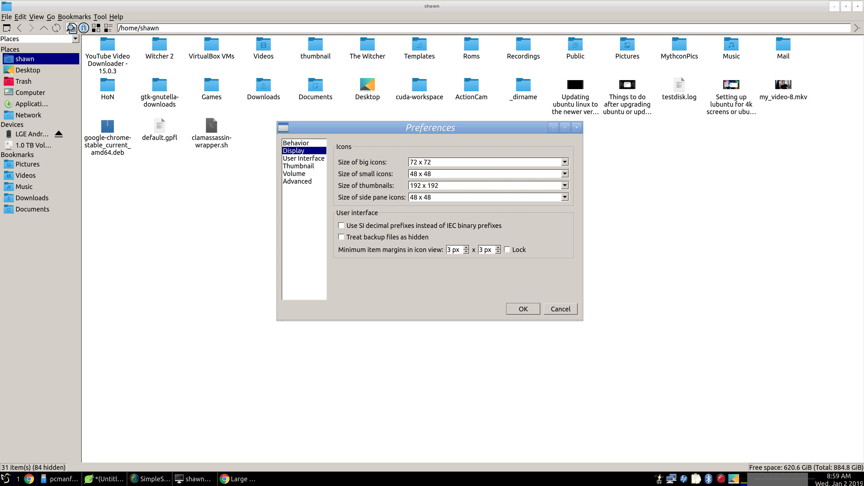
left_click(565, 162)
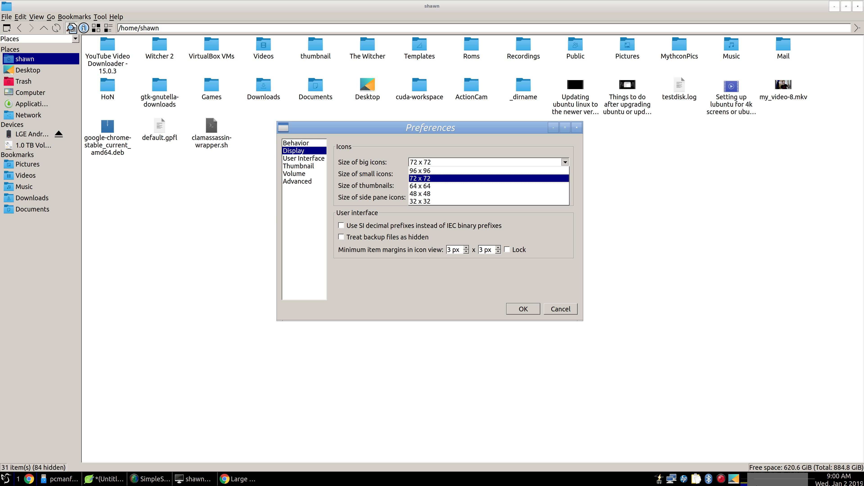
left_click(420, 178)
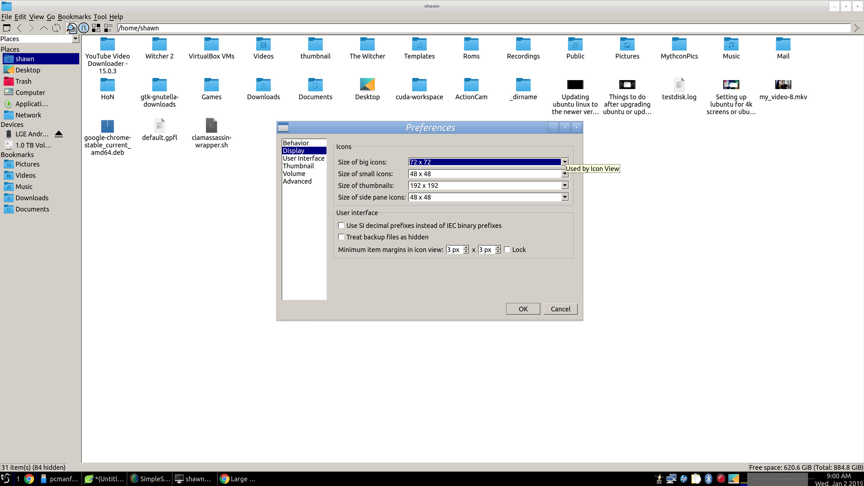
left_click(565, 161)
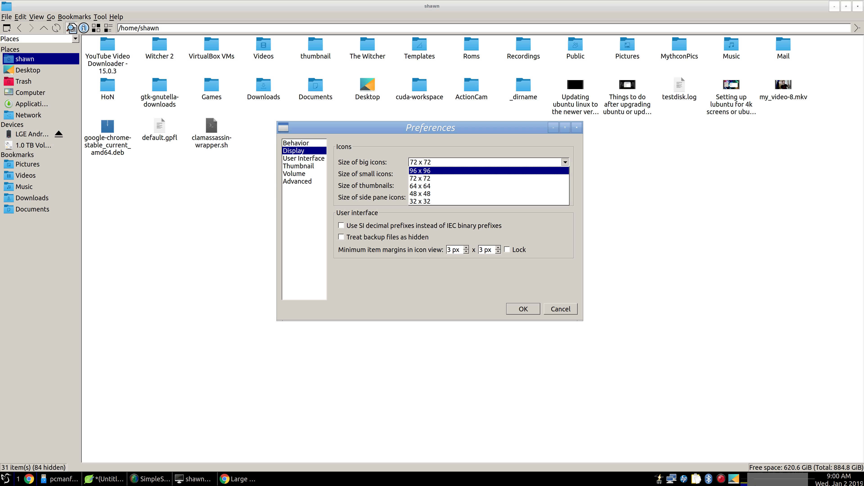
left_click(420, 171)
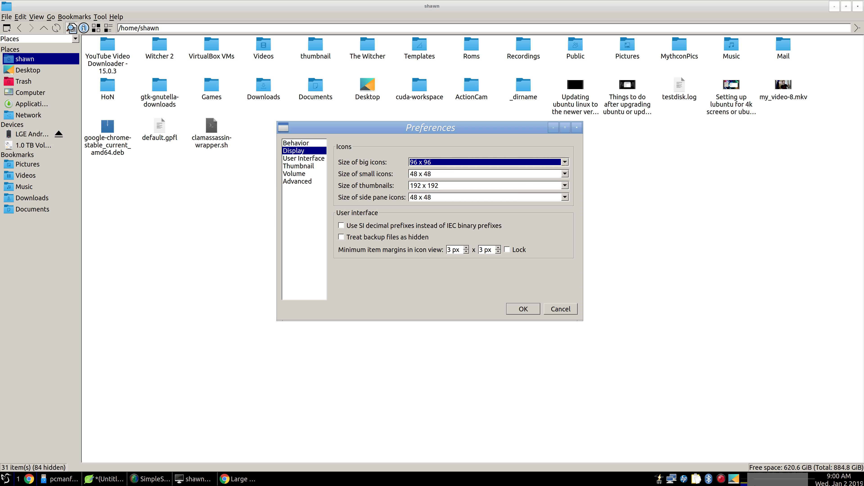
left_click(523, 309)
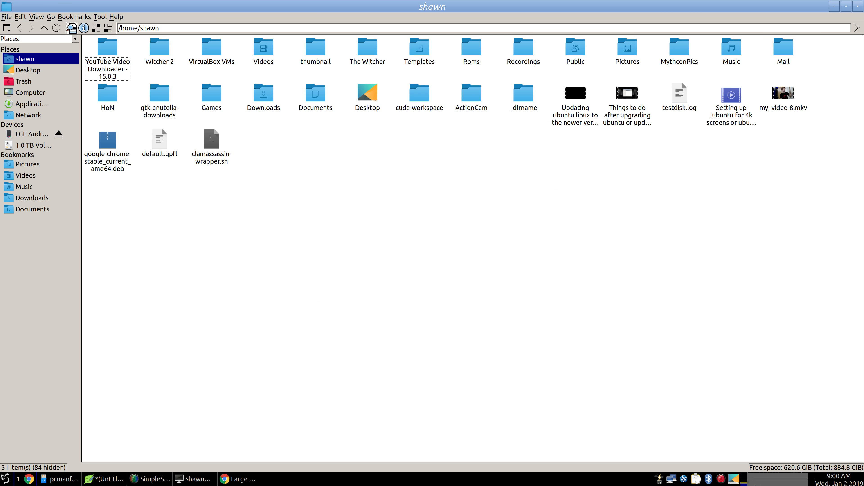
mouse_move(164, 14)
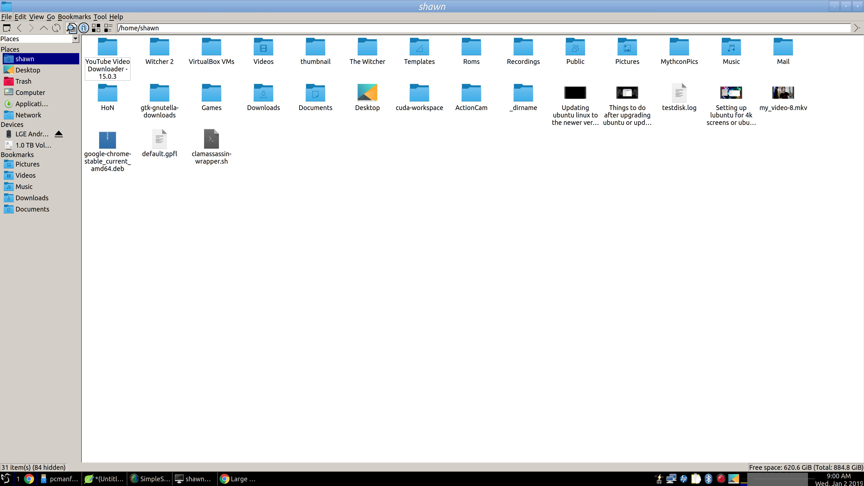
left_click(21, 17)
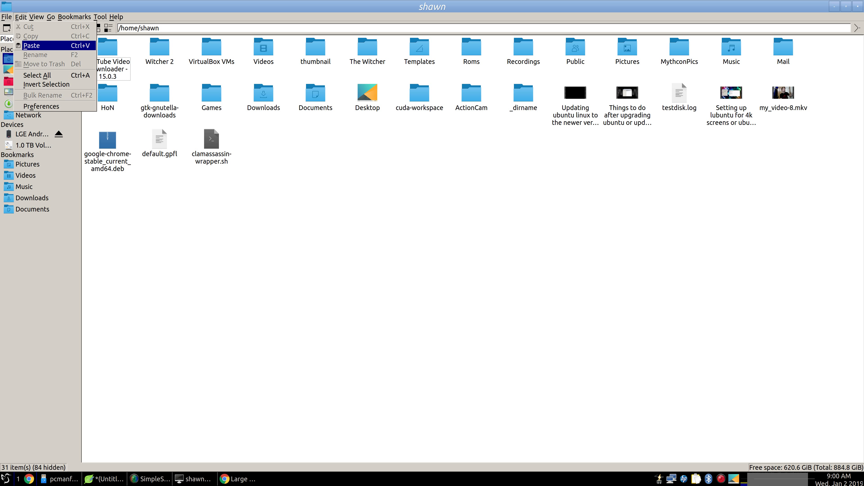
- Keep small icons at 48 x 48 and set thumbnails to 224 x 224 in Display preferences
left_click(41, 106)
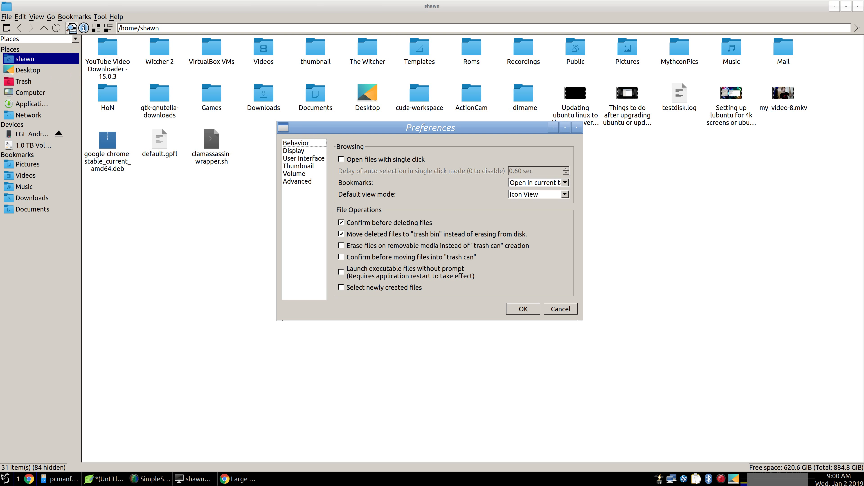
left_click(294, 151)
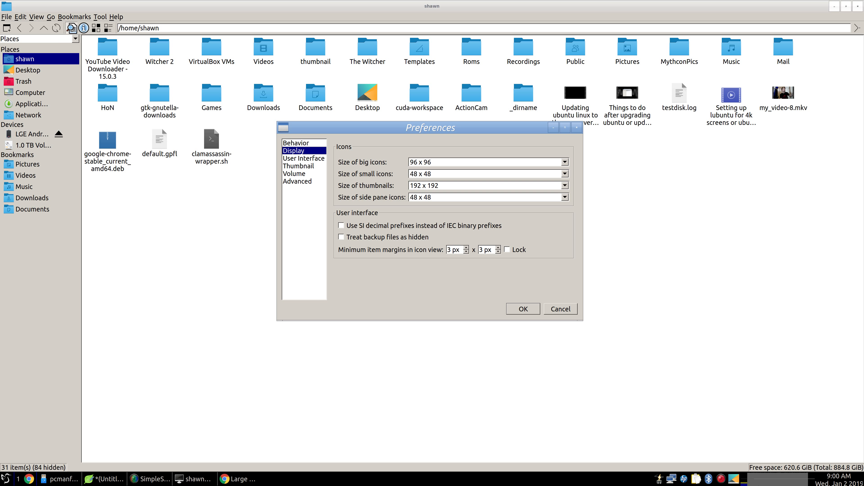
left_click(564, 174)
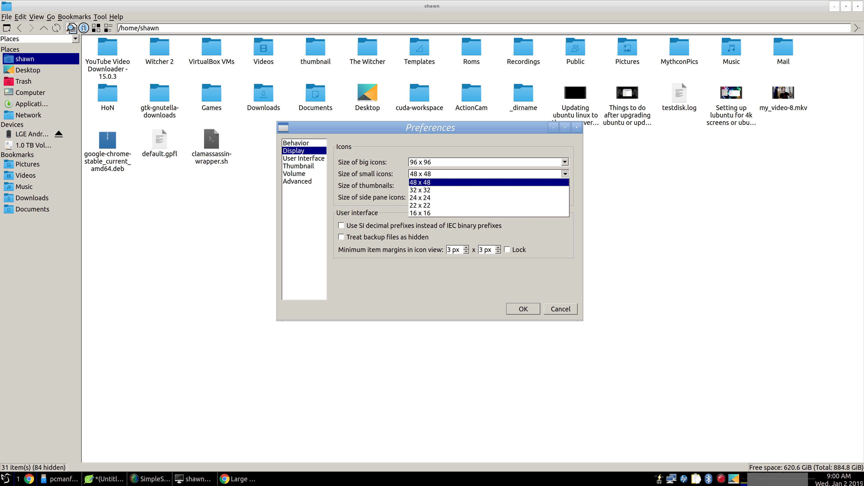
left_click(424, 182)
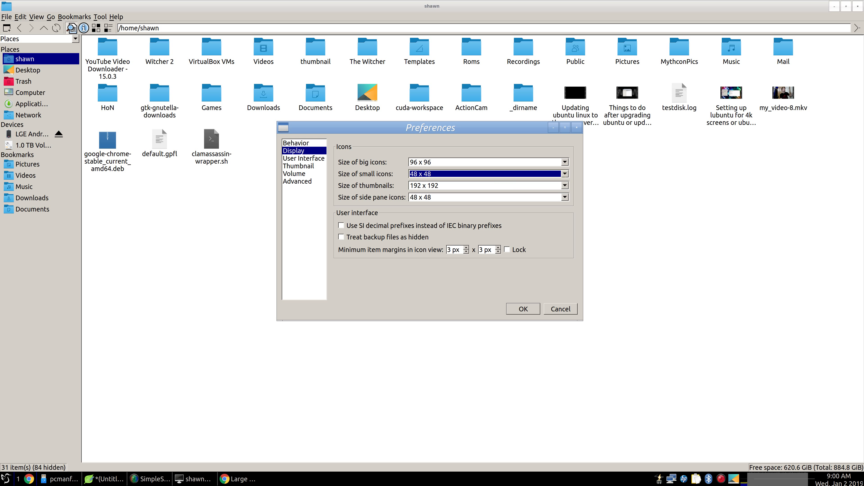
left_click(565, 185)
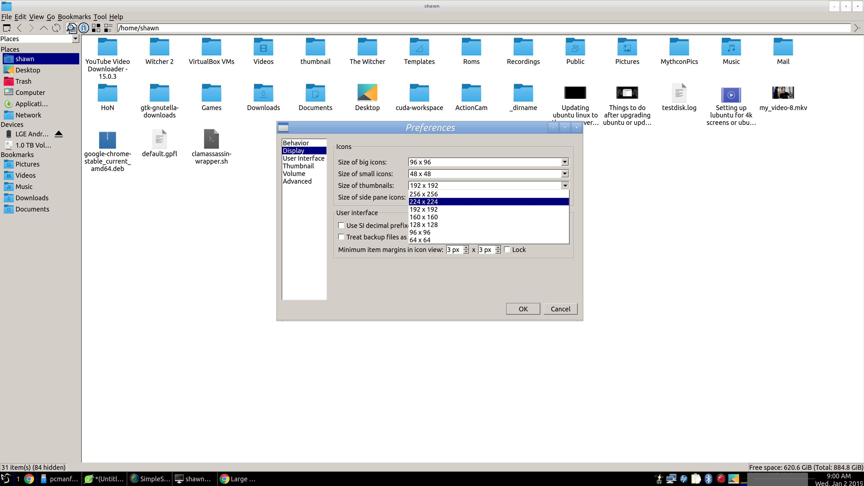
left_click(426, 201)
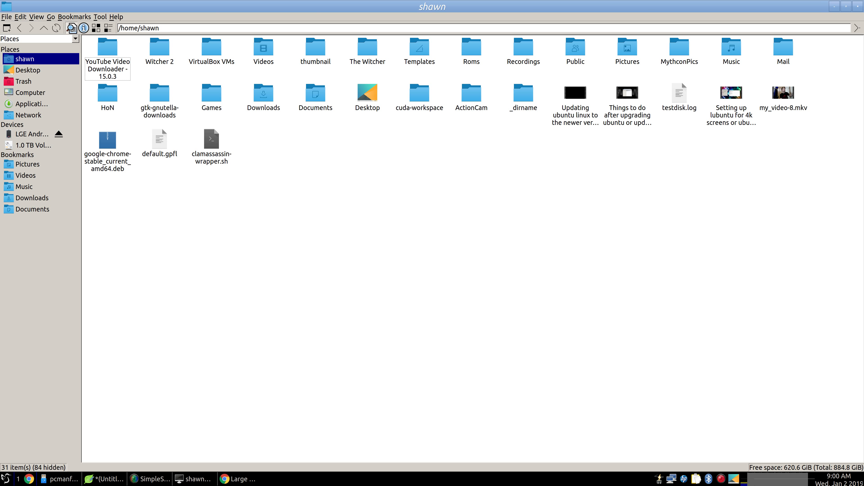
- Set thumbnails back to 192 x 192 and side pane icons to 32 x 32
left_click(21, 17)
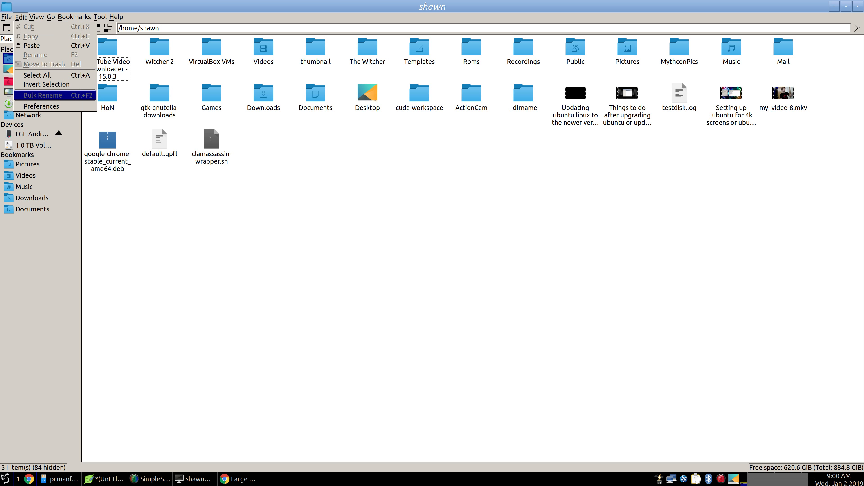
left_click(41, 106)
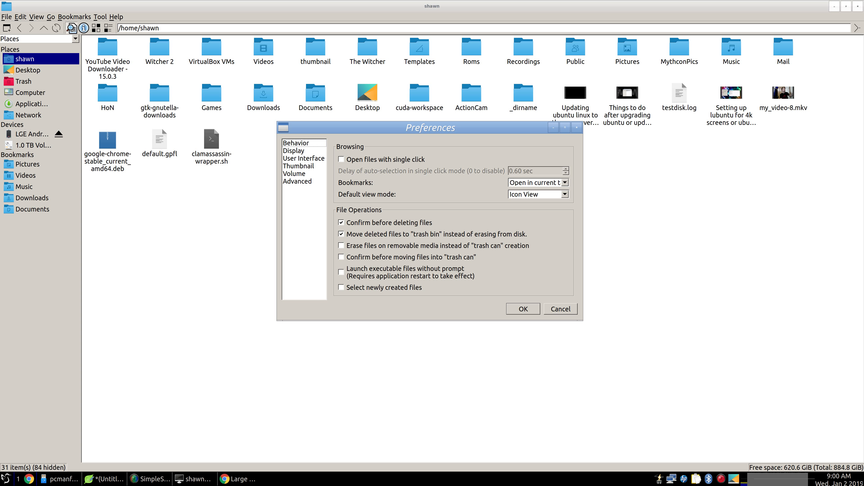
left_click(293, 150)
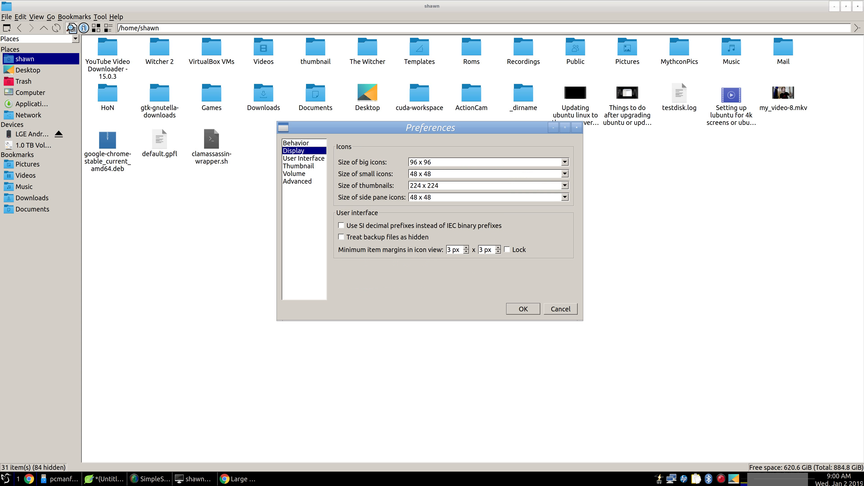
left_click(565, 185)
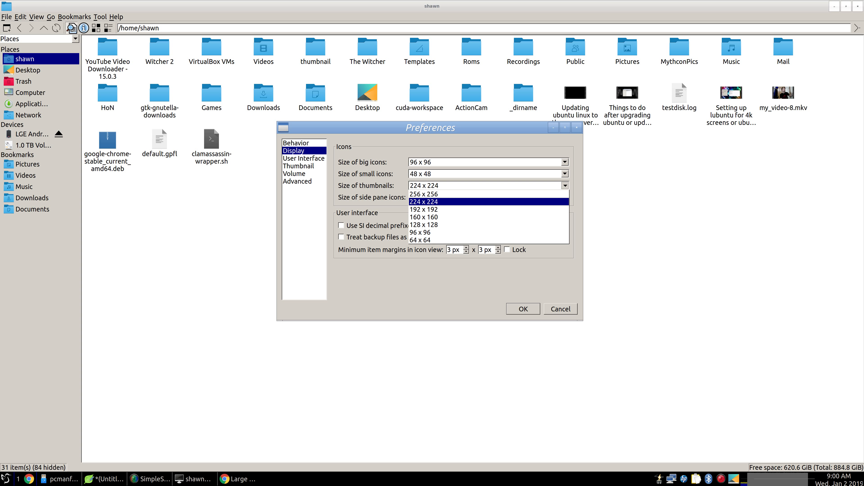
left_click(423, 209)
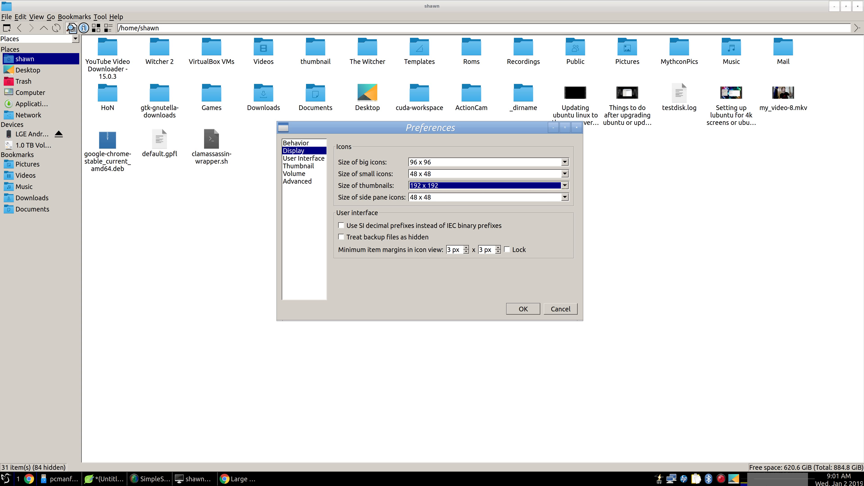
left_click(565, 197)
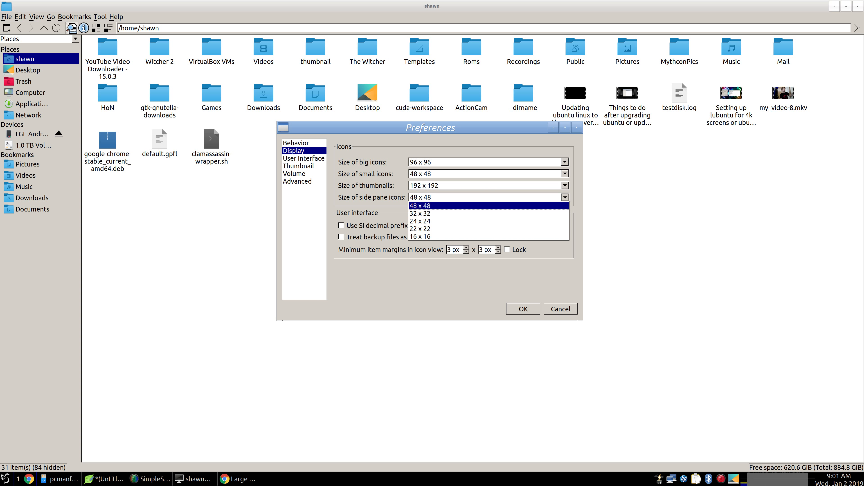
left_click(419, 213)
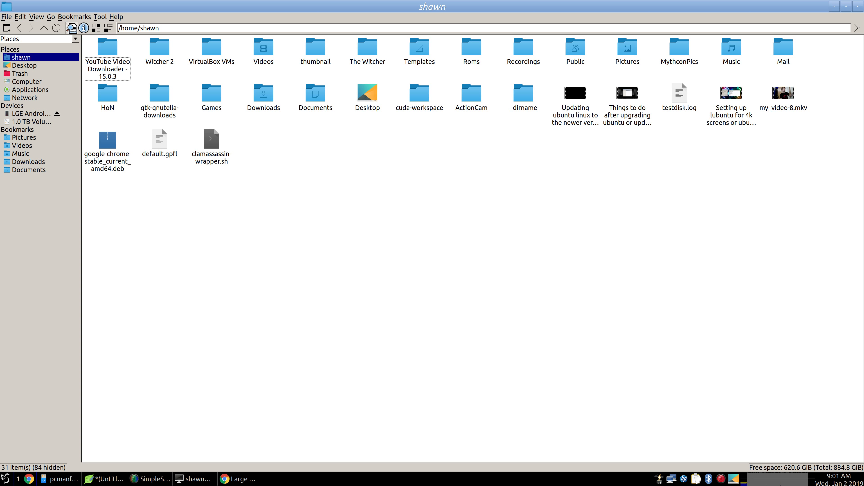
- Restore side pane icons to 48 x 48 and apply the preferences
left_click(22, 17)
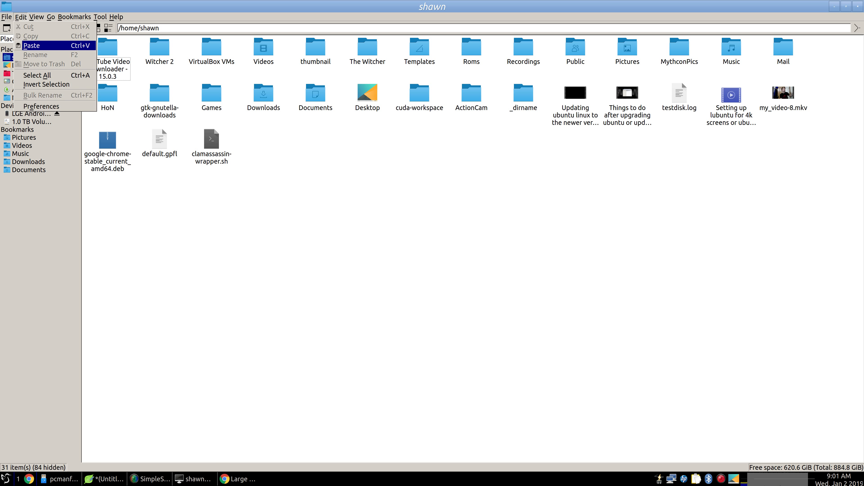
left_click(41, 106)
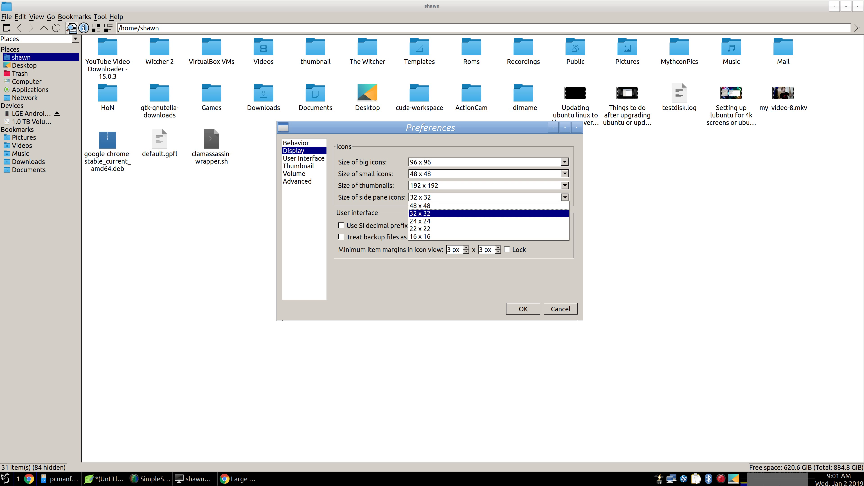
left_click(420, 205)
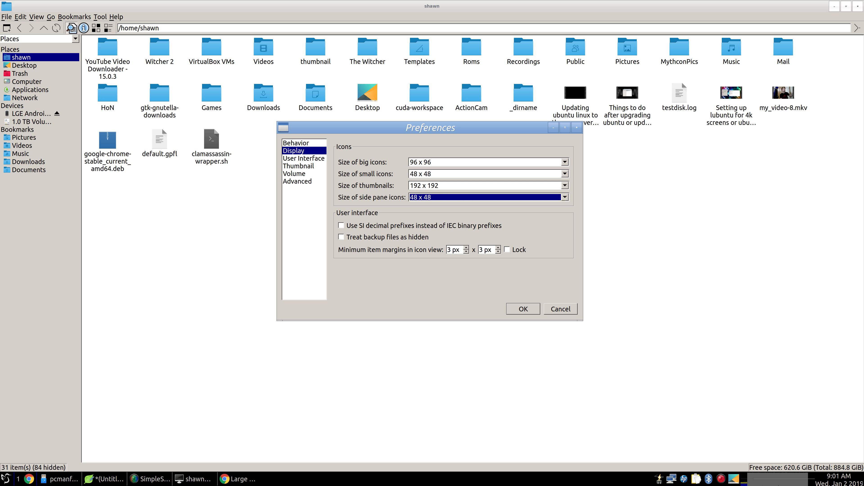
left_click(523, 308)
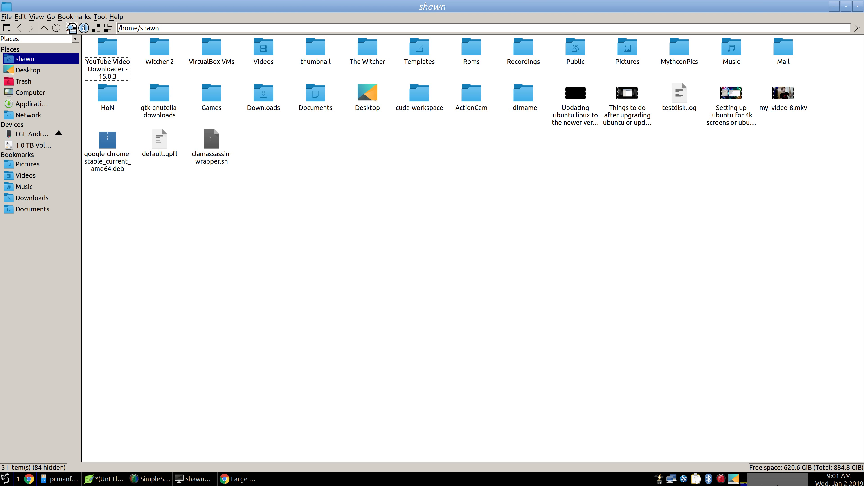
left_click(21, 16)
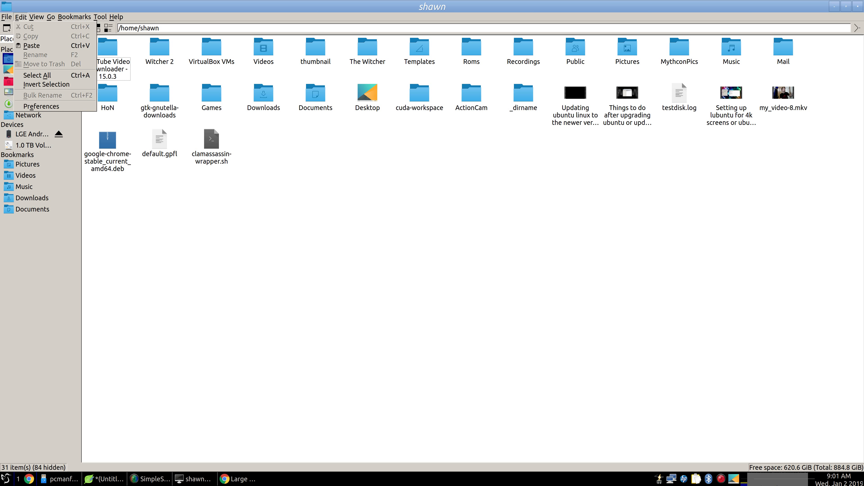
left_click(42, 106)
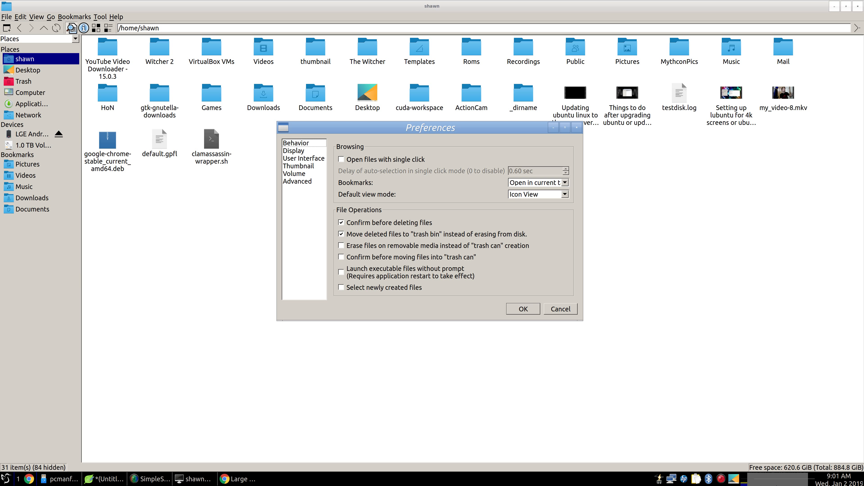
left_click(303, 159)
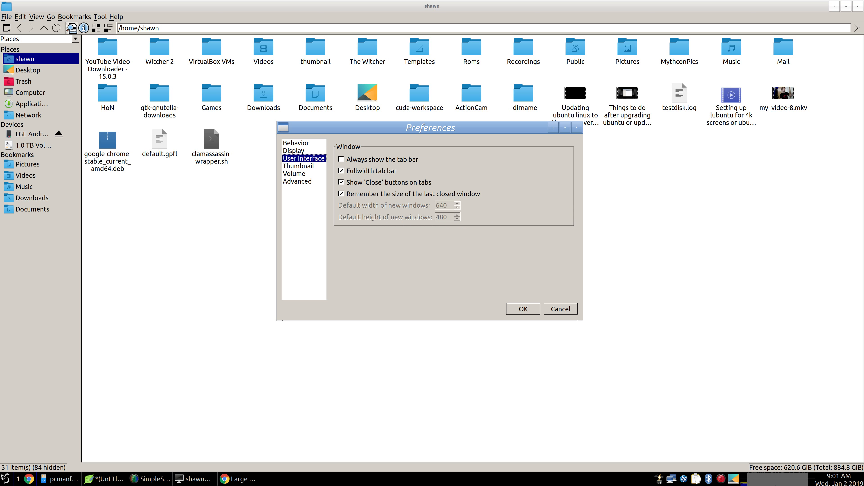
left_click(298, 166)
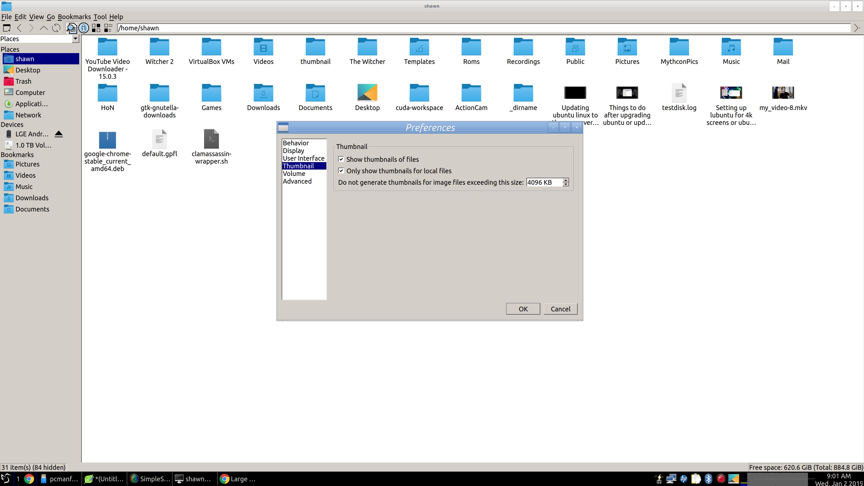
left_click(294, 173)
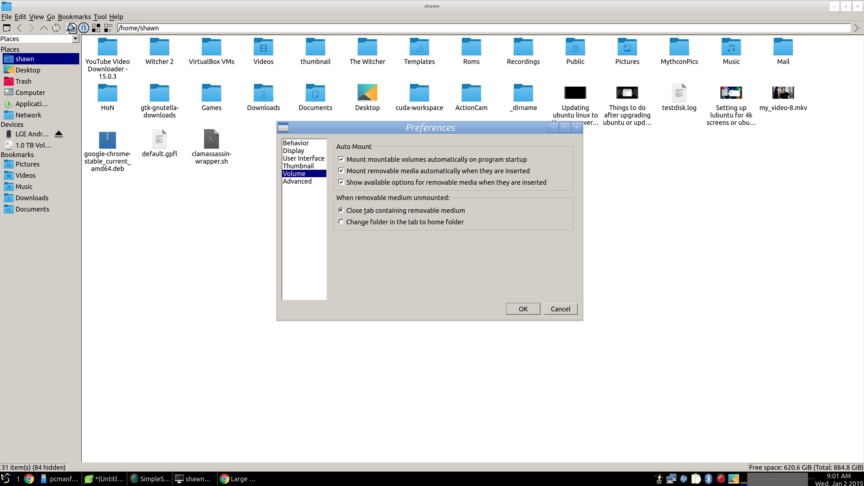
left_click(297, 180)
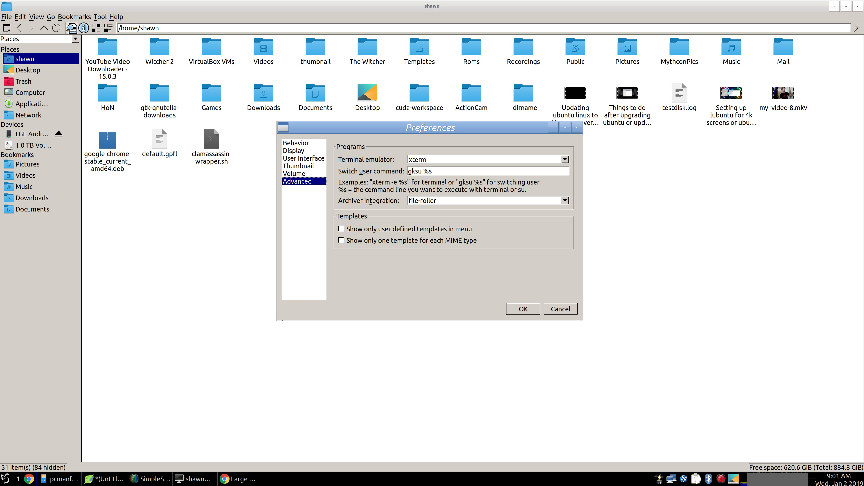
left_click(565, 159)
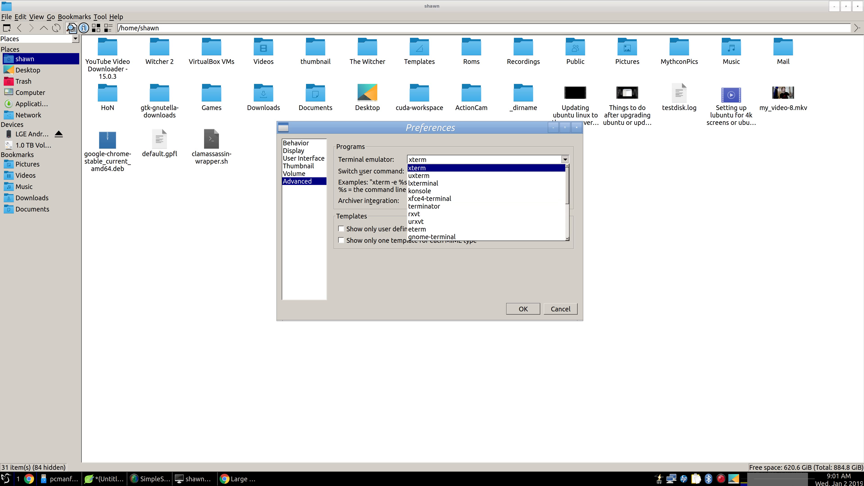
left_click(423, 183)
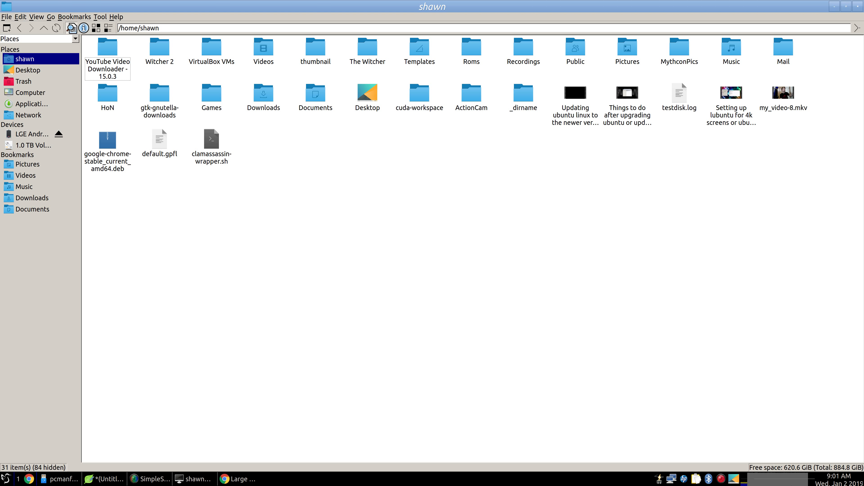
- Change thumbnail size from 192 x 192 to 160 x 160 and apply
left_click(19, 17)
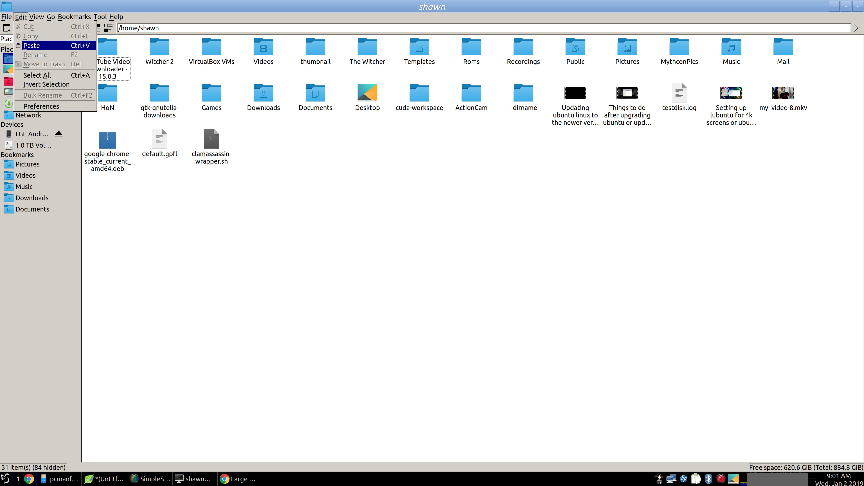
left_click(41, 106)
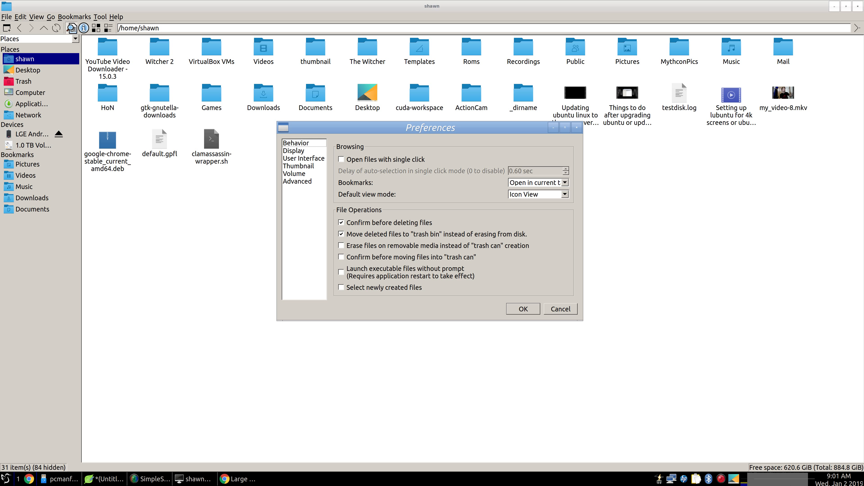
left_click(293, 150)
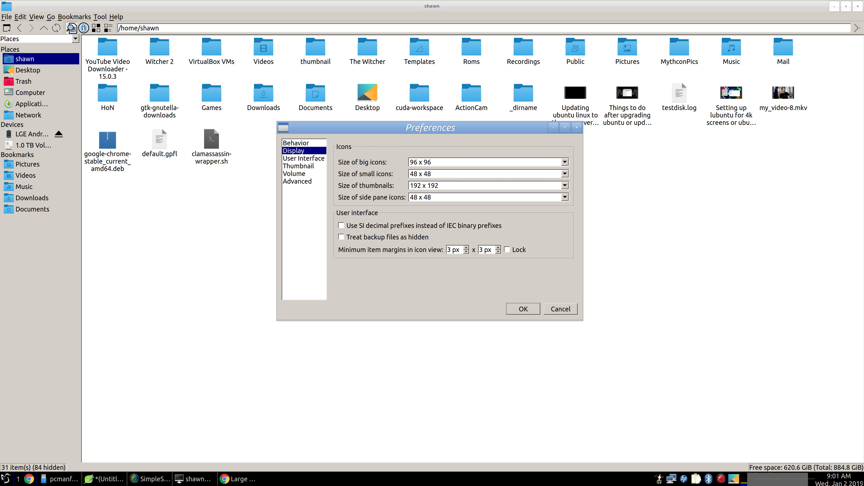
left_click(565, 185)
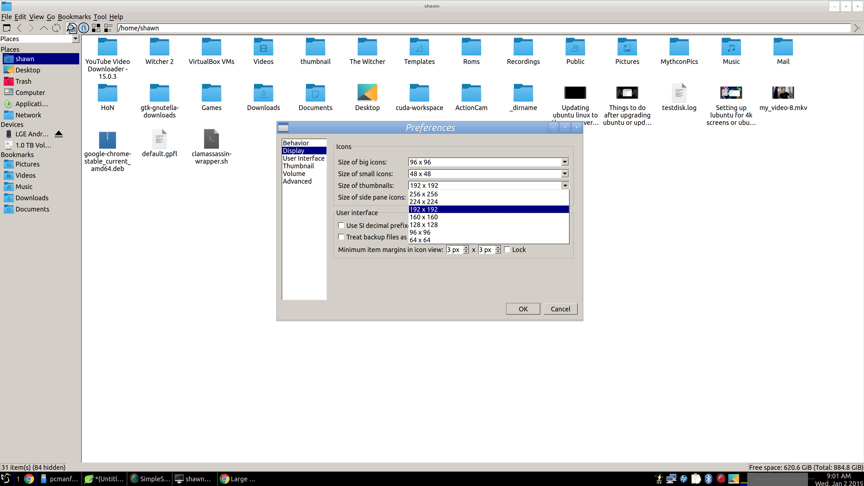
left_click(423, 217)
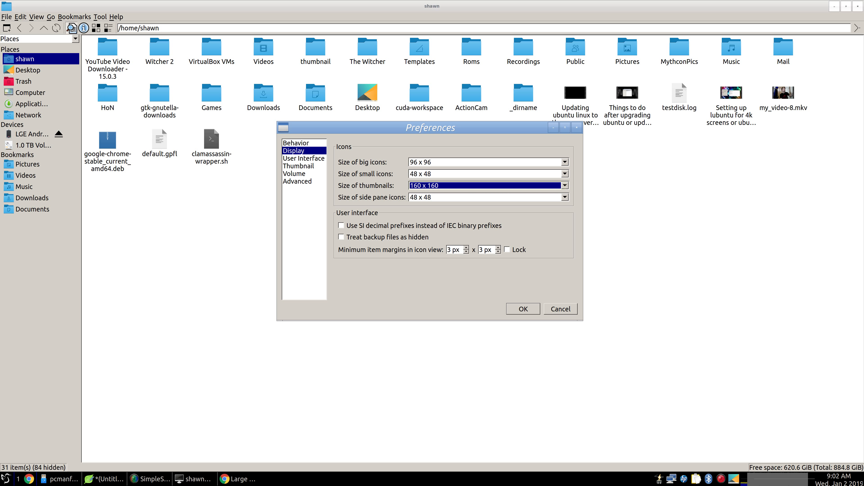
left_click(523, 309)
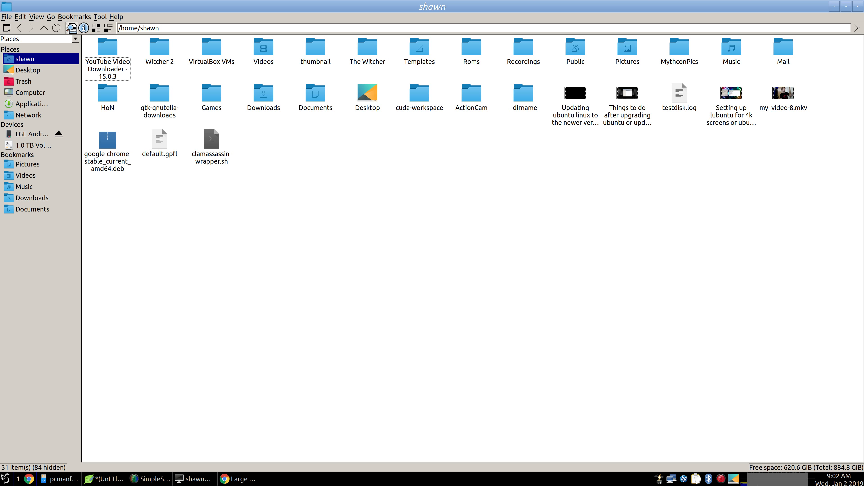
- Check the Leafpad notes and Large Mouse Cursors page, then open the inserted LG phone's storage
left_click(150, 485)
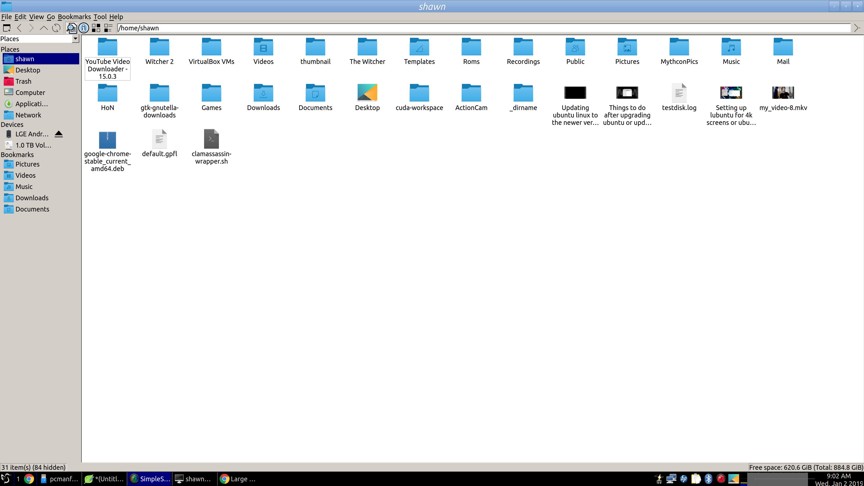
left_click(104, 479)
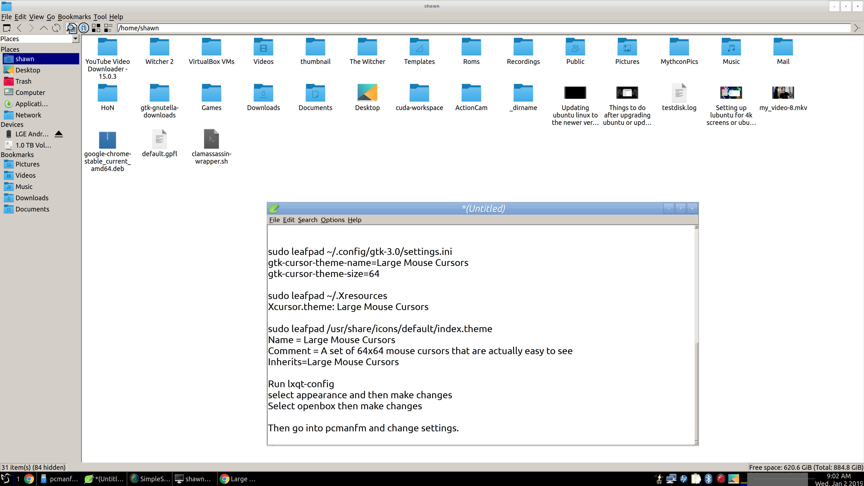
left_click(334, 384)
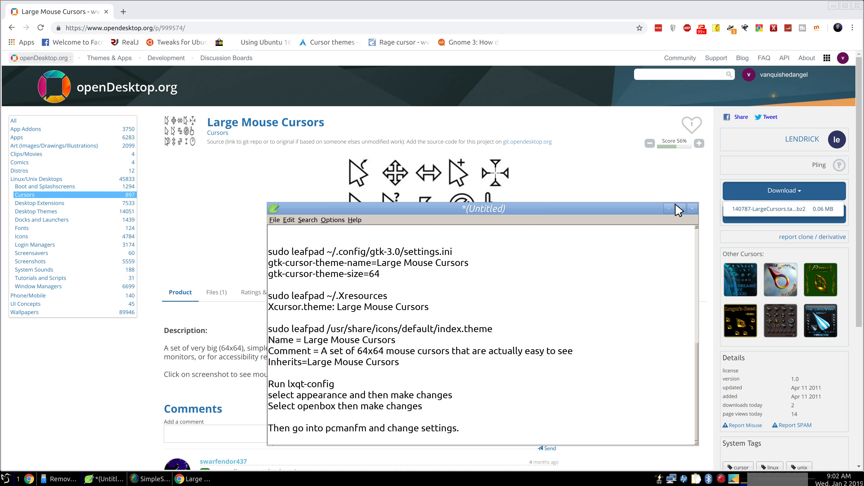
left_click(669, 209)
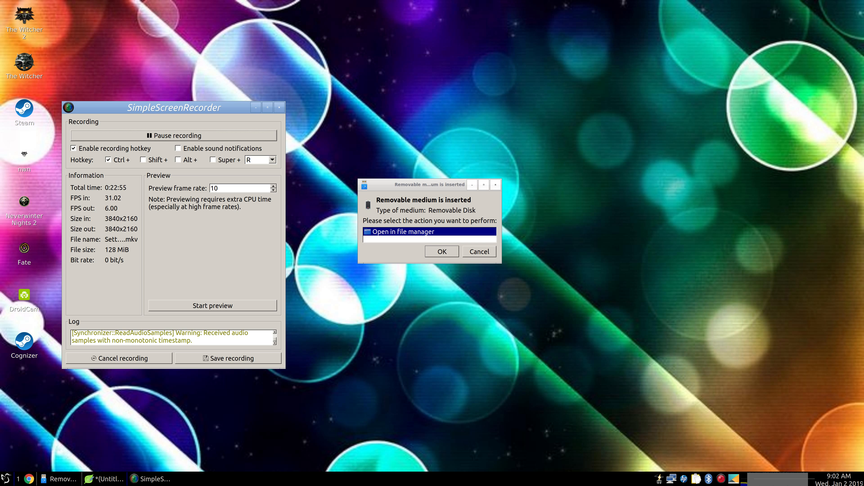
left_click(442, 251)
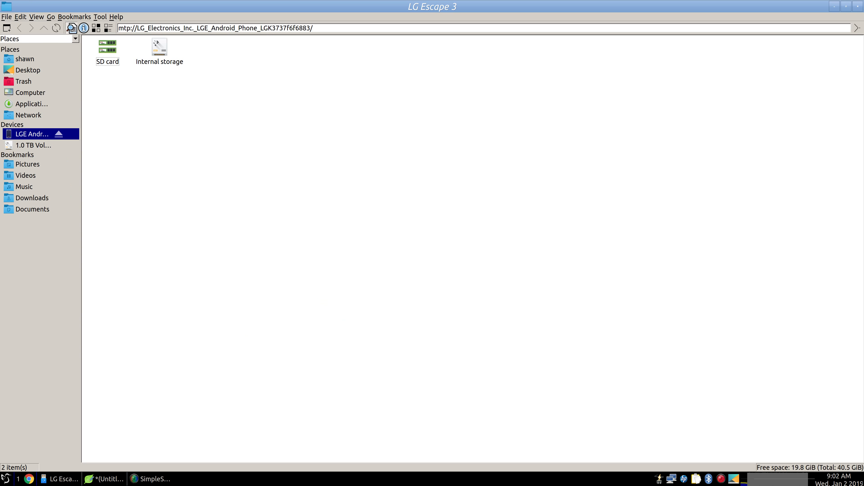